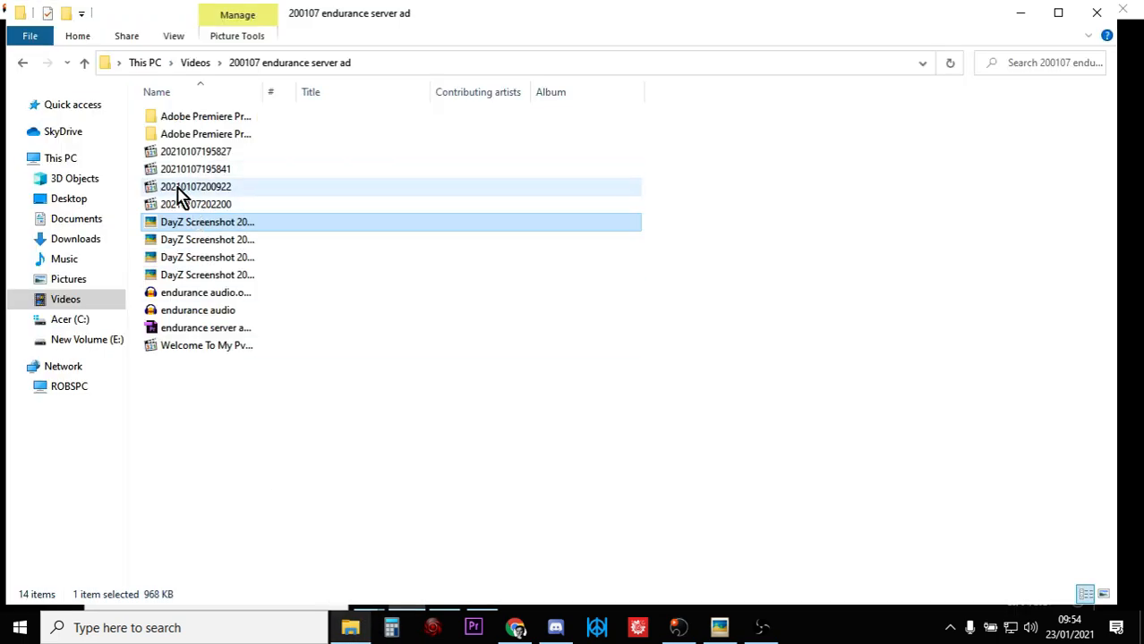
# View the DayZ loadout screenshots from the endurance server ad folder in turn.
pyautogui.doubleClick(207, 222)
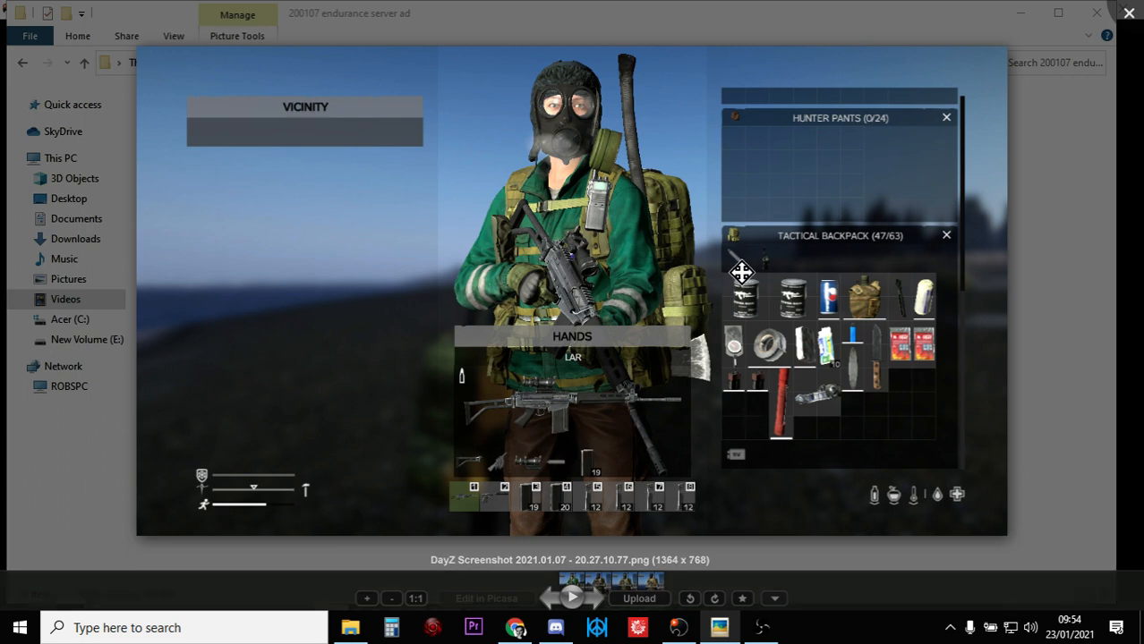
pyautogui.moveTo(698, 308)
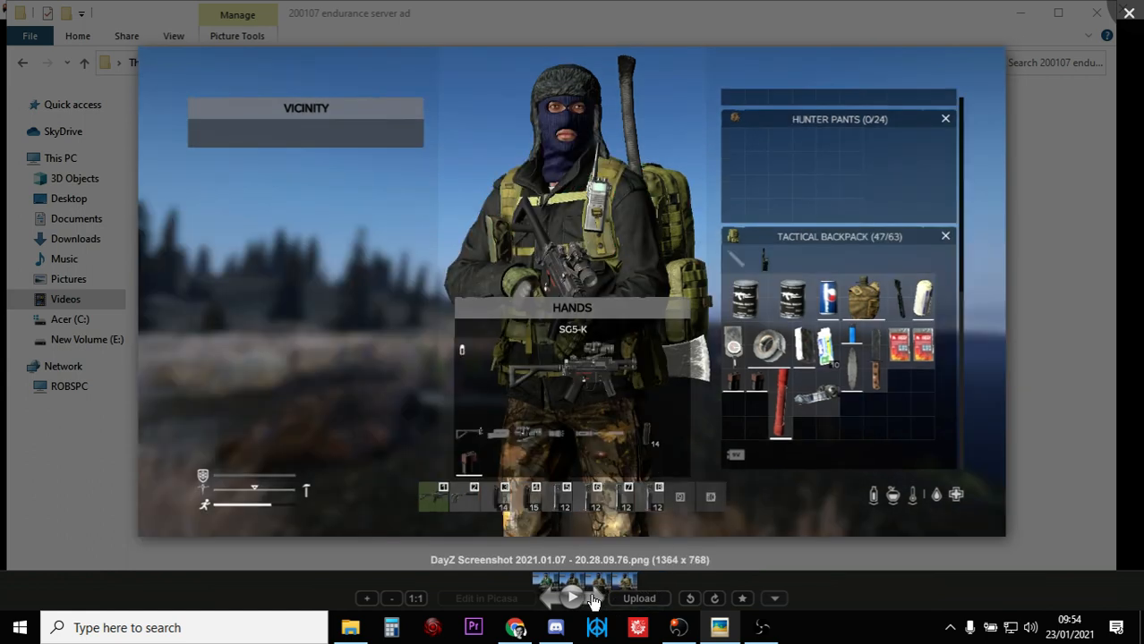
pyautogui.click(594, 598)
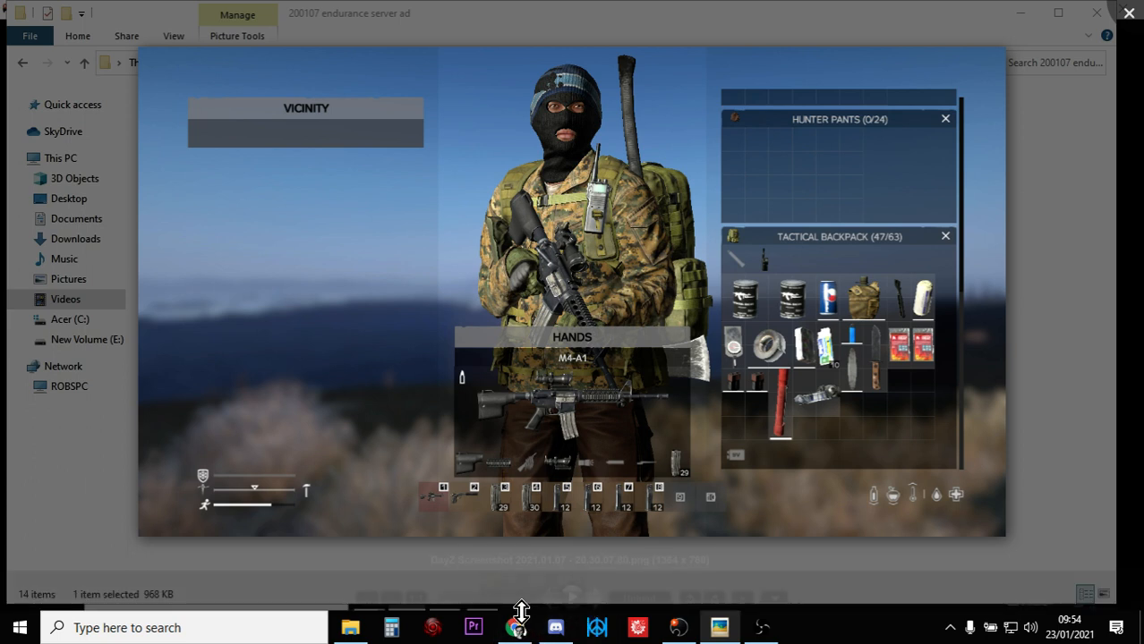
pyautogui.moveTo(623, 627)
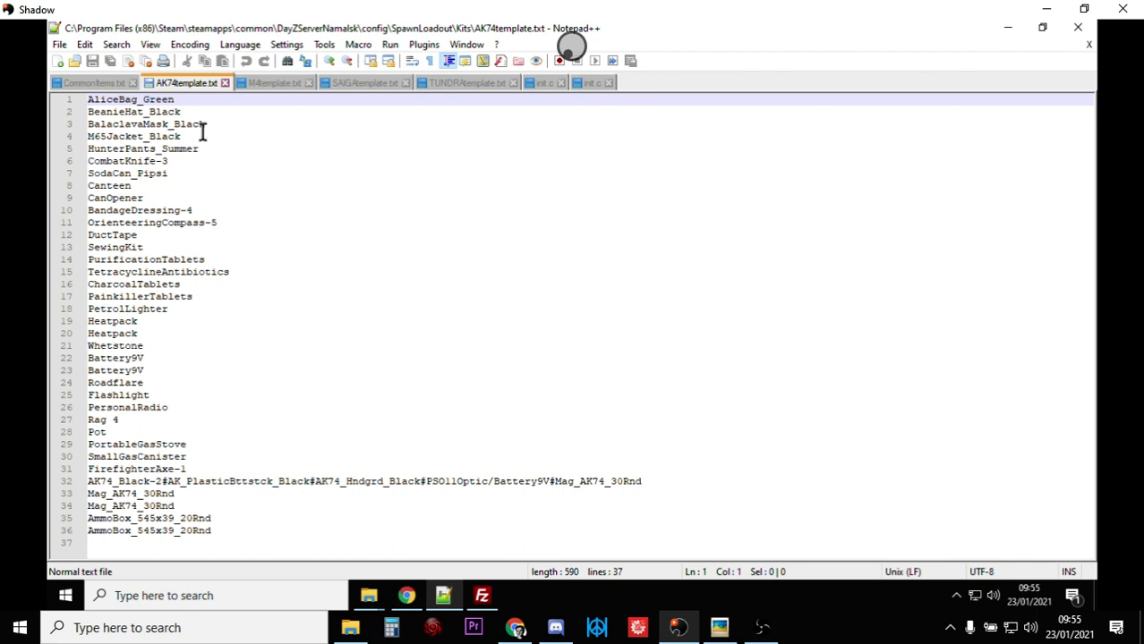
# Highlight the AK74template.txt weapon and ammo lines (32–36), then show CommonItems.txt.
pyautogui.click(90, 101)
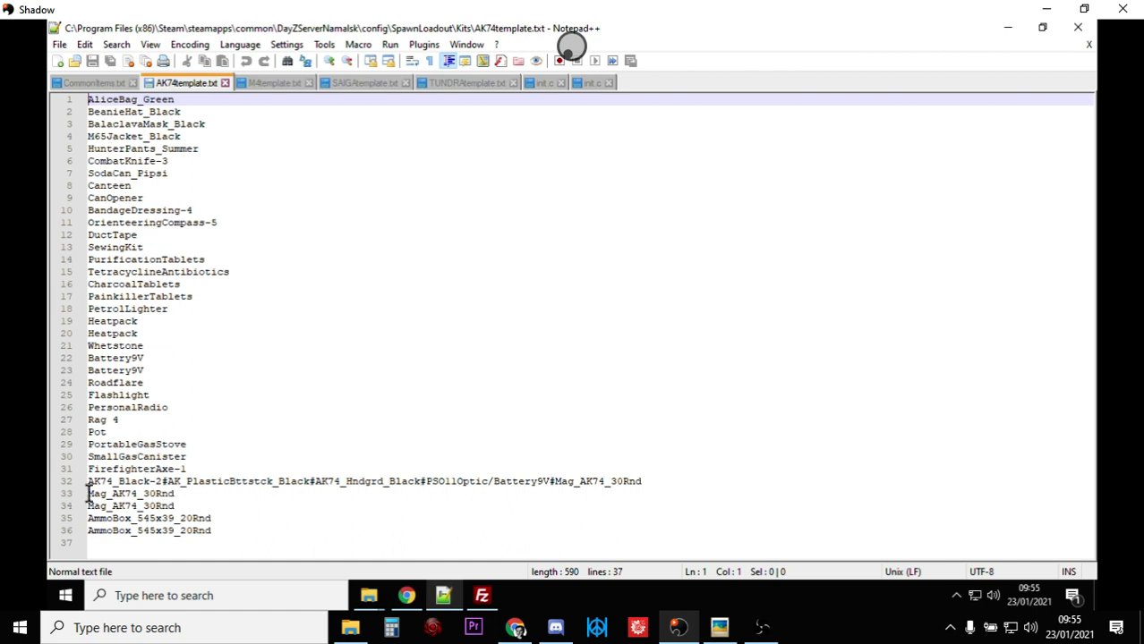
pyautogui.click(107, 481)
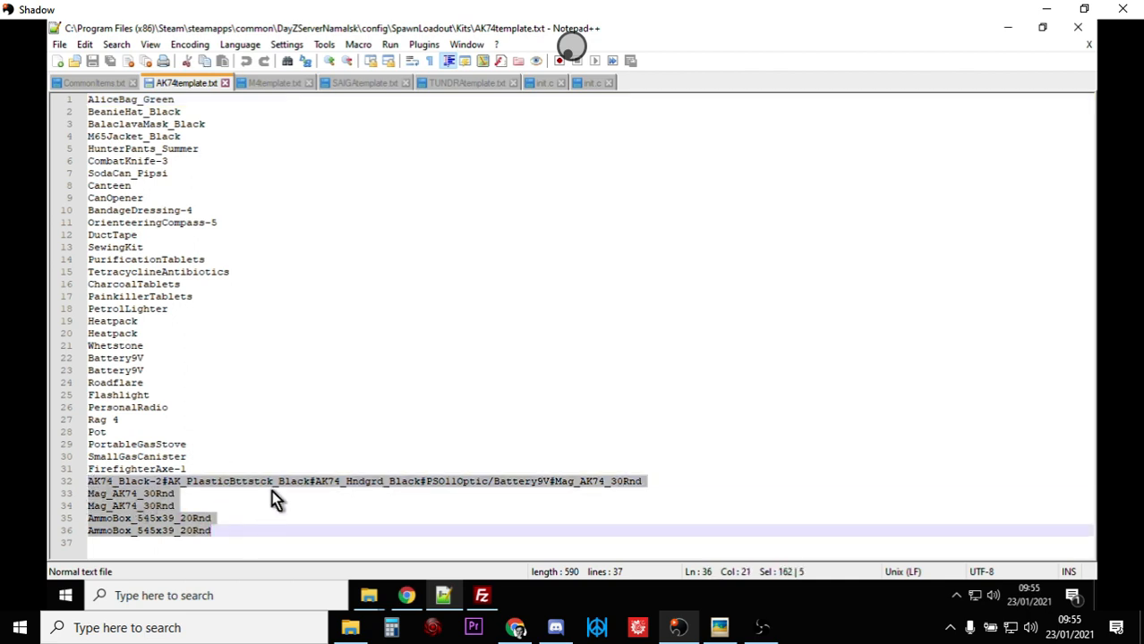
pyautogui.moveTo(510, 508)
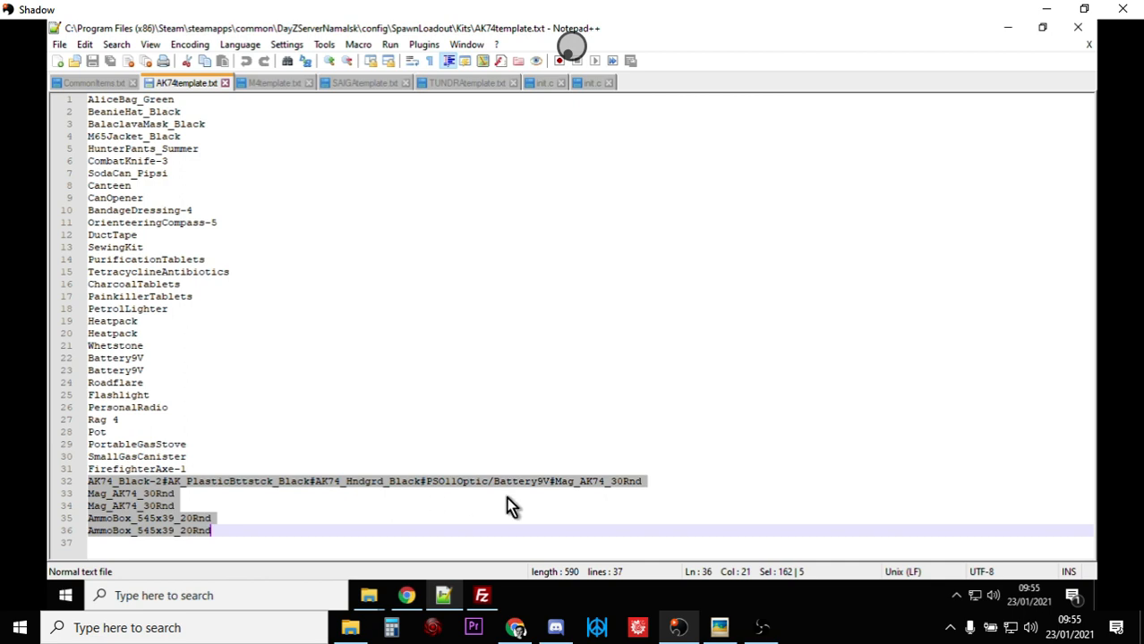
pyautogui.moveTo(241, 511)
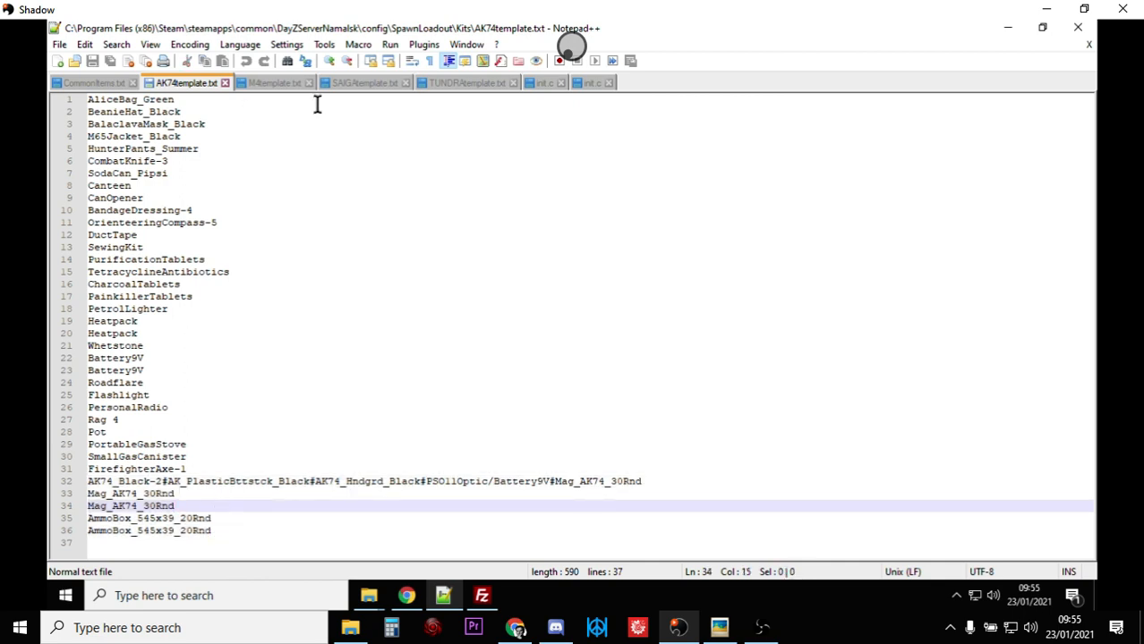
pyautogui.click(86, 83)
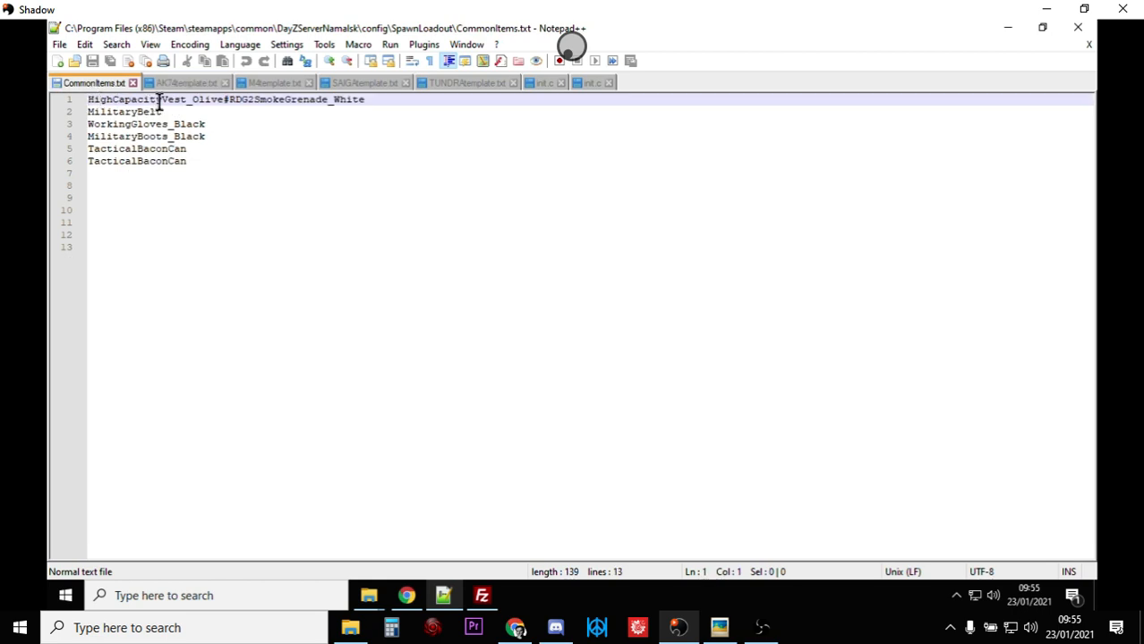
pyautogui.moveTo(428, 530)
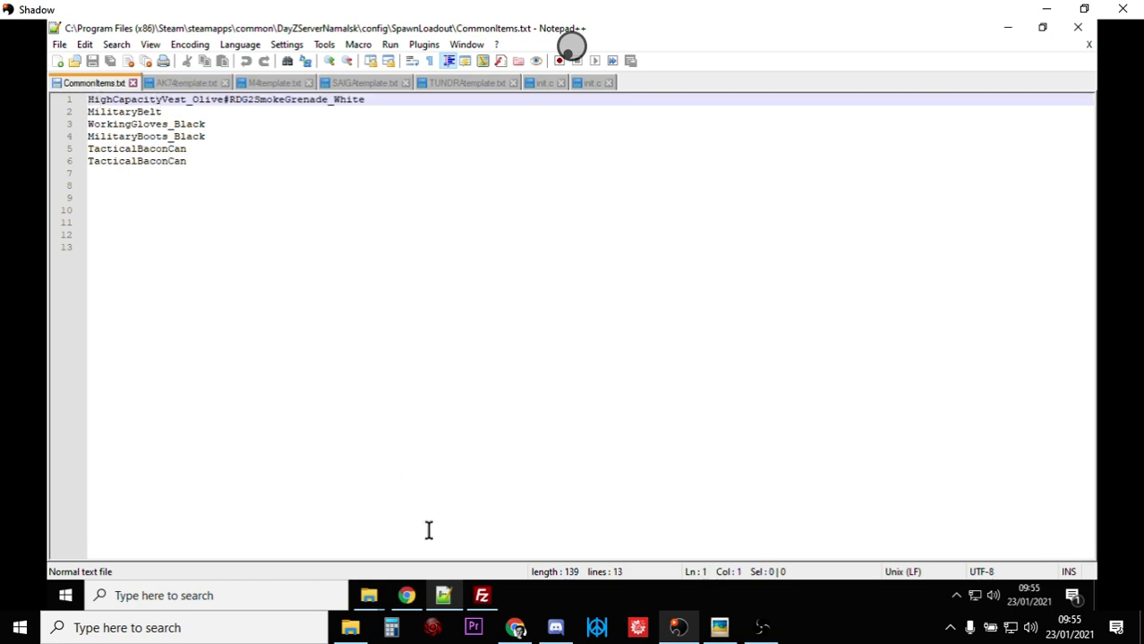
# Read through the SpawnLoadoutThingy README's Configuration and delimiter sections on GitHub.
pyautogui.click(406, 594)
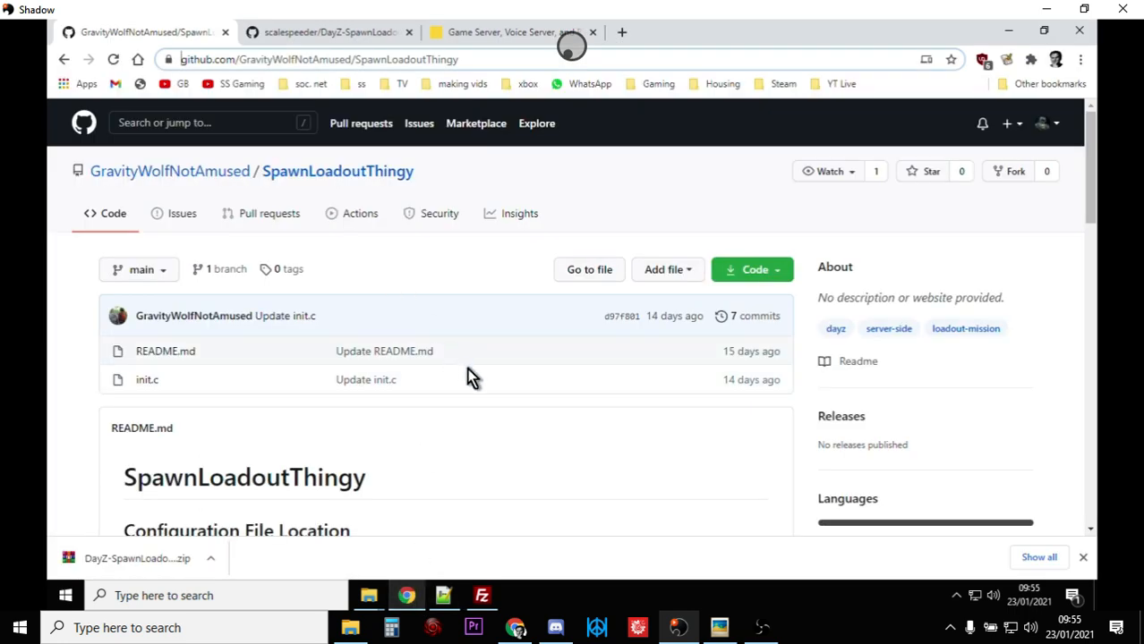
pyautogui.moveTo(494, 401)
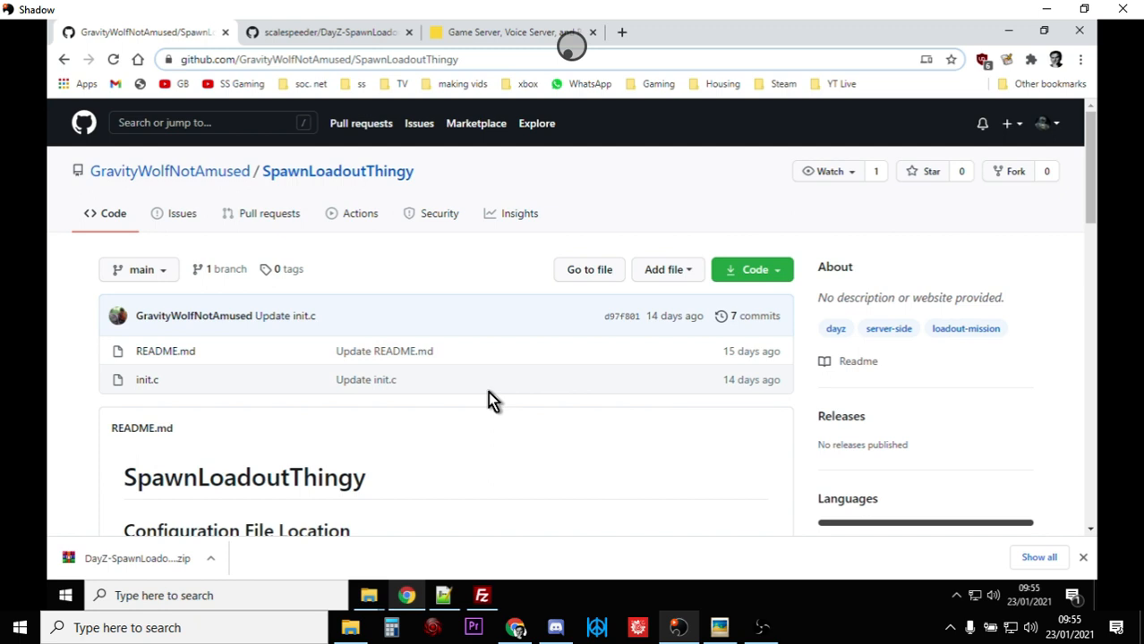
pyautogui.scroll(-3)
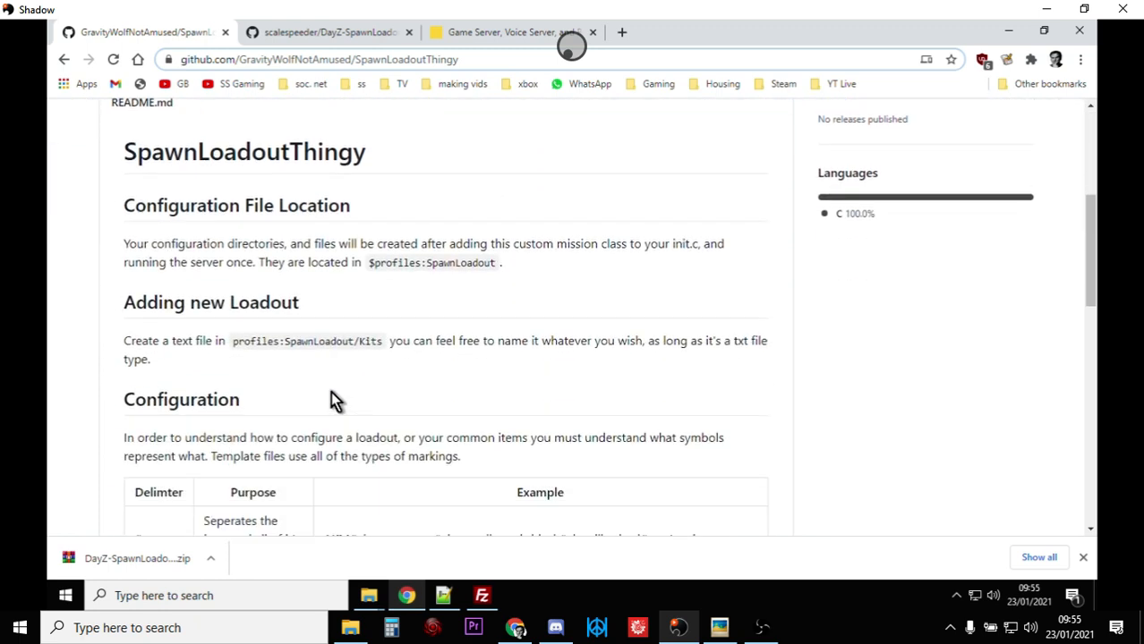
pyautogui.scroll(-3)
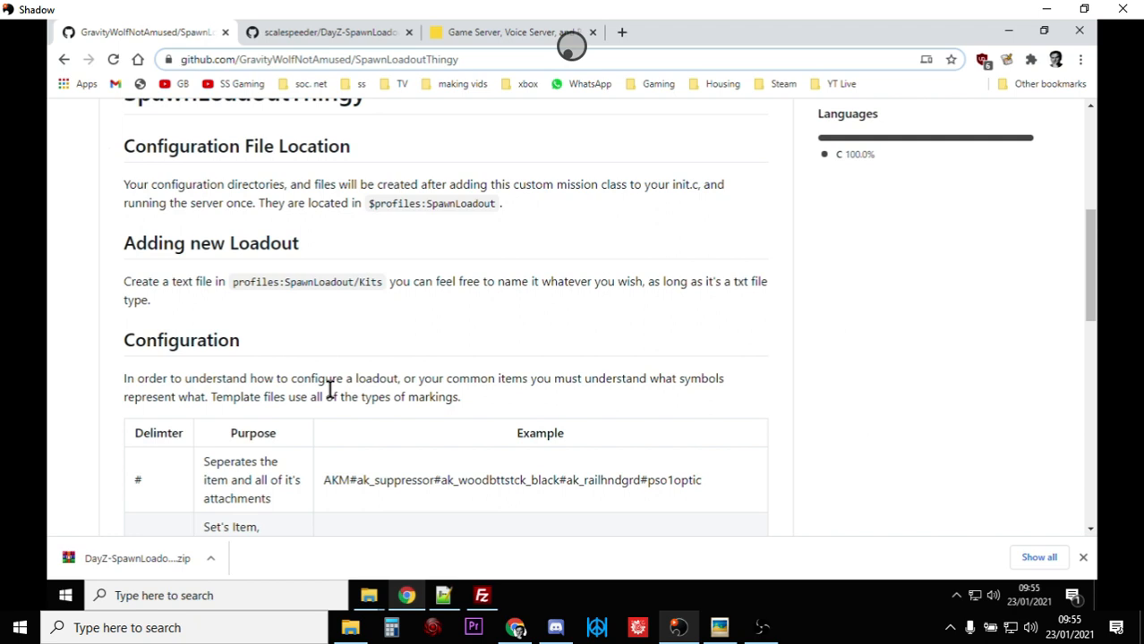
pyautogui.scroll(-3)
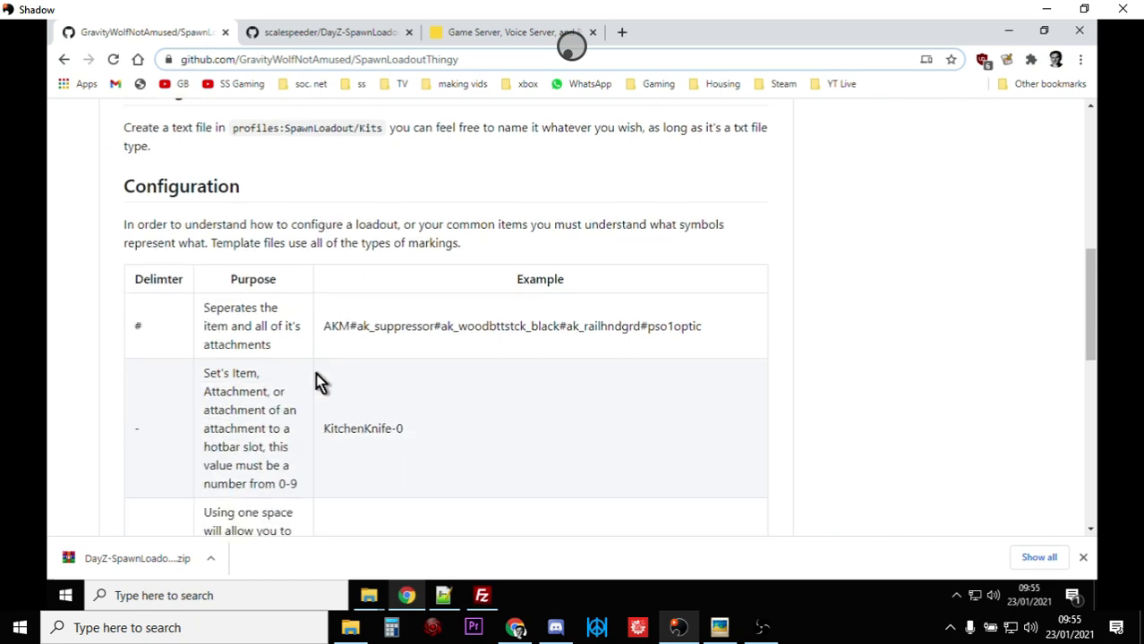
pyautogui.scroll(3)
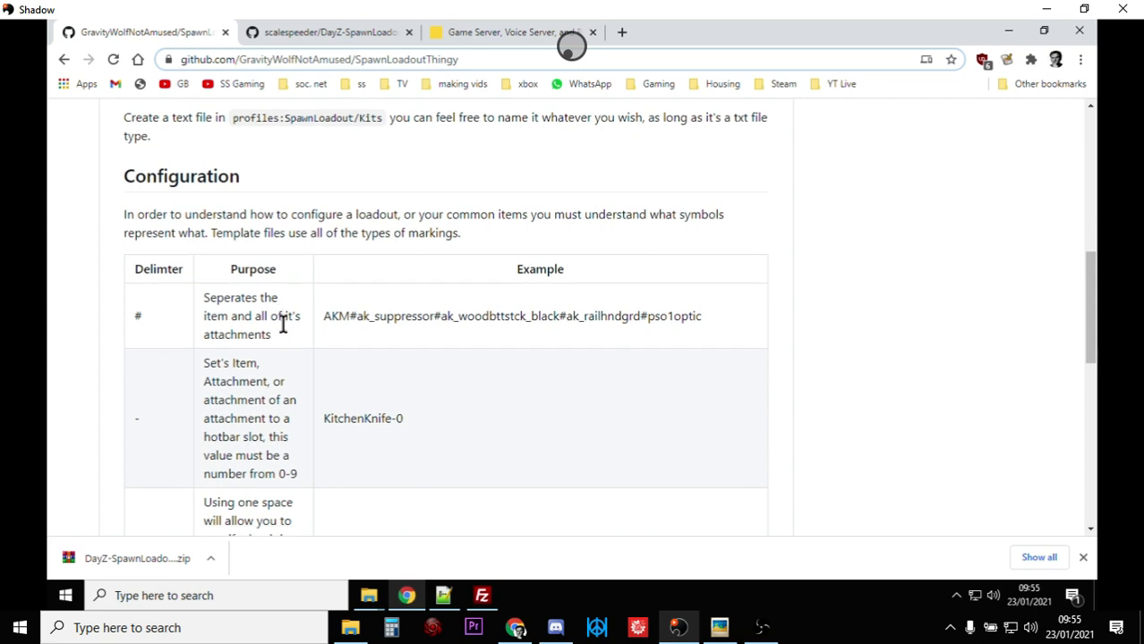
pyautogui.scroll(3)
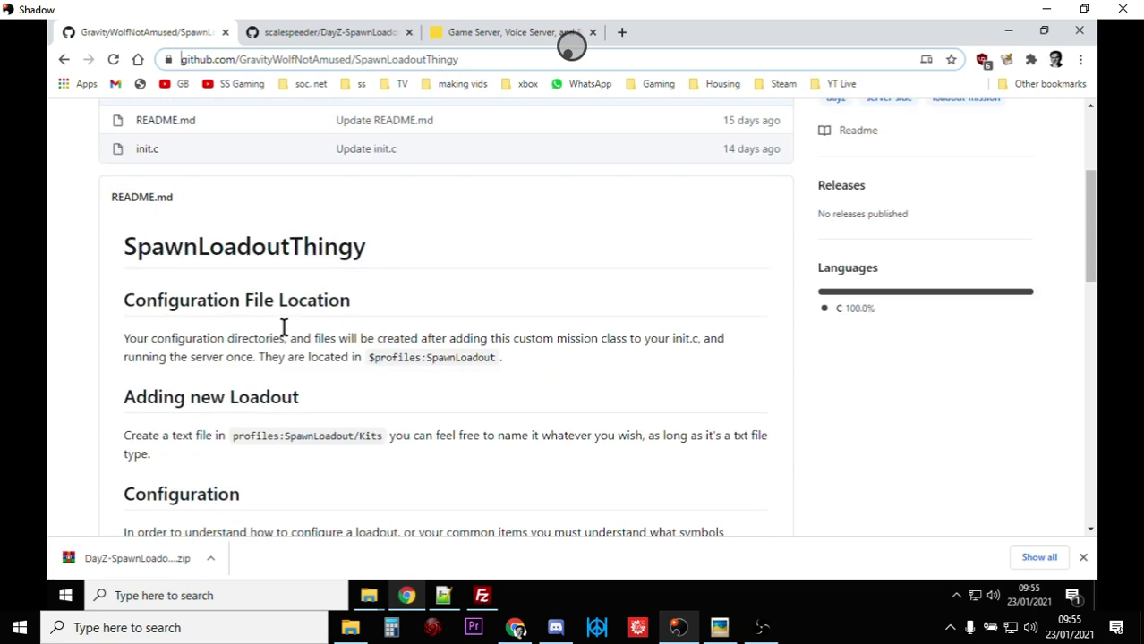
pyautogui.scroll(3)
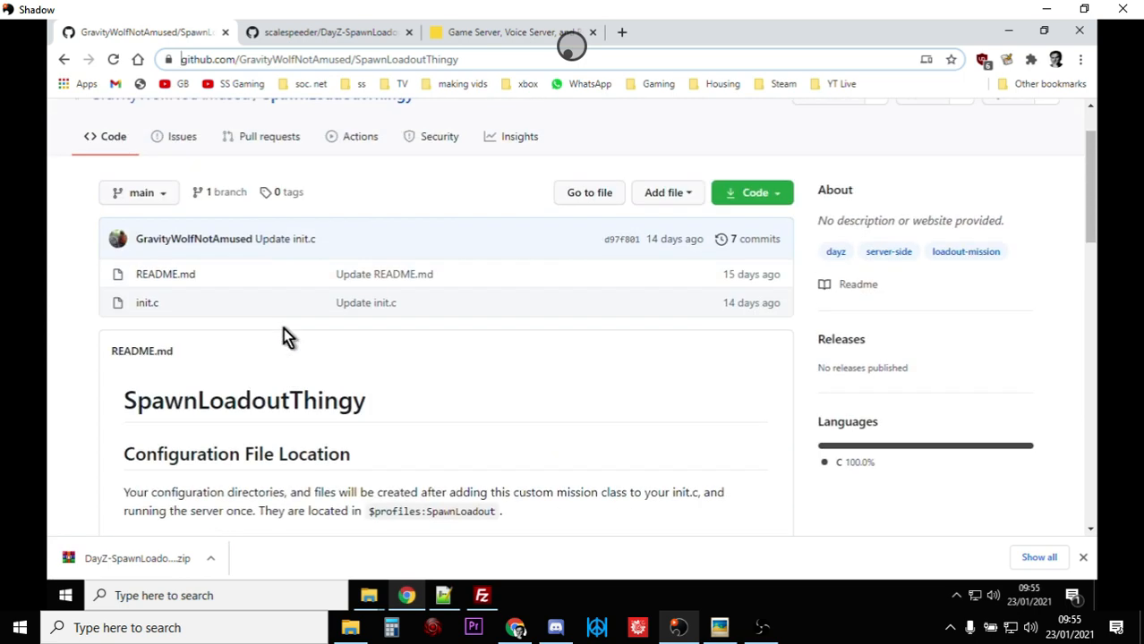
# Show the DayZ-SpawnLoadoutThingy-Common-Items-and-Kits-One repository's template file list.
pyautogui.click(326, 32)
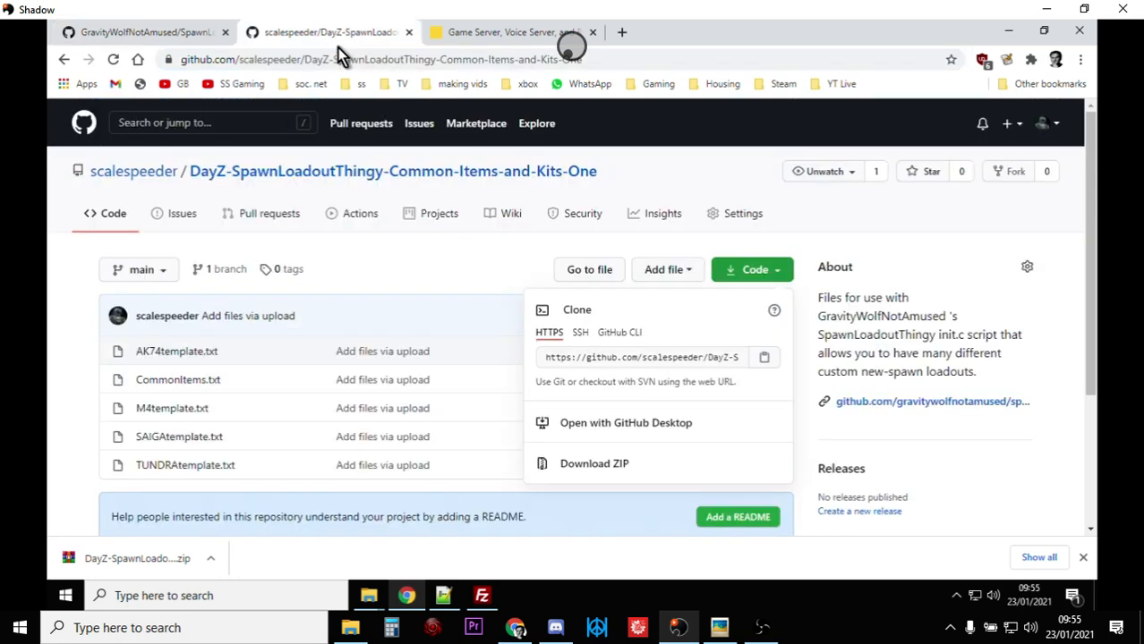
pyautogui.moveTo(285, 358)
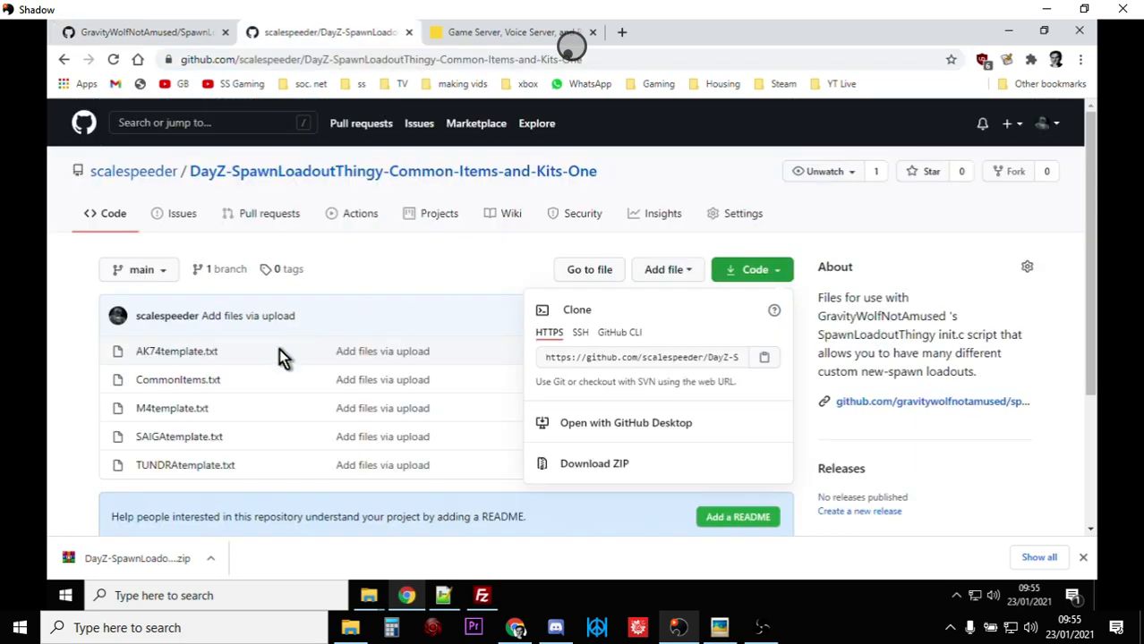
pyautogui.moveTo(222, 412)
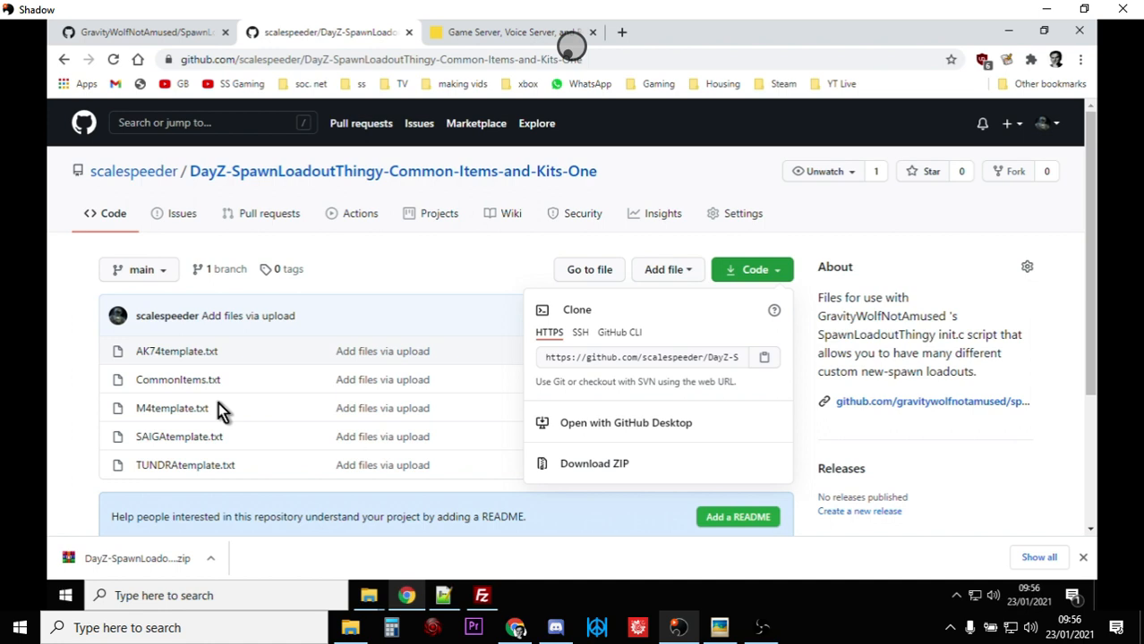
pyautogui.moveTo(405, 176)
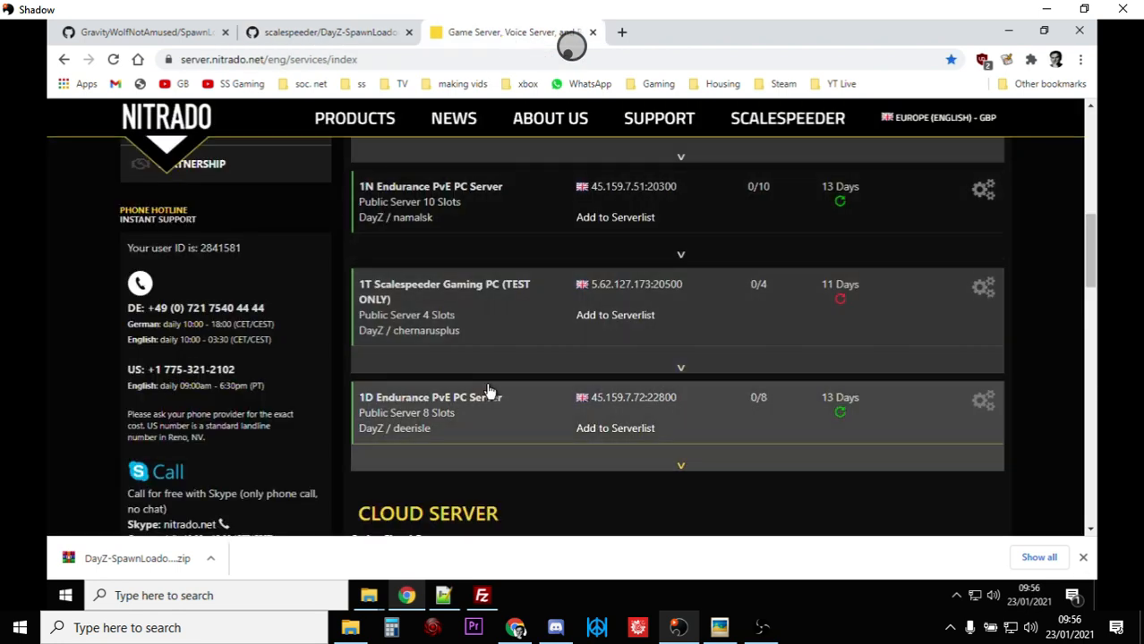
# Dismiss the download notice and enter the Endurance PvE PC server's web interface.
pyautogui.scroll(3)
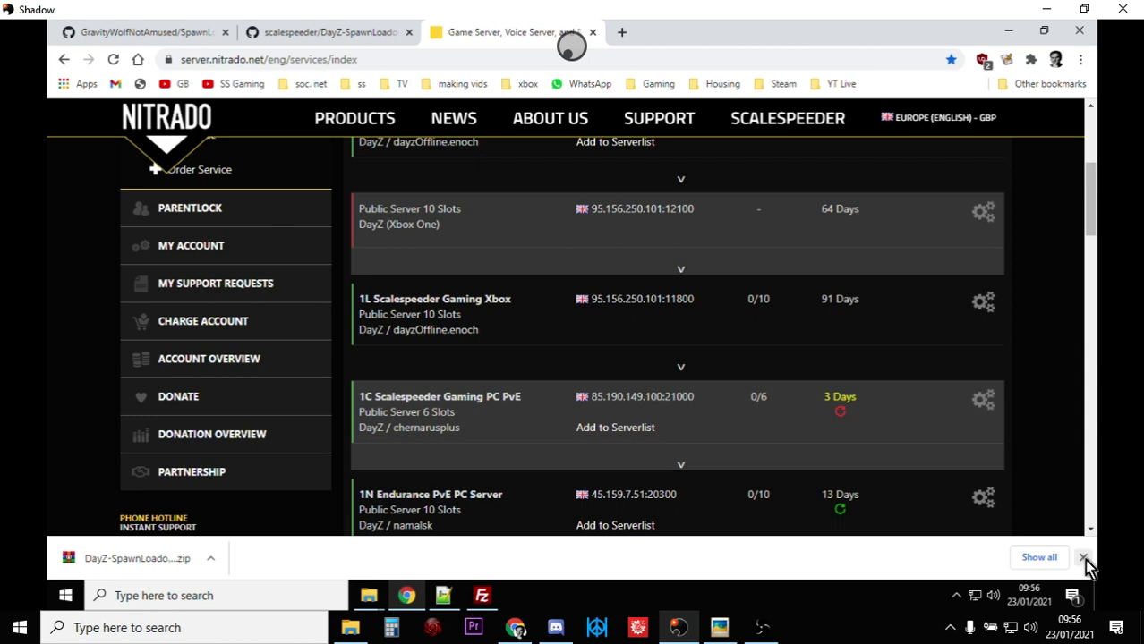
pyautogui.click(1085, 559)
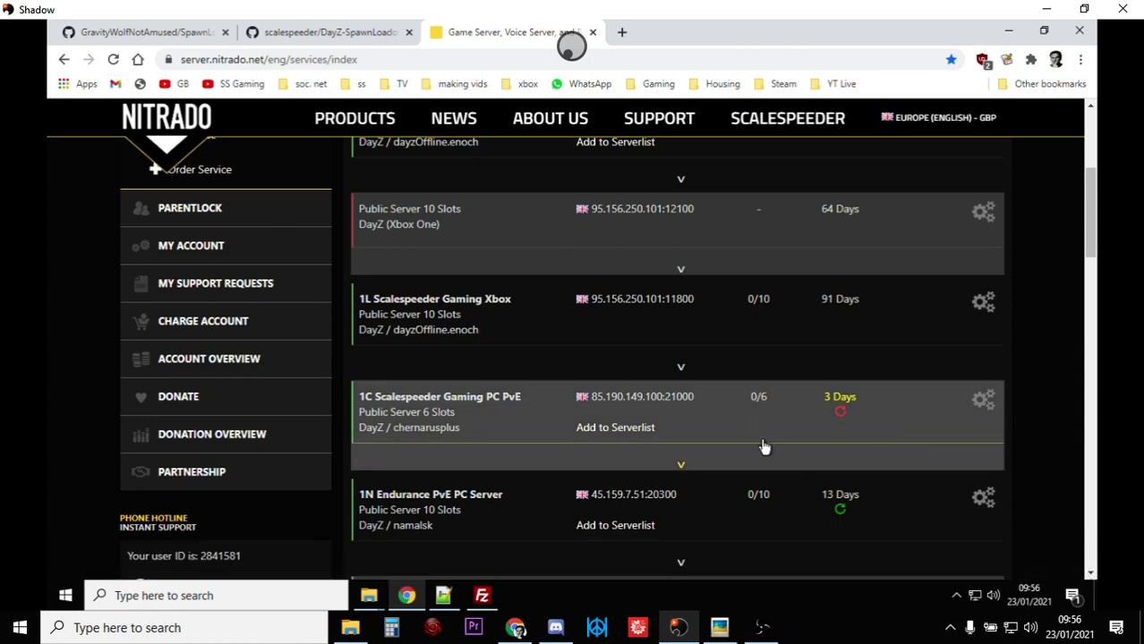
pyautogui.scroll(-3)
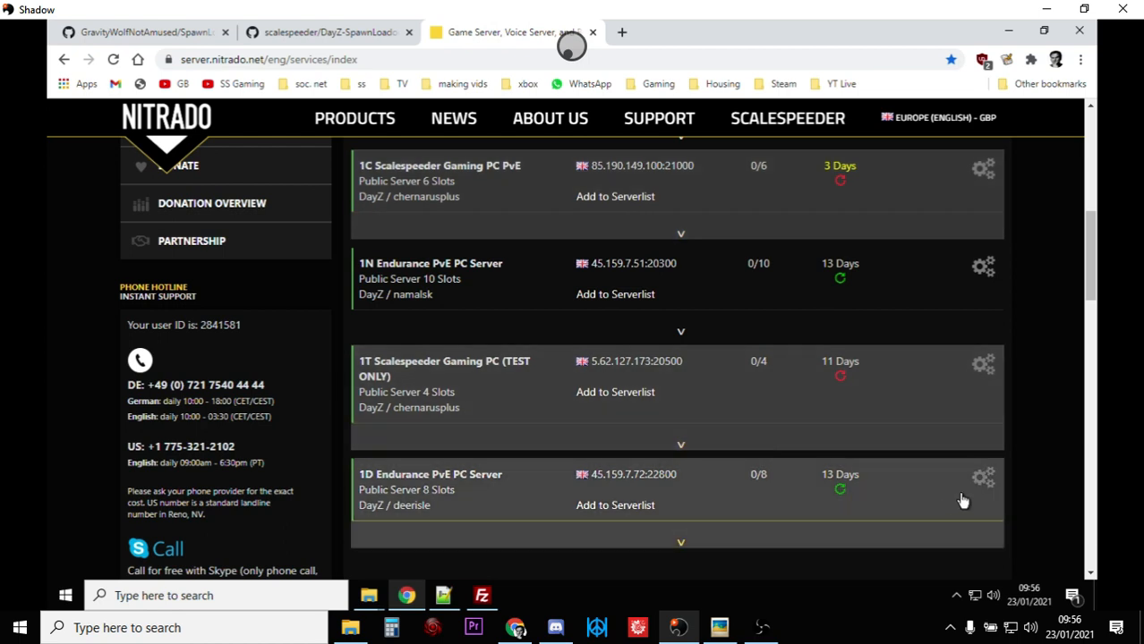
pyautogui.click(983, 265)
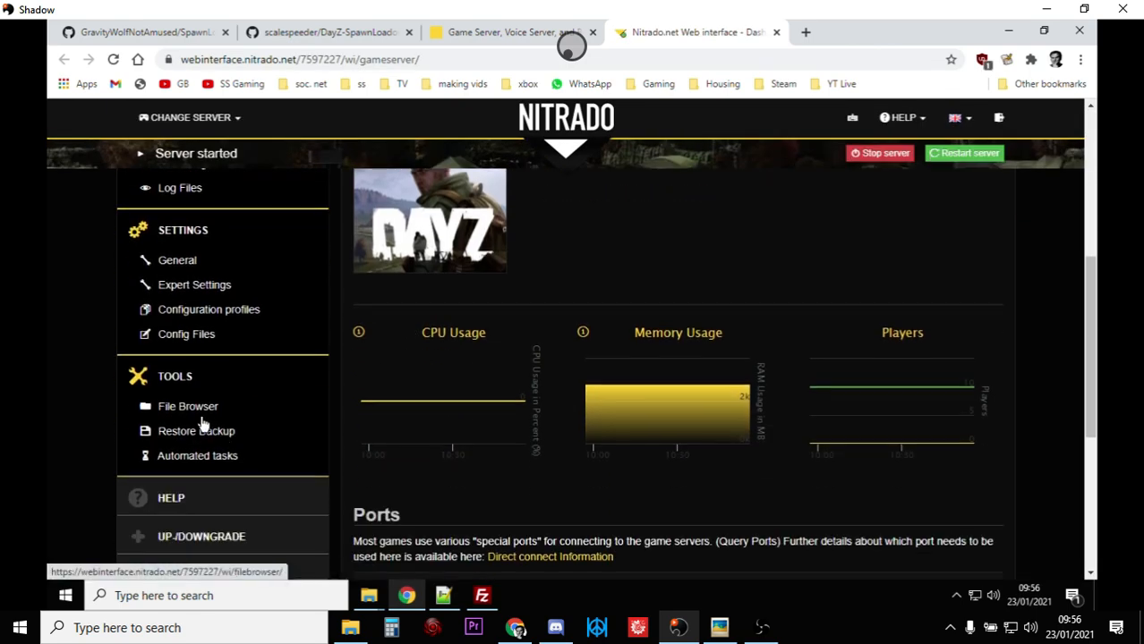
# Browse the File Browser through dayzstandalone > mpmissions > regular.namalsk down to init.c.
pyautogui.click(188, 407)
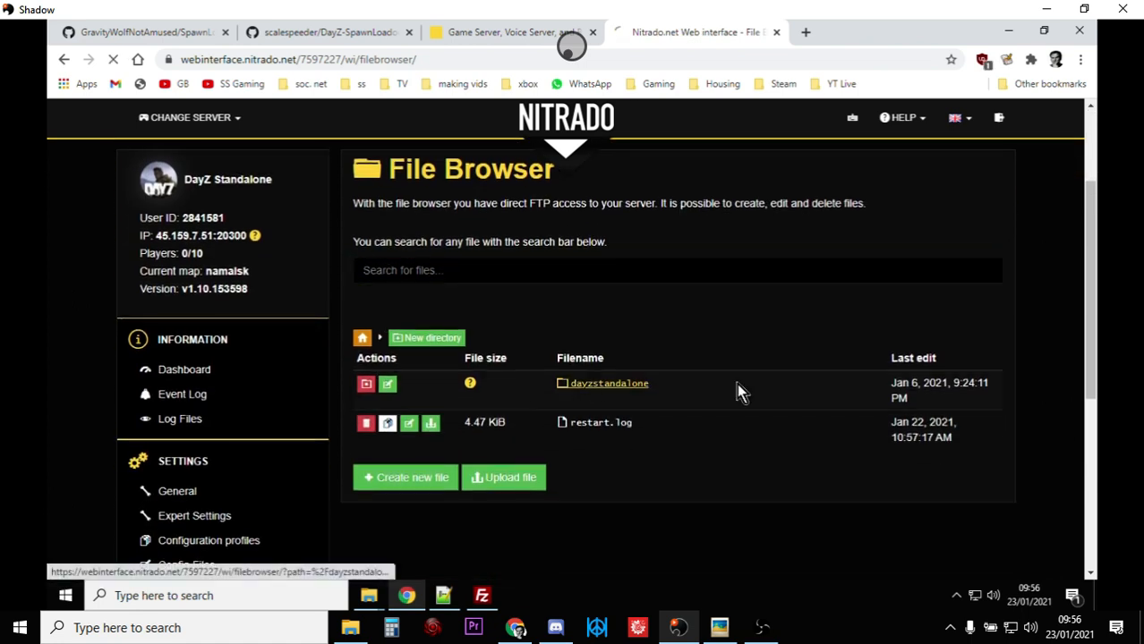
pyautogui.click(609, 383)
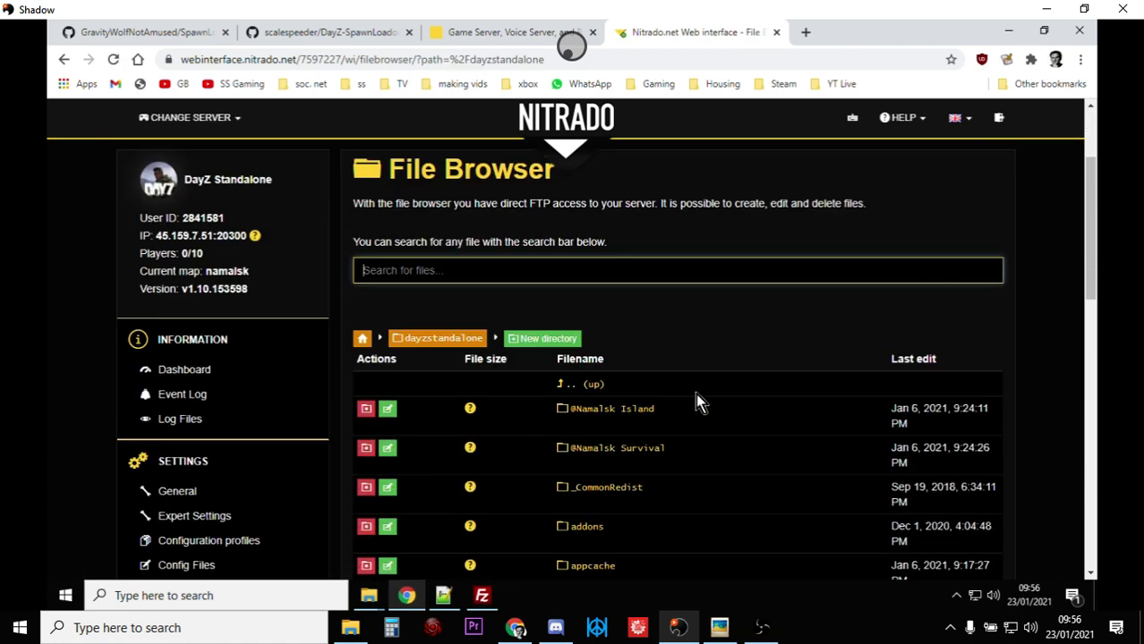
pyautogui.scroll(-3)
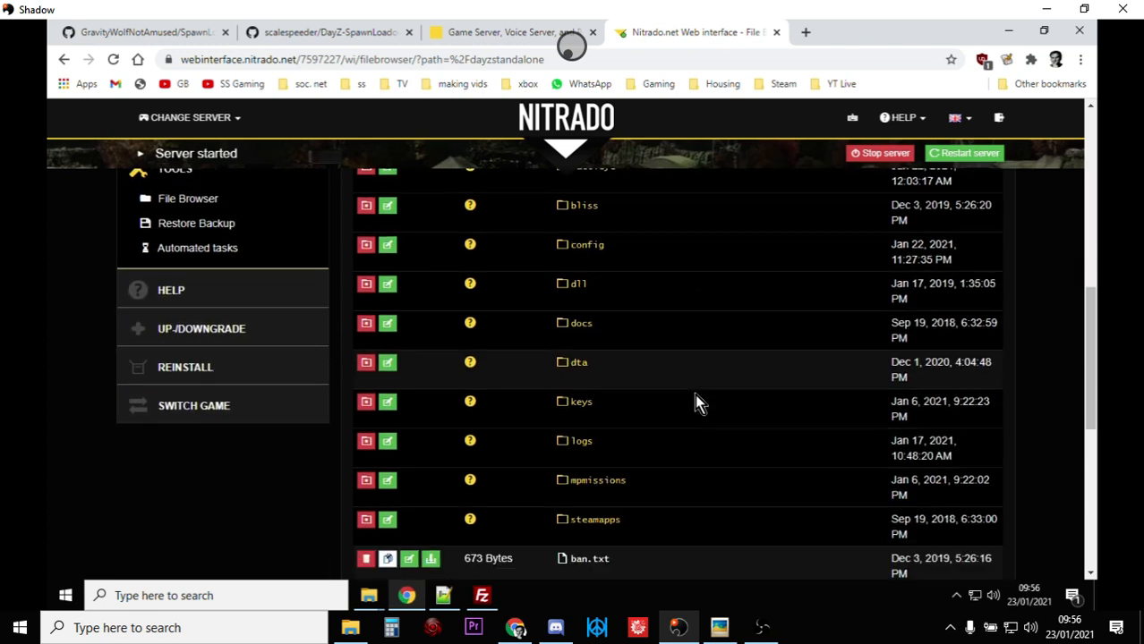
pyautogui.scroll(-3)
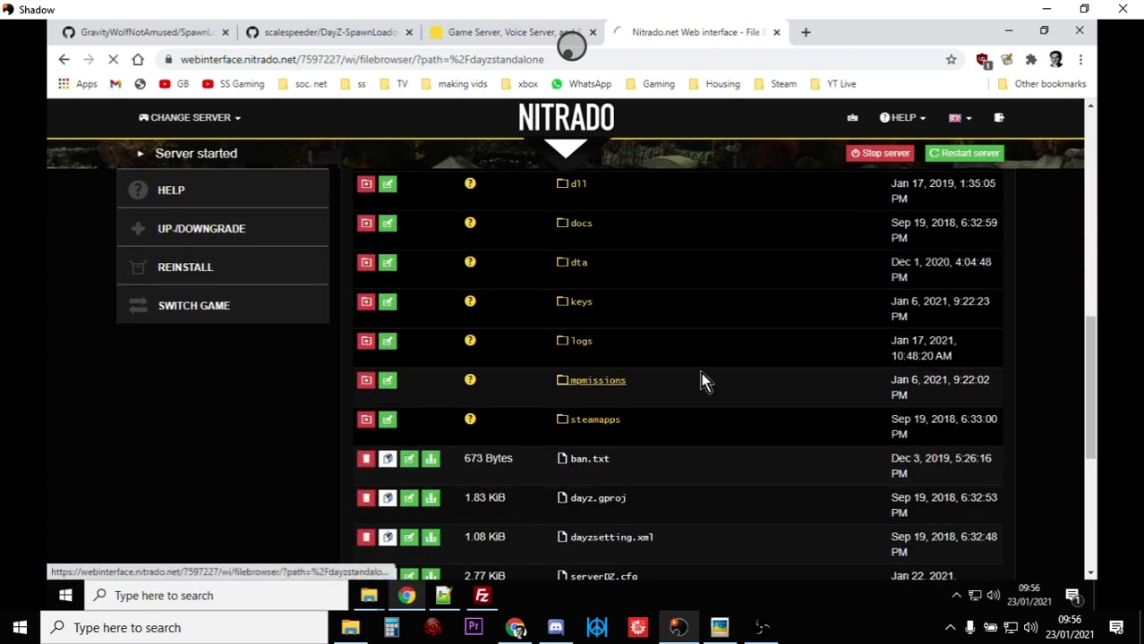
pyautogui.click(598, 380)
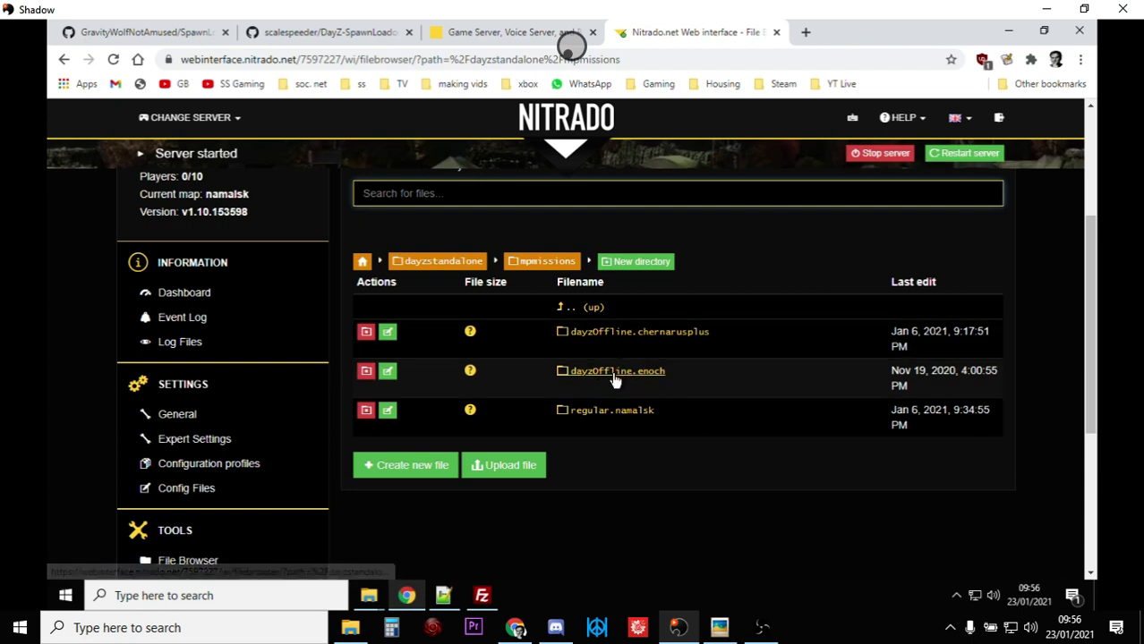
pyautogui.moveTo(623, 414)
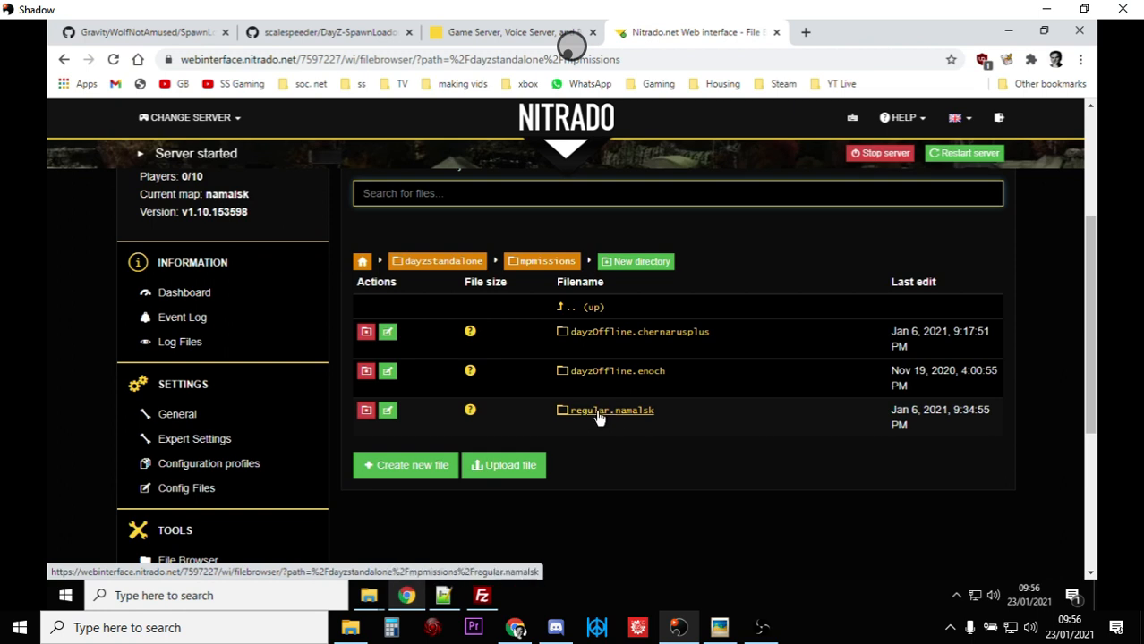
pyautogui.click(613, 410)
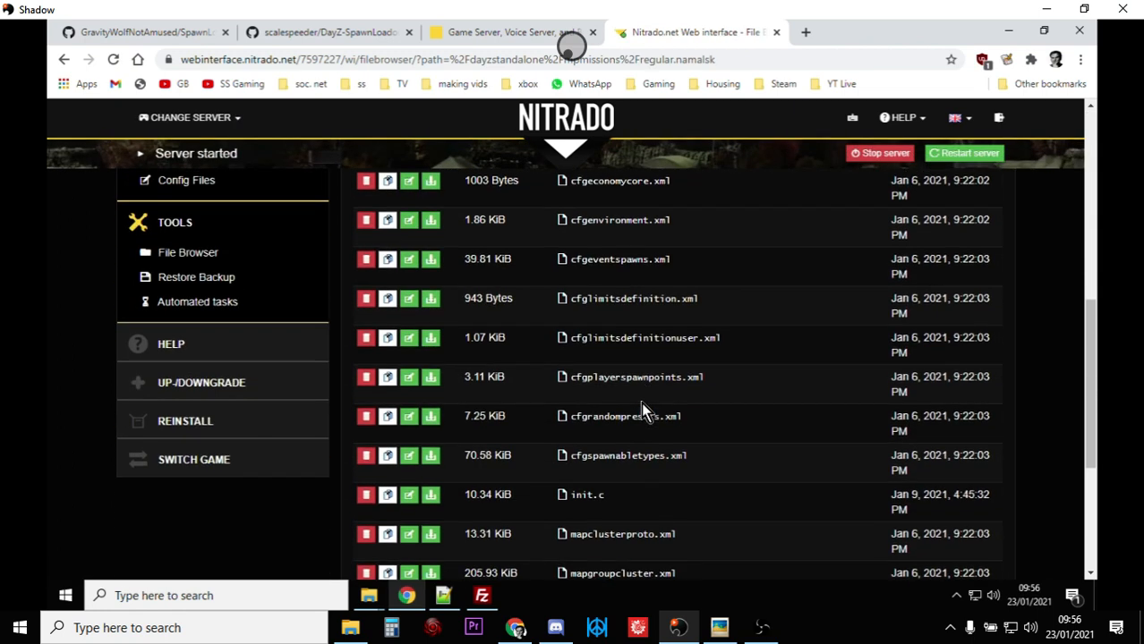
pyautogui.scroll(-3)
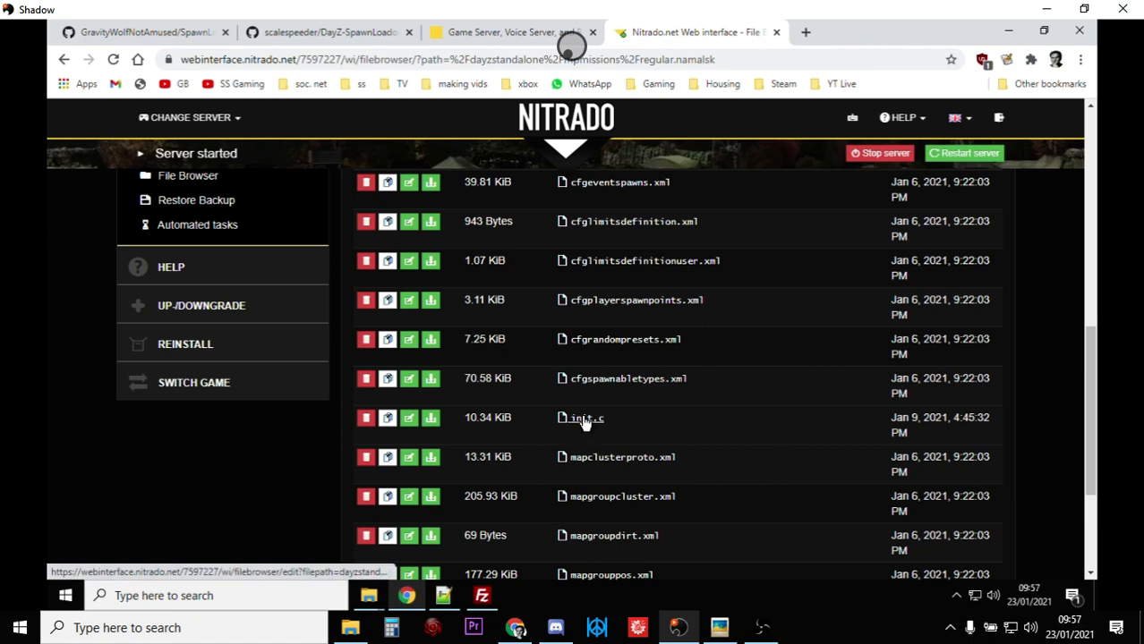
pyautogui.moveTo(581, 419)
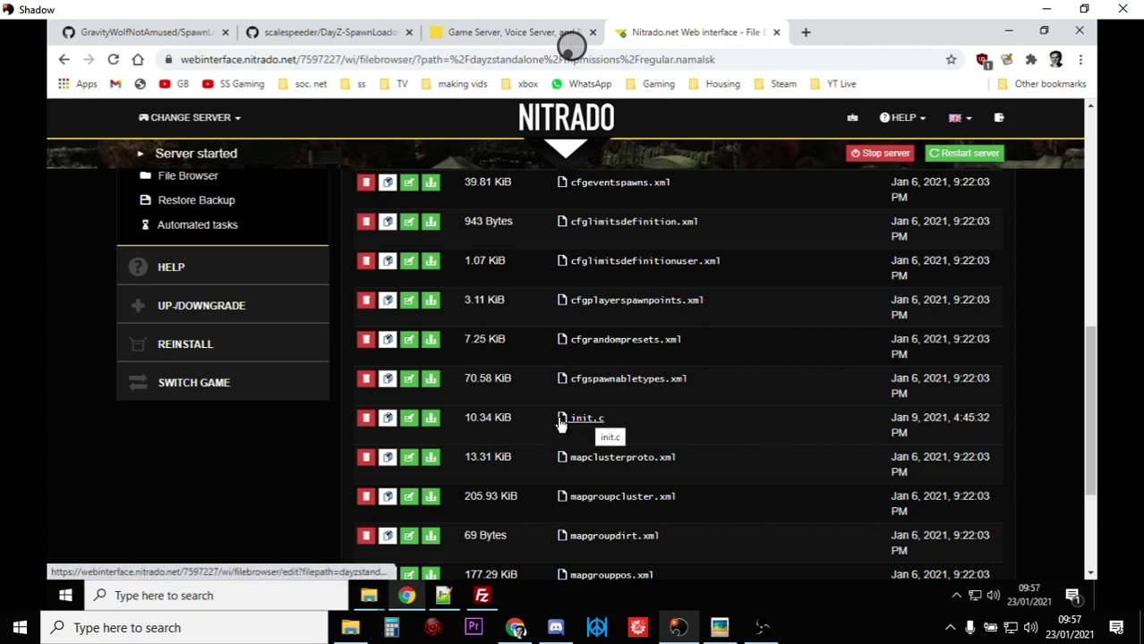
pyautogui.moveTo(430, 419)
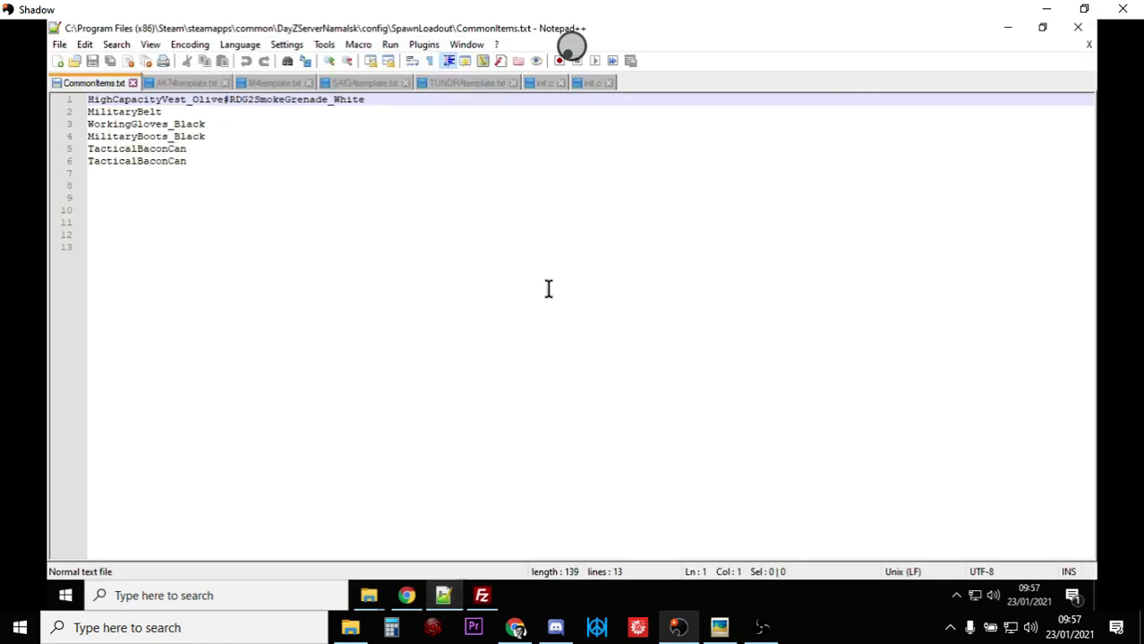
# View the downloaded init.c, then the server's regular.namalsk init.c, and bring up FileZilla.
pyautogui.click(544, 82)
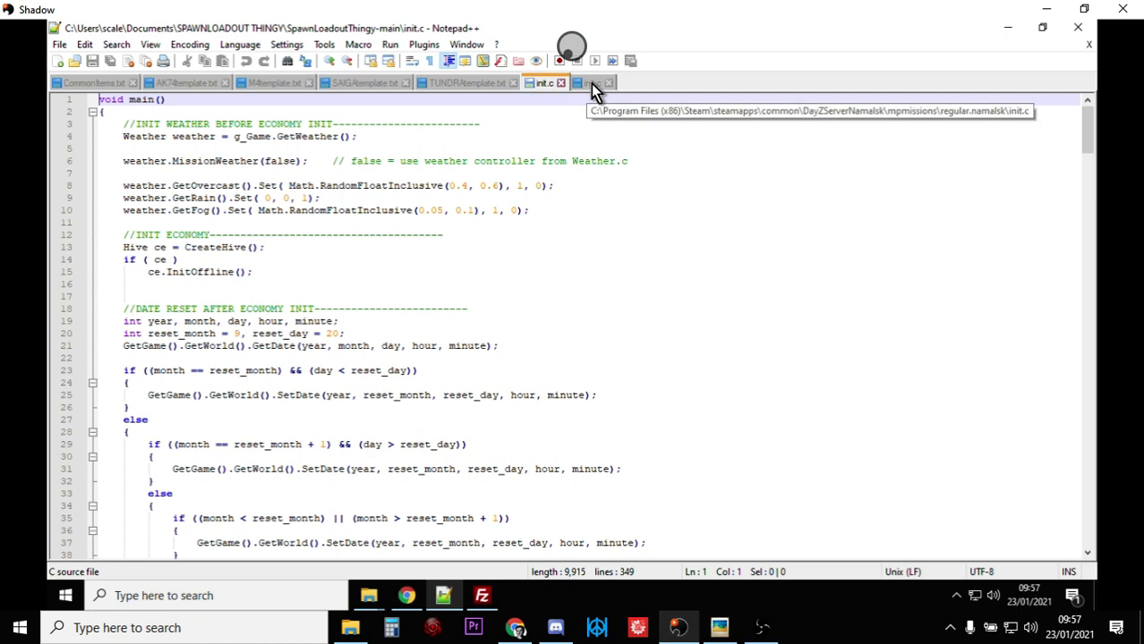
pyautogui.click(591, 83)
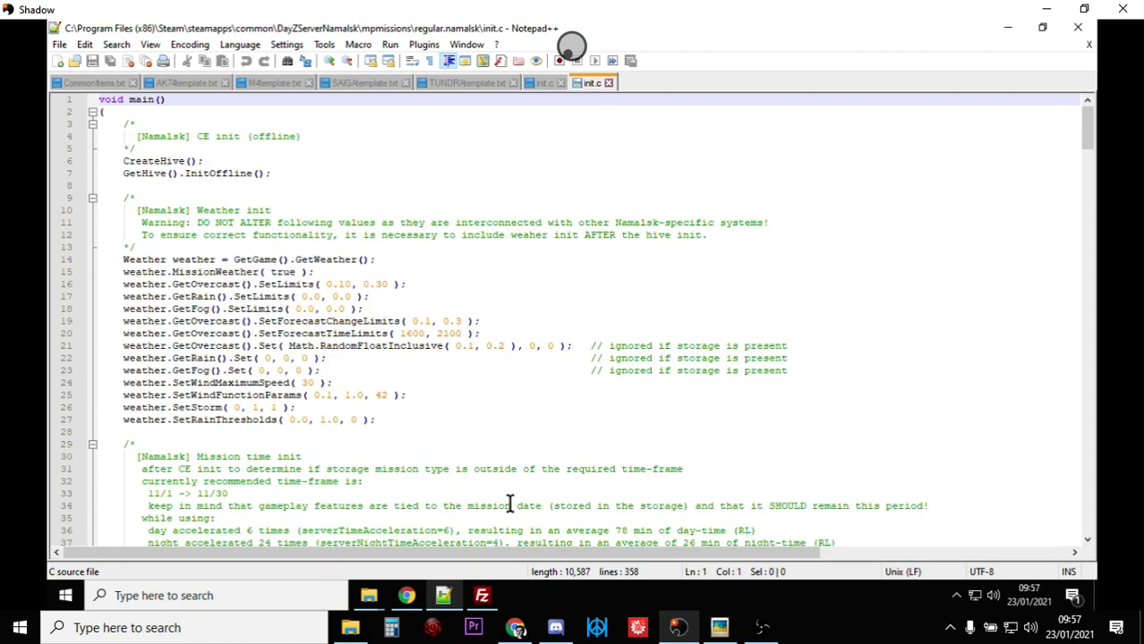
pyautogui.click(480, 594)
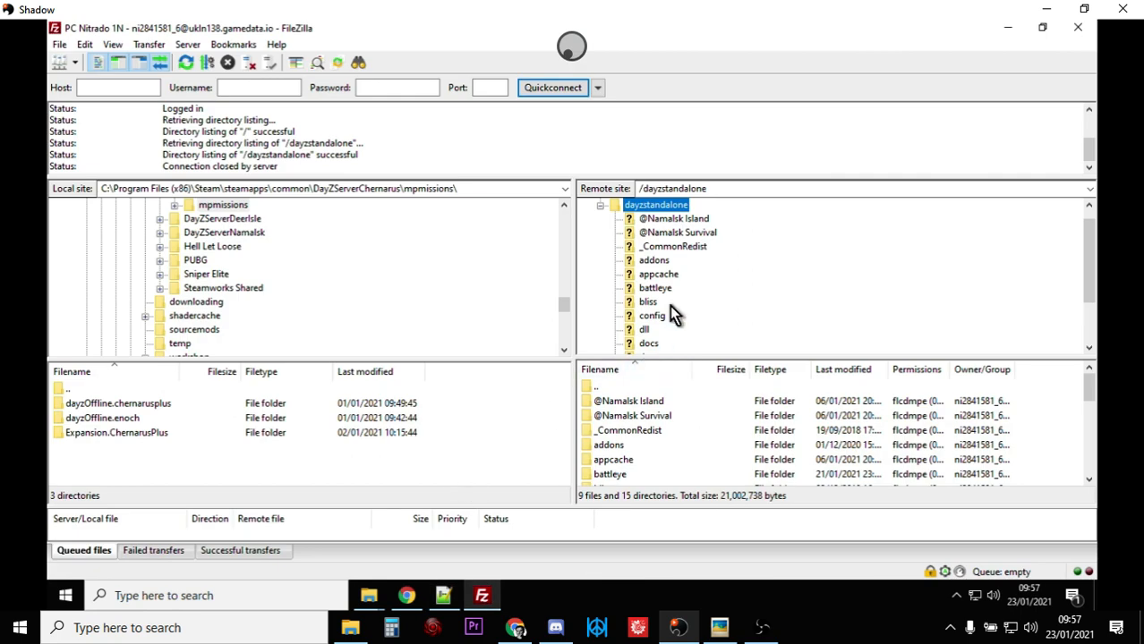
pyautogui.moveTo(697, 234)
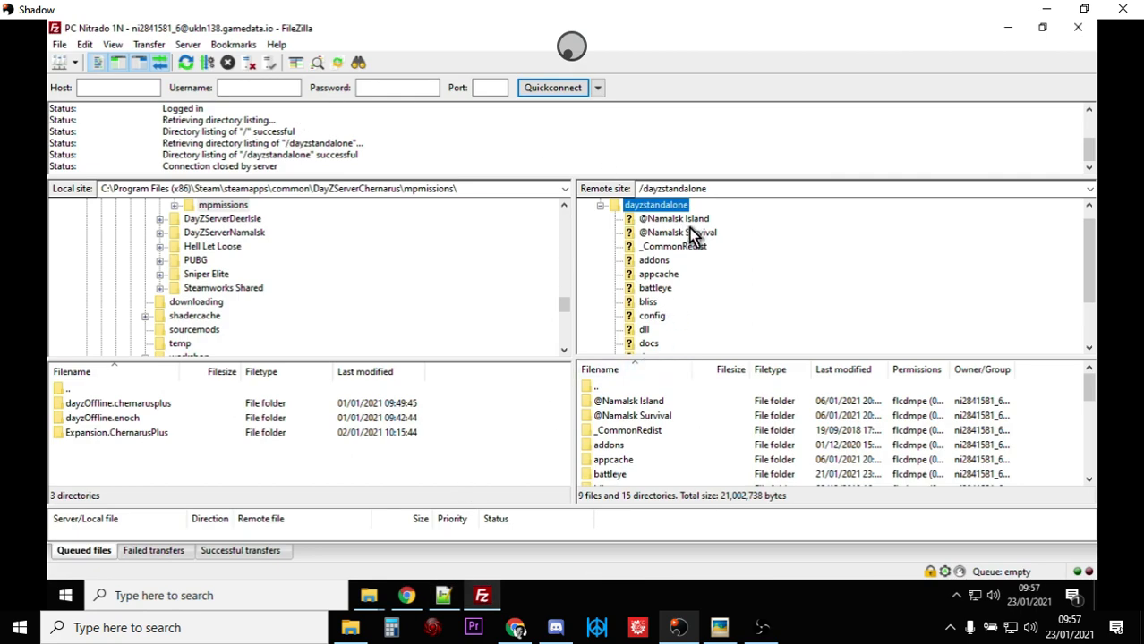
# Expand mpmissions > regular.namalsk on the server and bring up init.c's file actions.
pyautogui.scroll(-3)
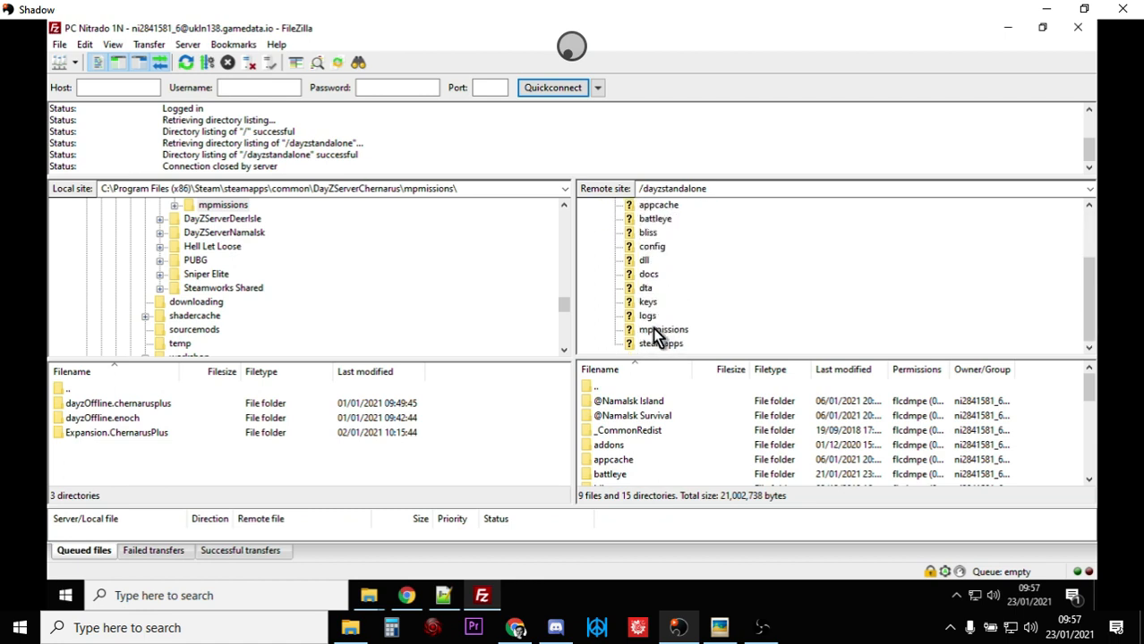
pyautogui.click(663, 329)
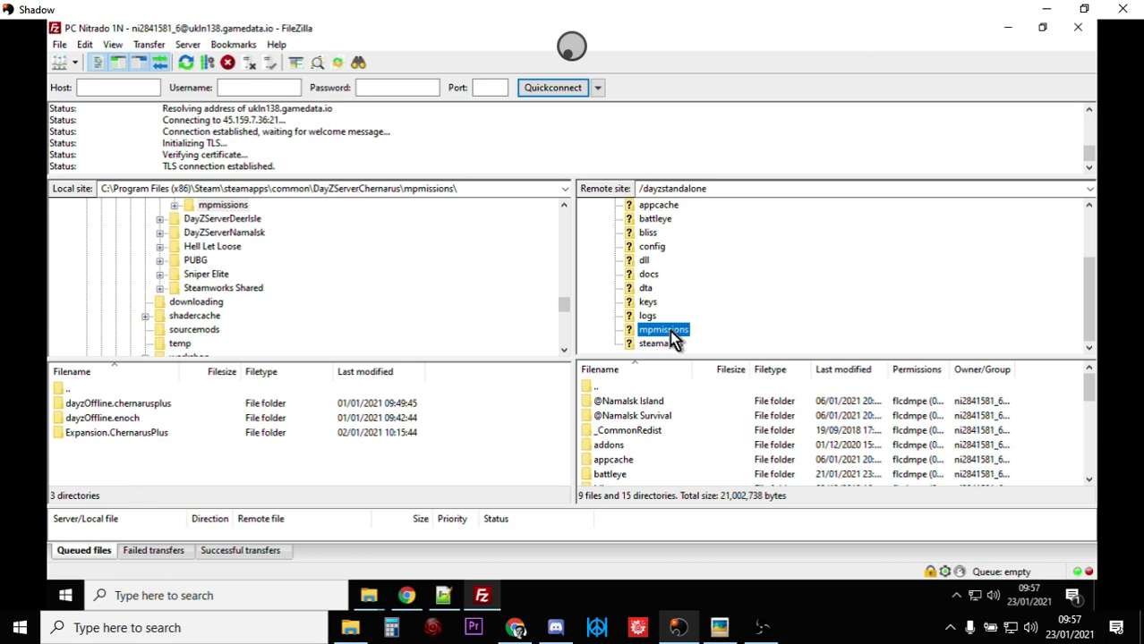
pyautogui.doubleClick(663, 329)
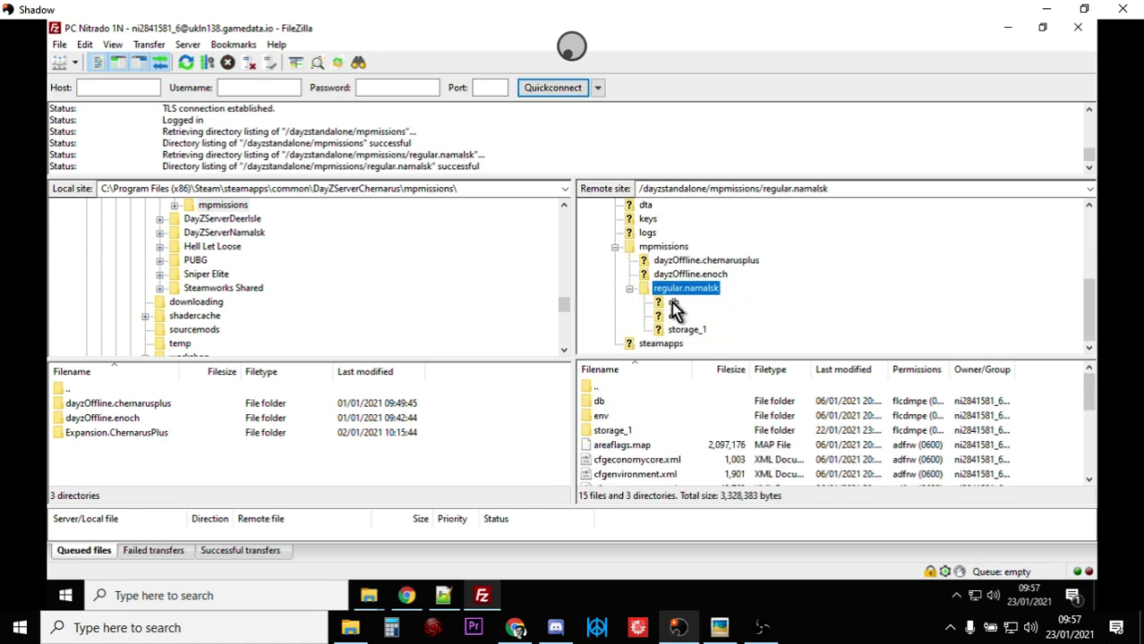
pyautogui.scroll(-3)
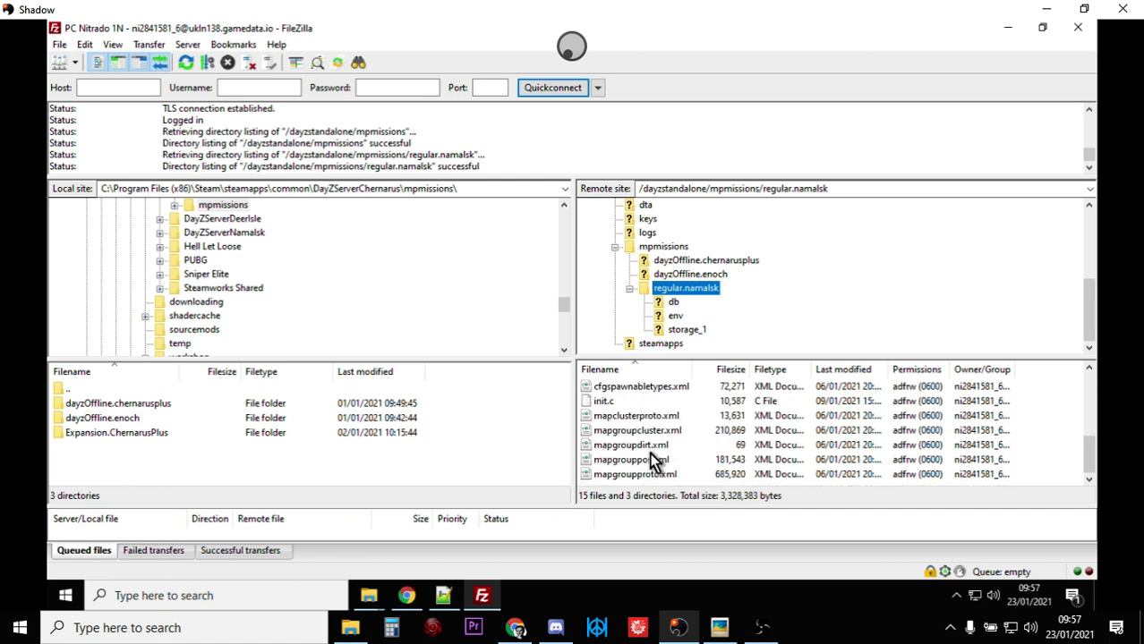
pyautogui.rightClick(605, 401)
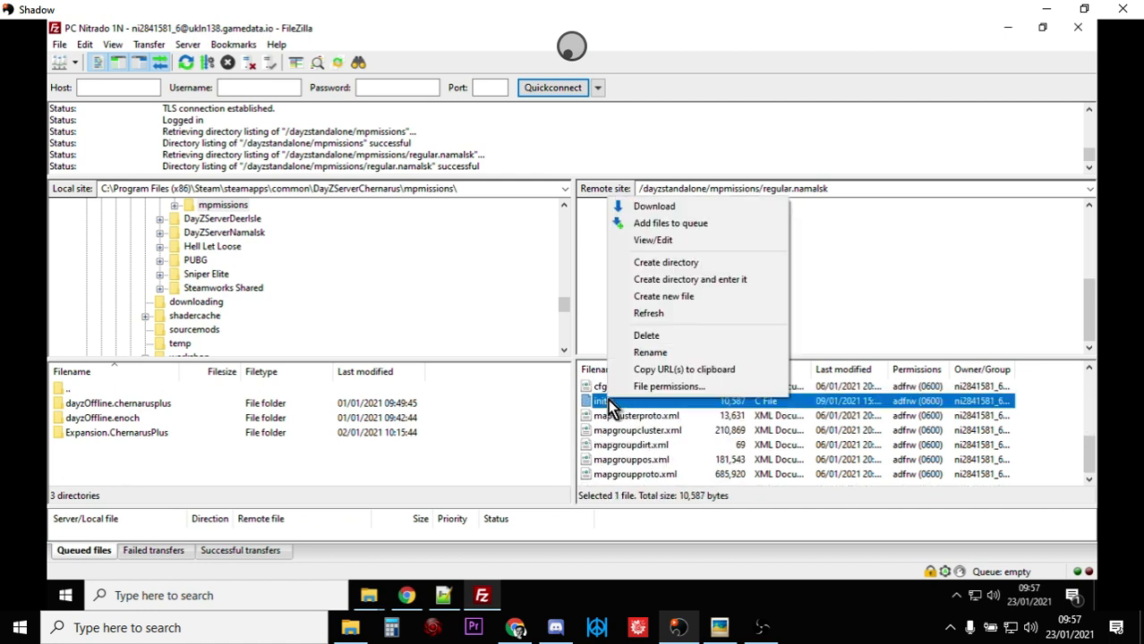
pyautogui.moveTo(623, 420)
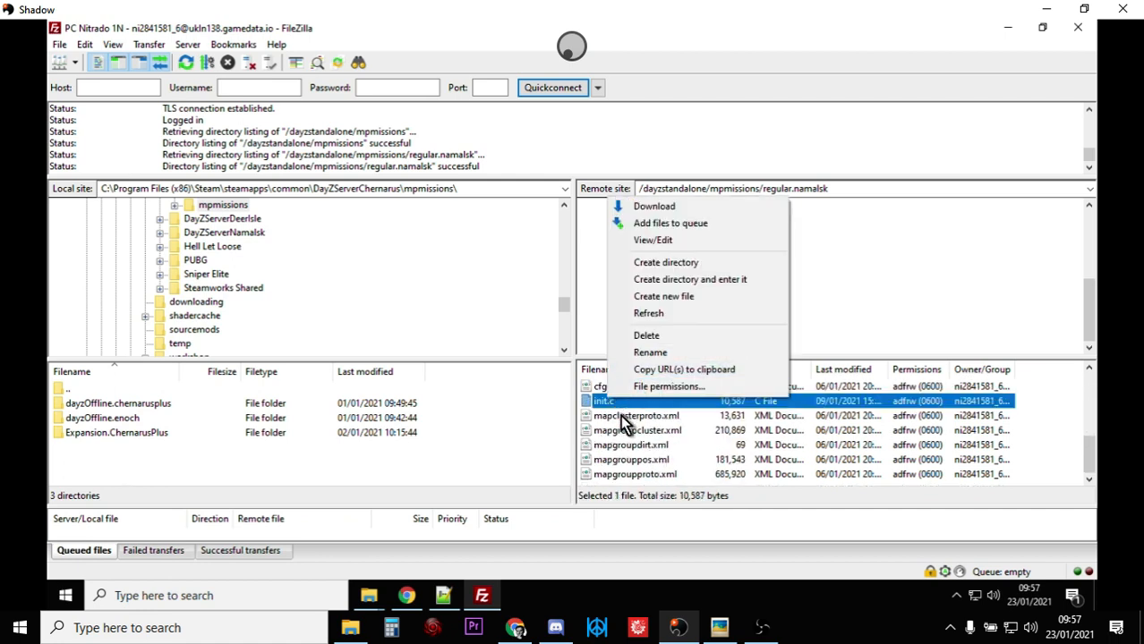
pyautogui.moveTo(842, 469)
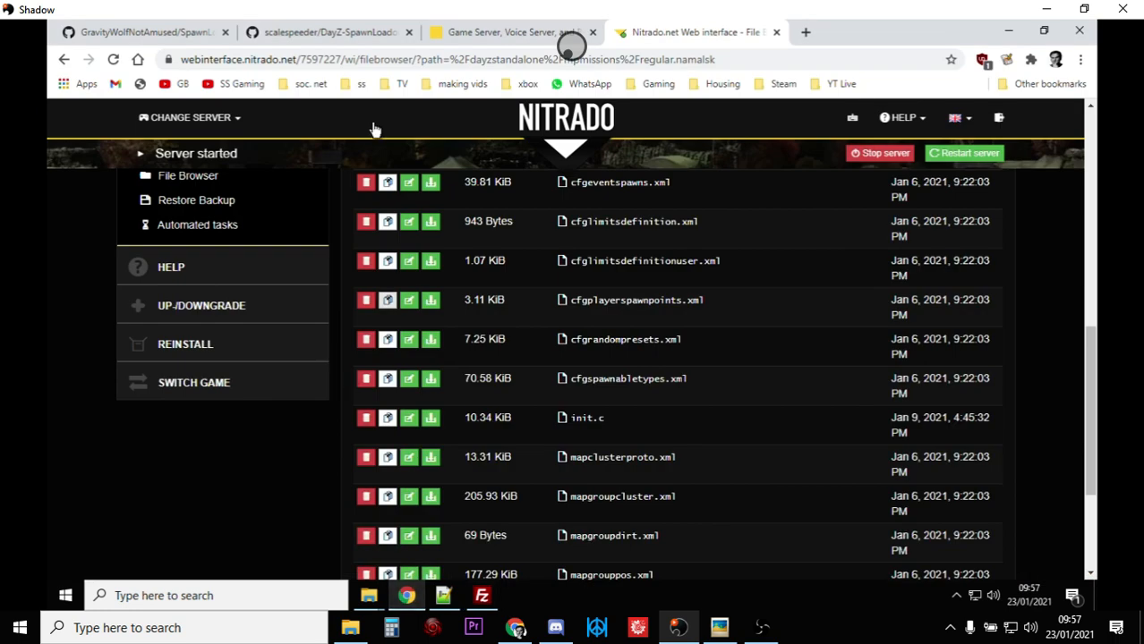
# Show the Code download options for both SpawnLoadoutThingy repositories, then return to File Explorer.
pyautogui.click(143, 32)
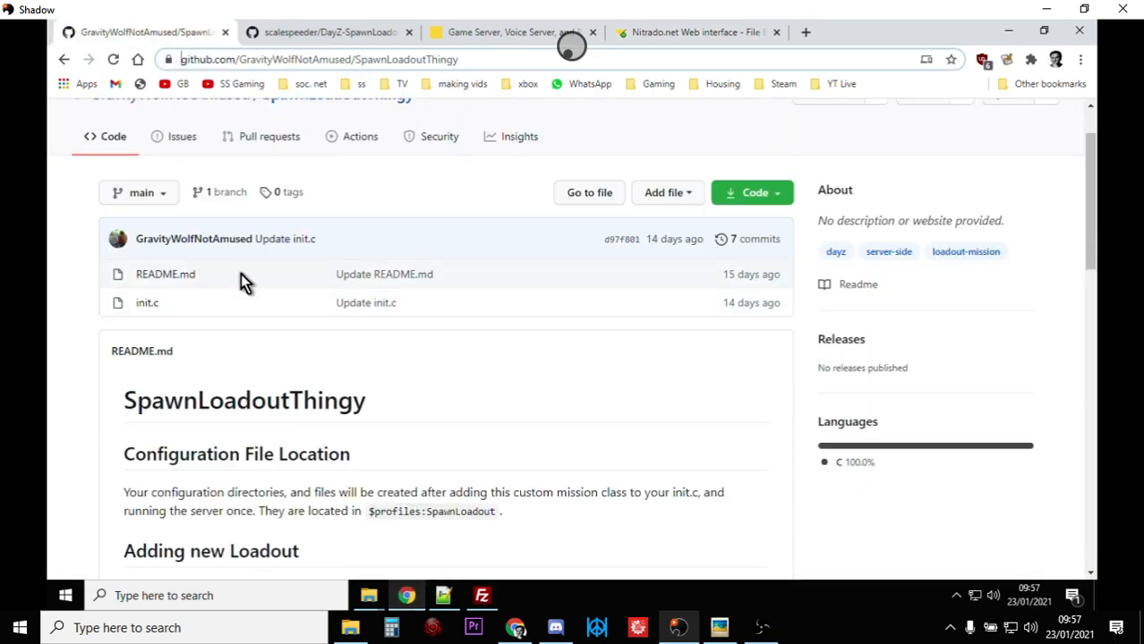
pyautogui.moveTo(756, 193)
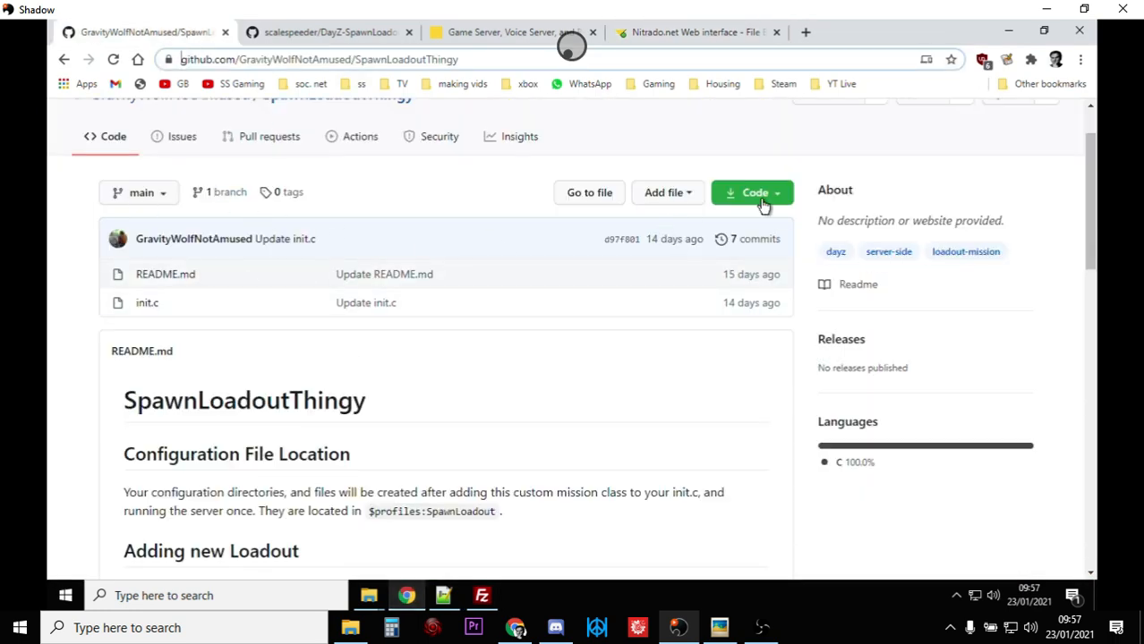
pyautogui.click(751, 194)
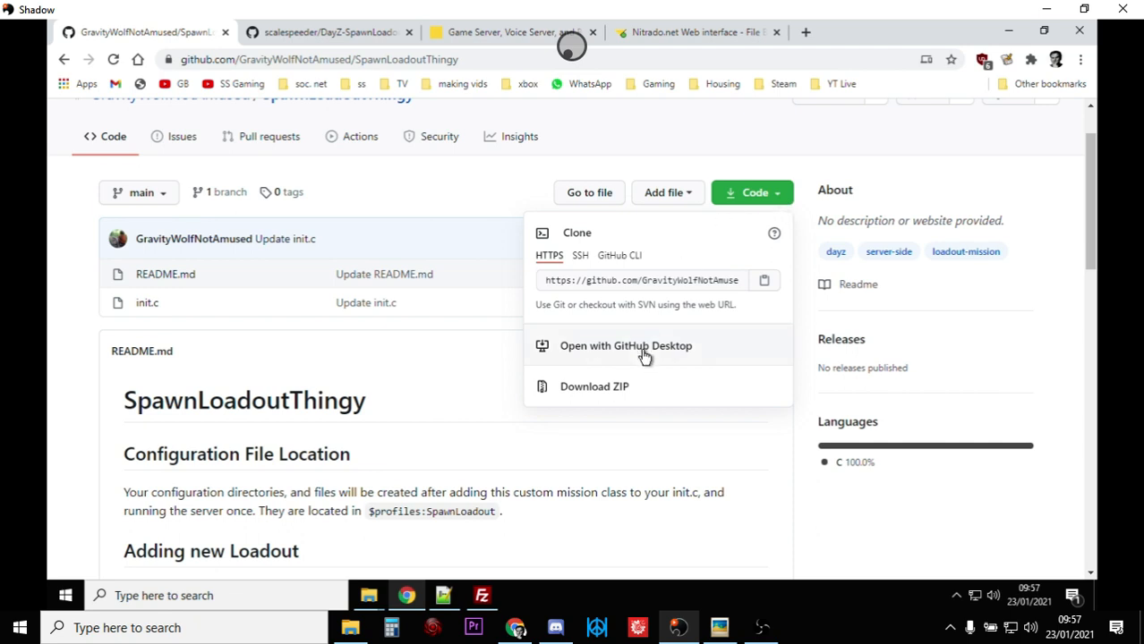
pyautogui.moveTo(184, 318)
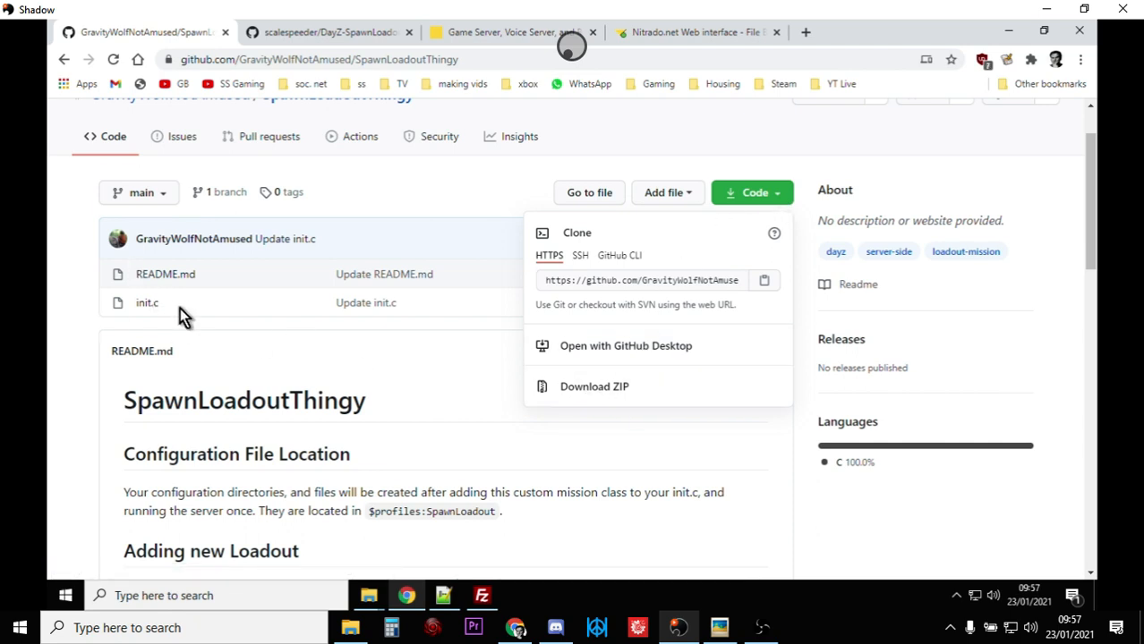
pyautogui.click(325, 32)
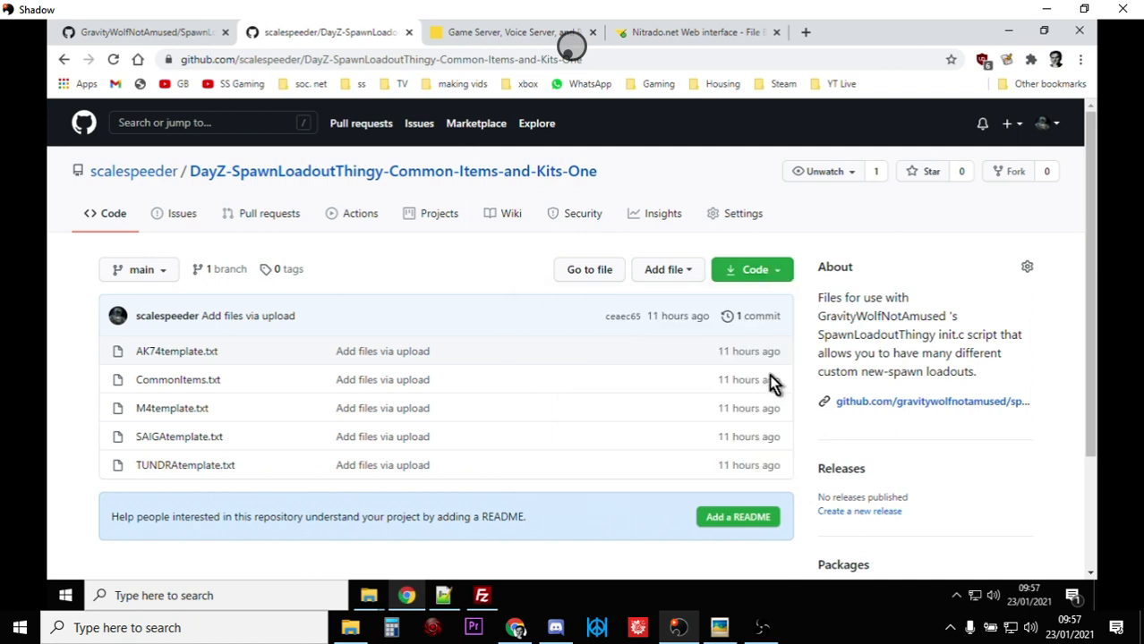
pyautogui.click(752, 269)
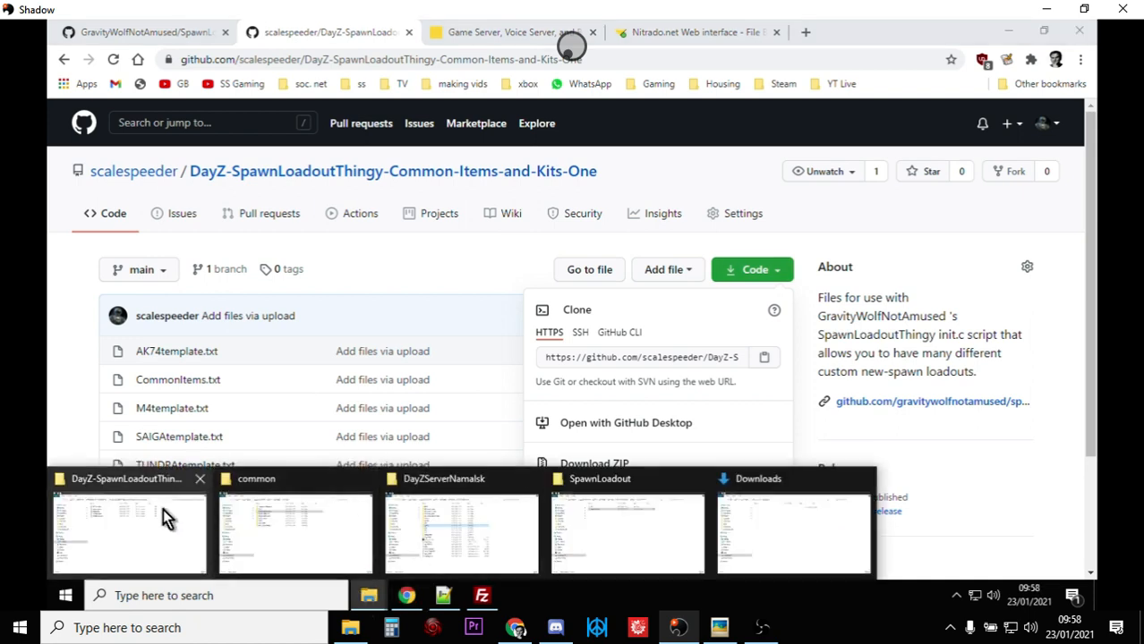
pyautogui.click(129, 533)
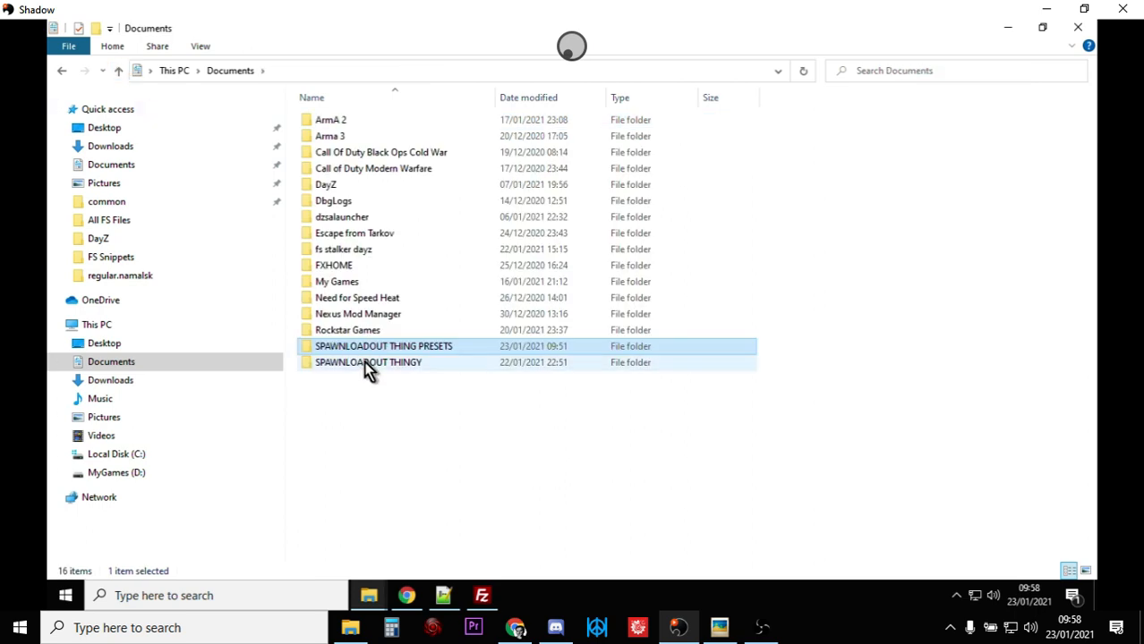
# Navigate Documents > SPAWNLOADOUT THINGY > SpawnLoadoutThingy-main to show init.c and README.md.
pyautogui.doubleClick(369, 361)
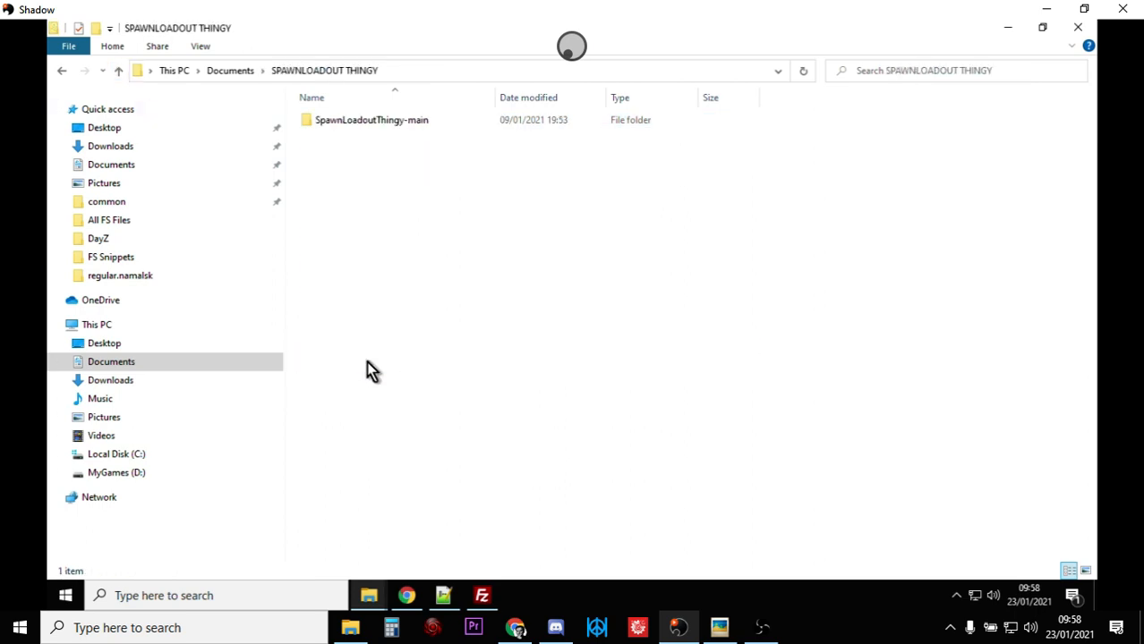
pyautogui.doubleClick(371, 118)
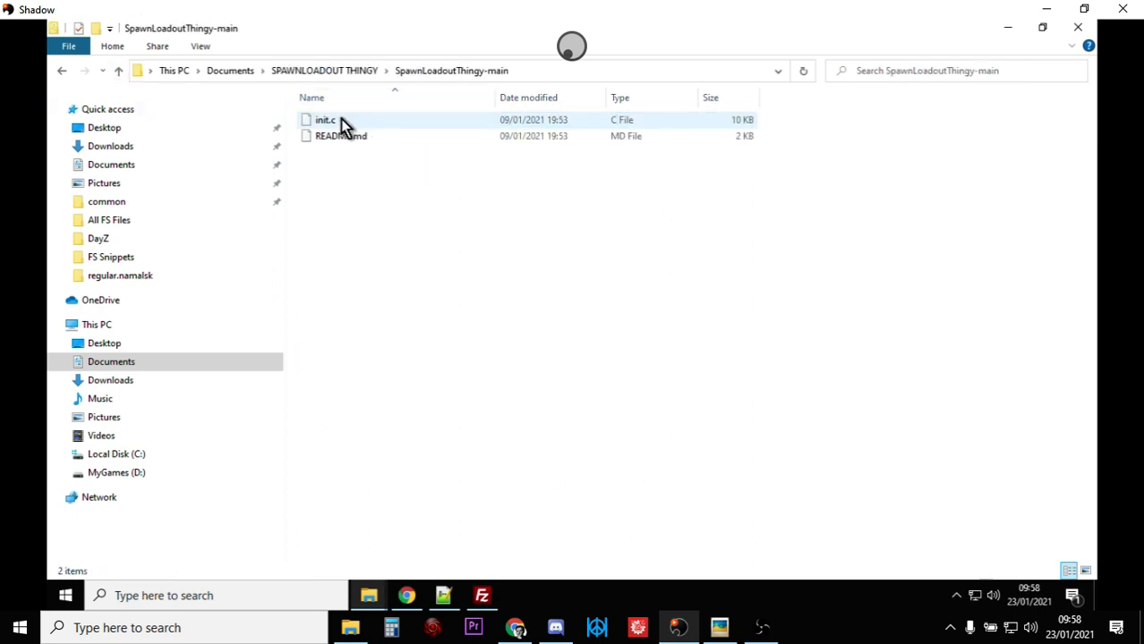
pyautogui.moveTo(326, 118)
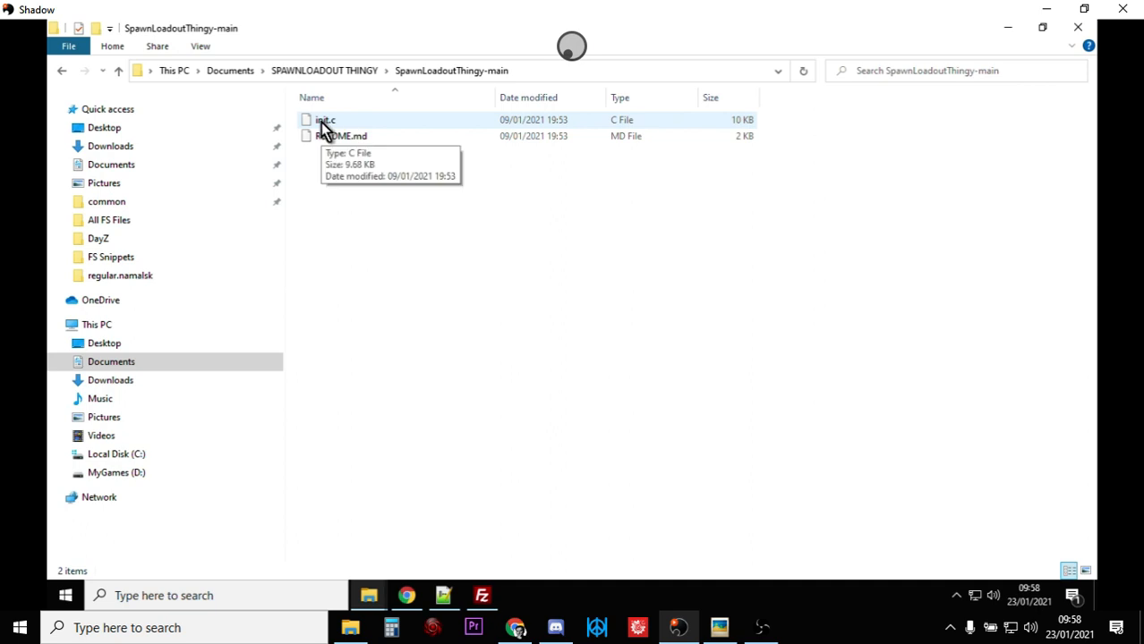
pyautogui.moveTo(447, 588)
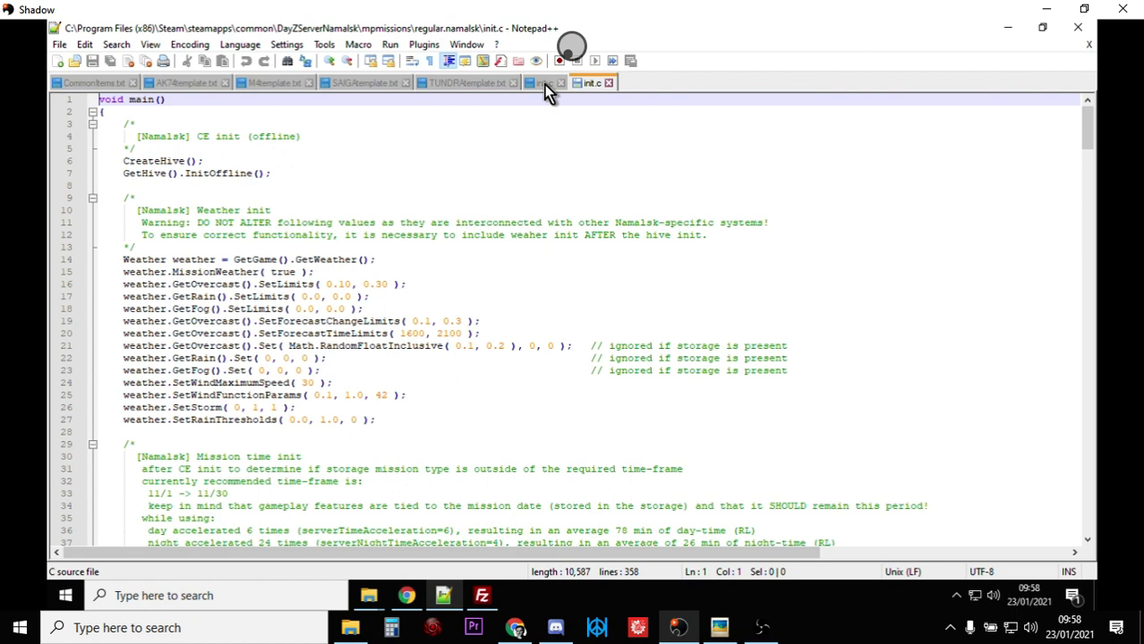
pyautogui.click(546, 82)
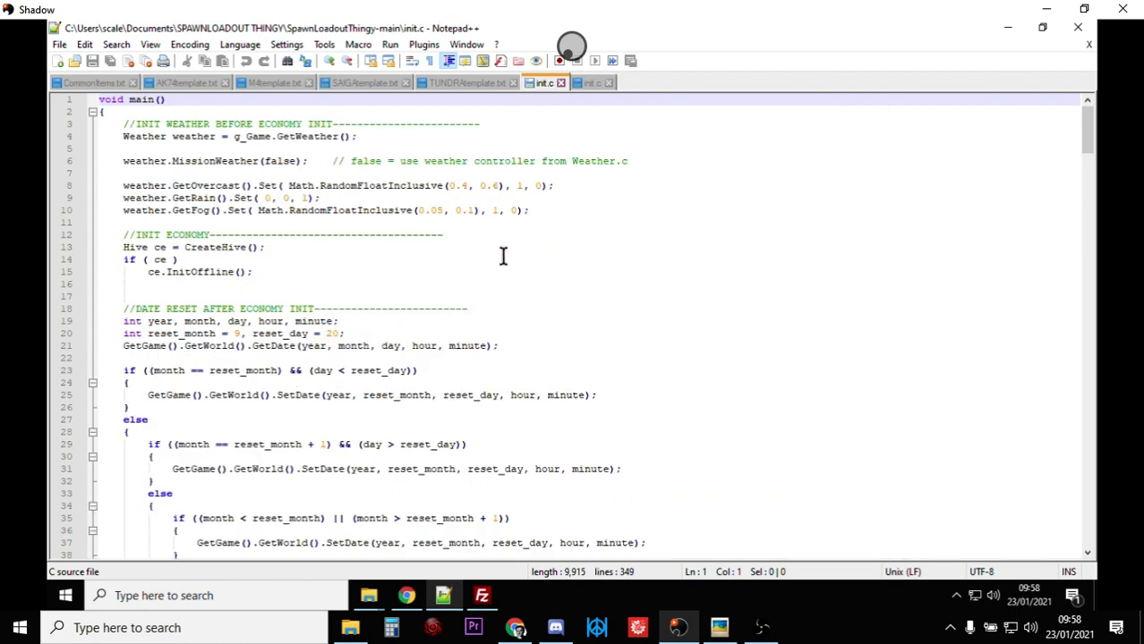
pyautogui.click(590, 82)
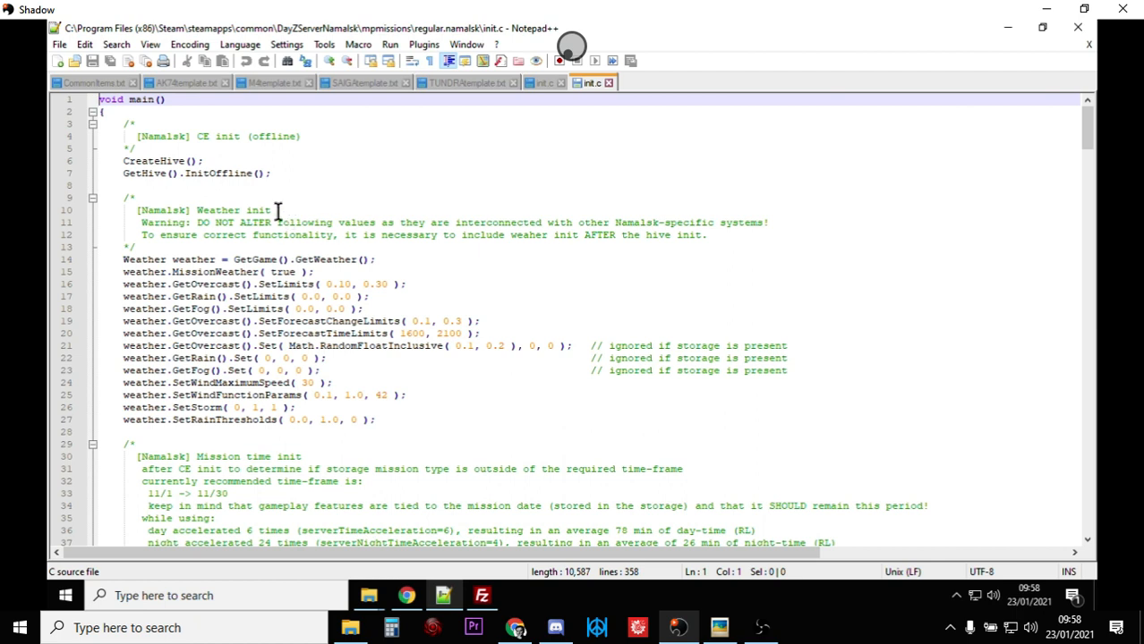
pyautogui.moveTo(330, 188)
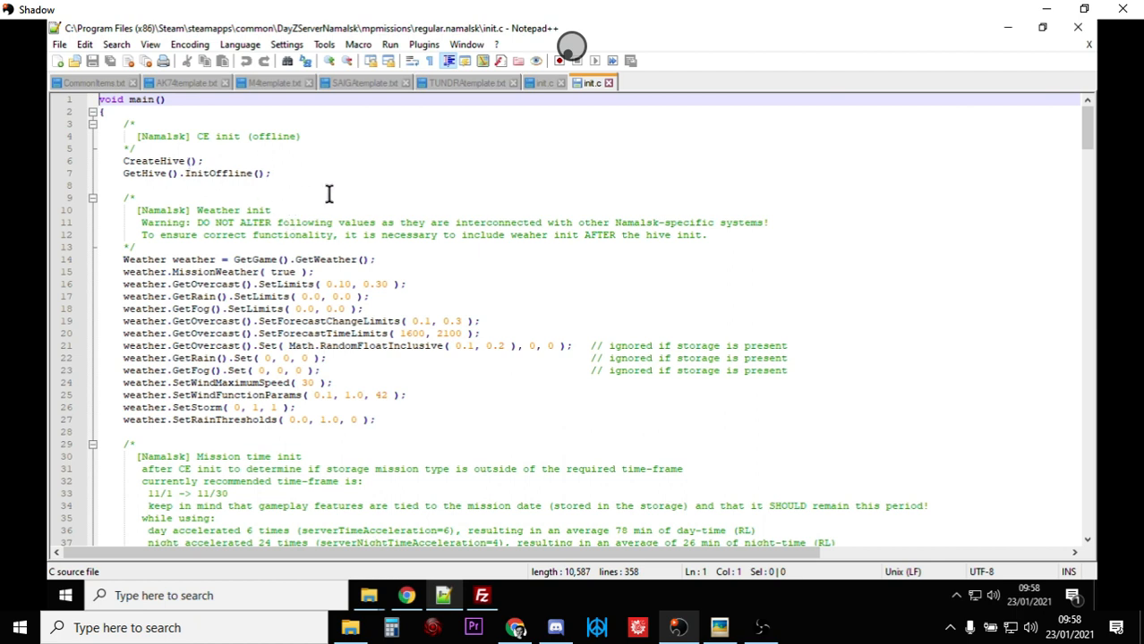
pyautogui.moveTo(327, 206)
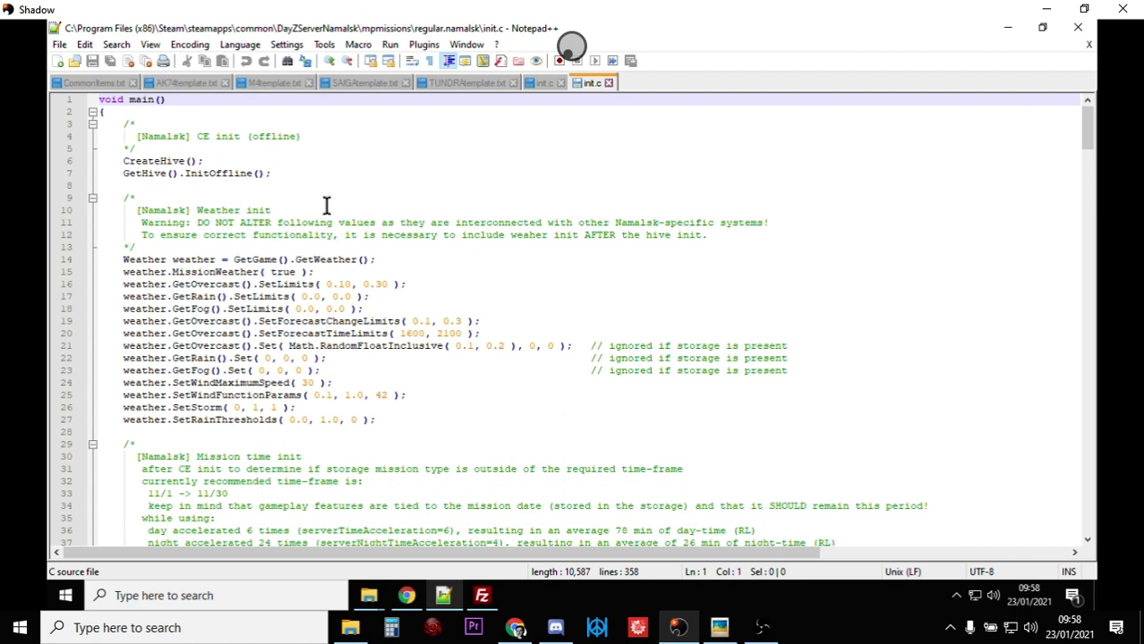
pyautogui.moveTo(396, 249)
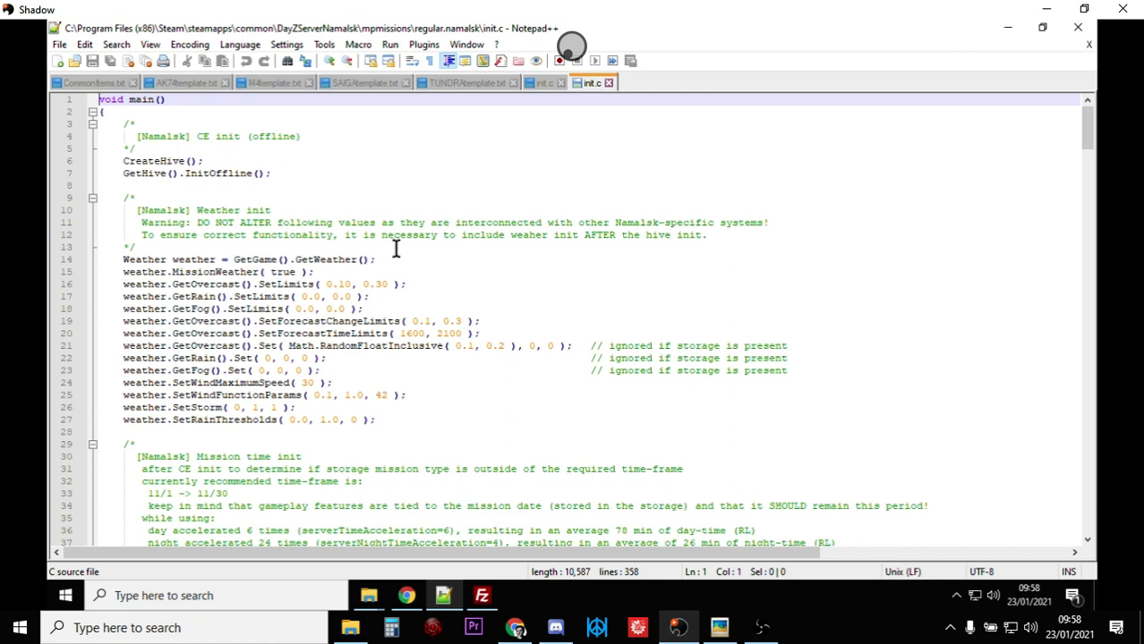
pyautogui.moveTo(540, 114)
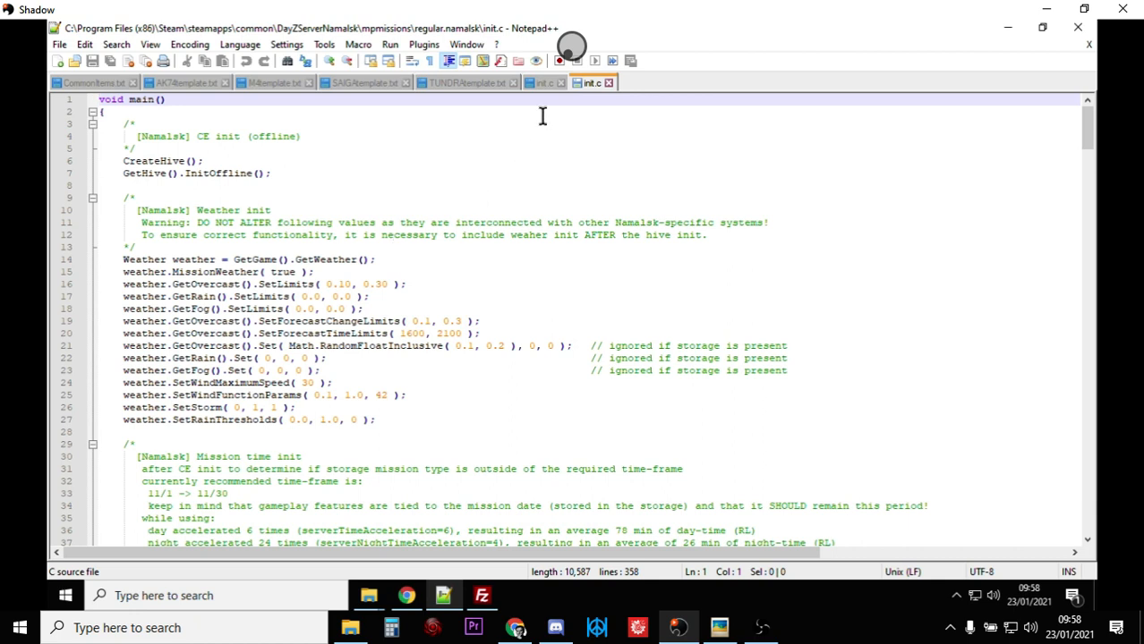
pyautogui.scroll(-3)
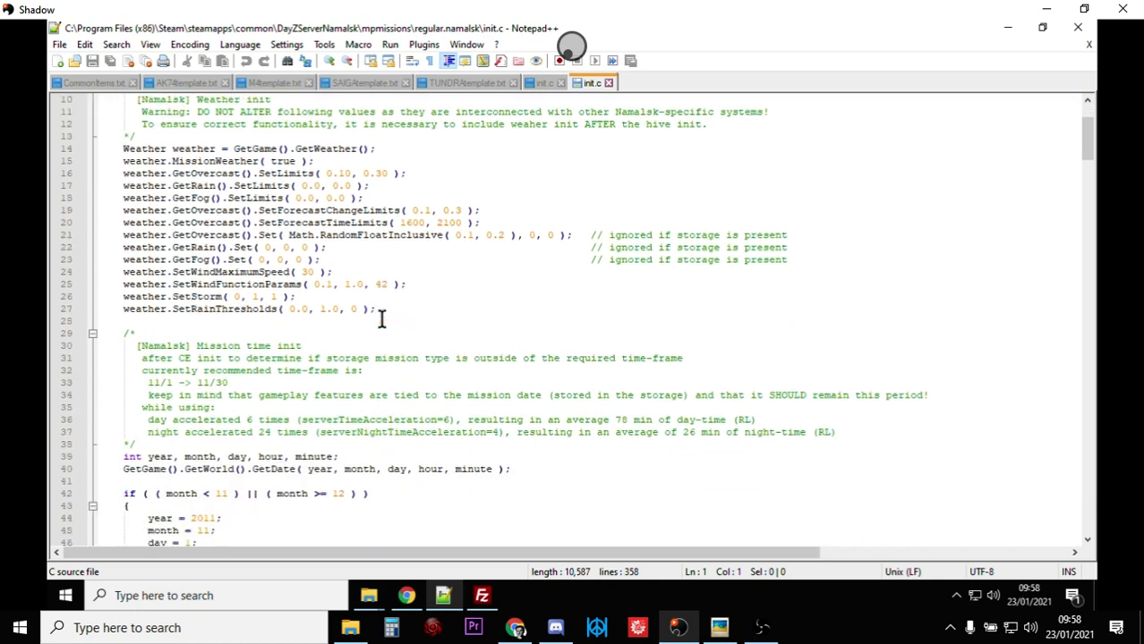
pyautogui.scroll(-3)
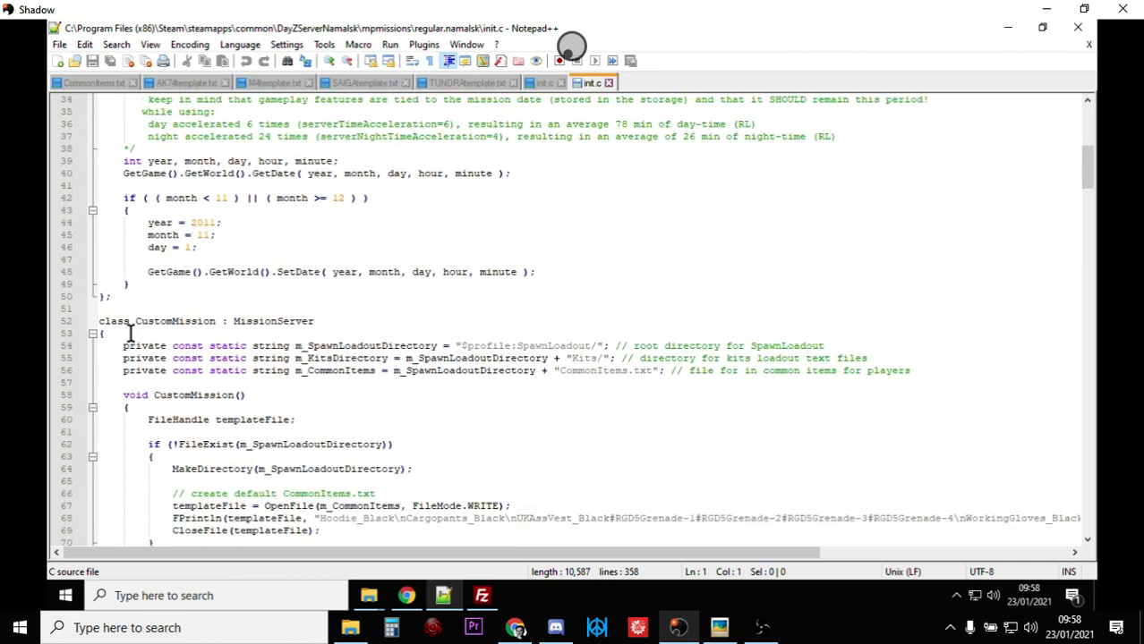
pyautogui.scroll(-3)
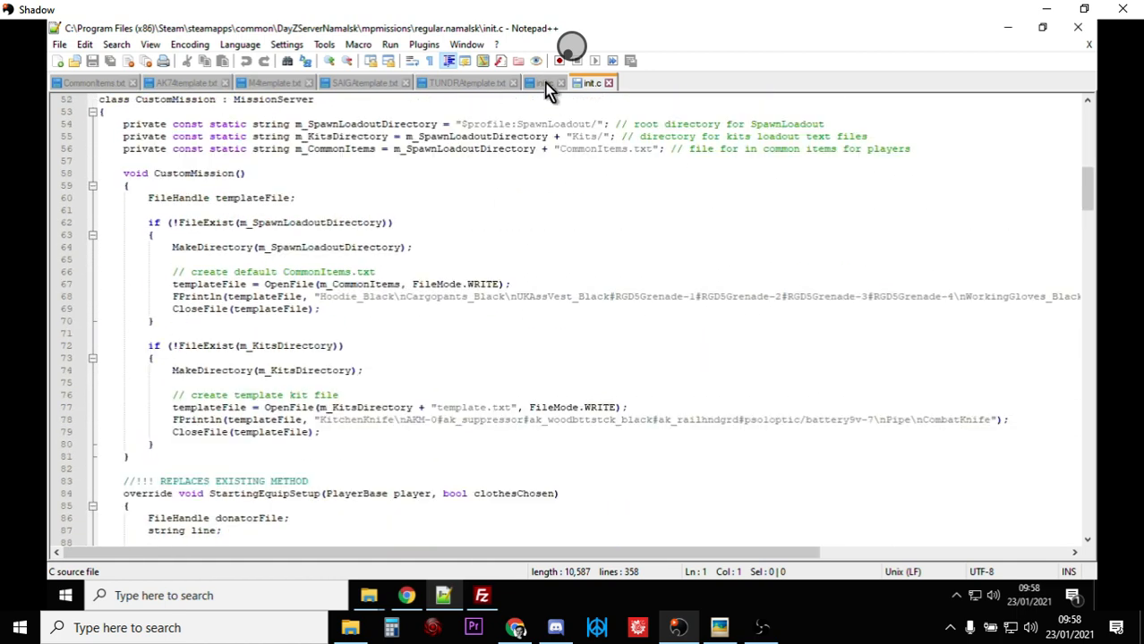
pyautogui.click(546, 83)
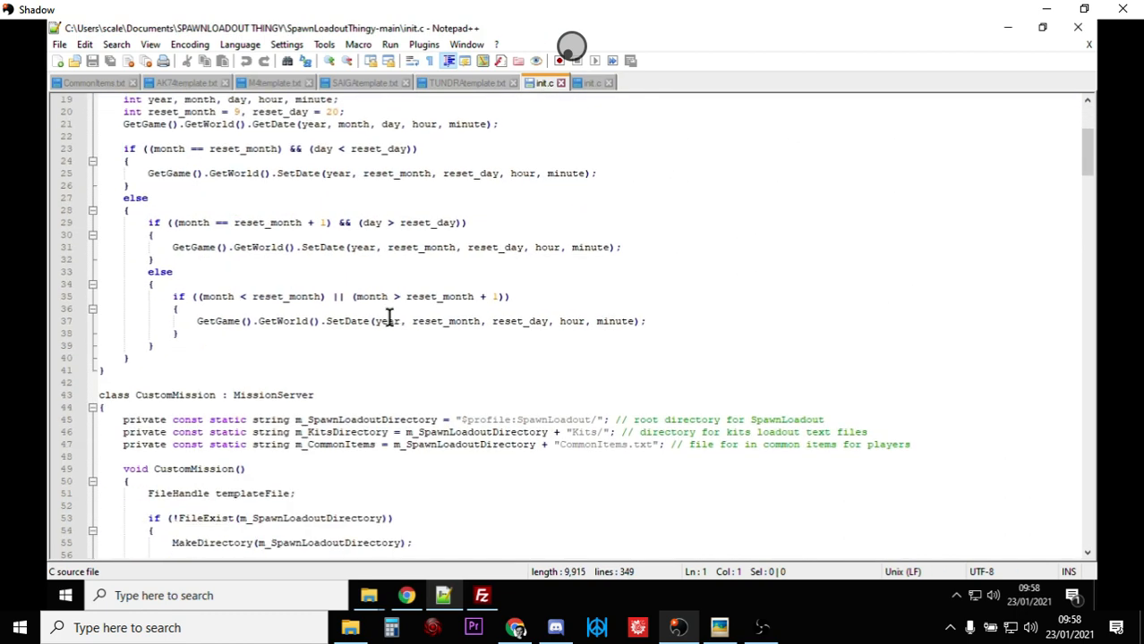
pyautogui.scroll(-3)
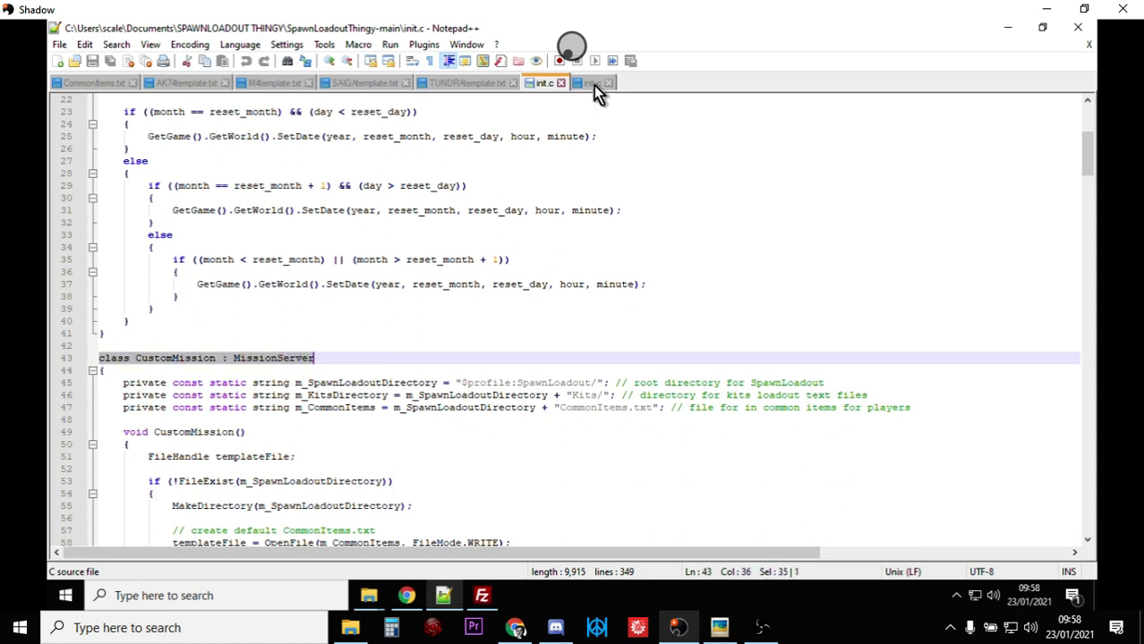
pyautogui.click(591, 82)
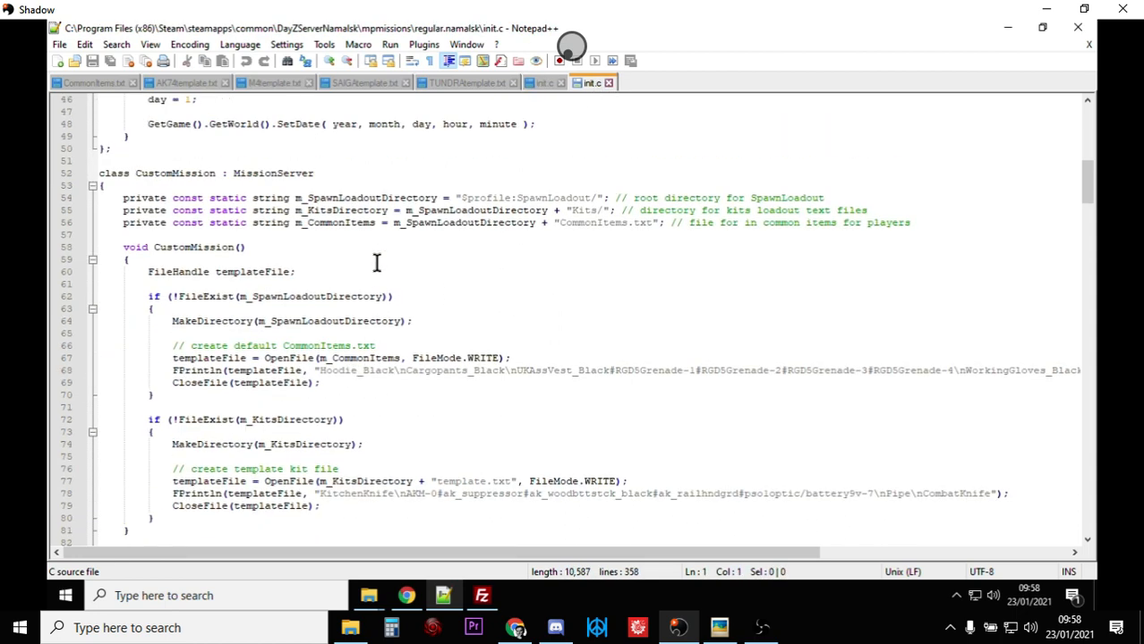
pyautogui.scroll(3)
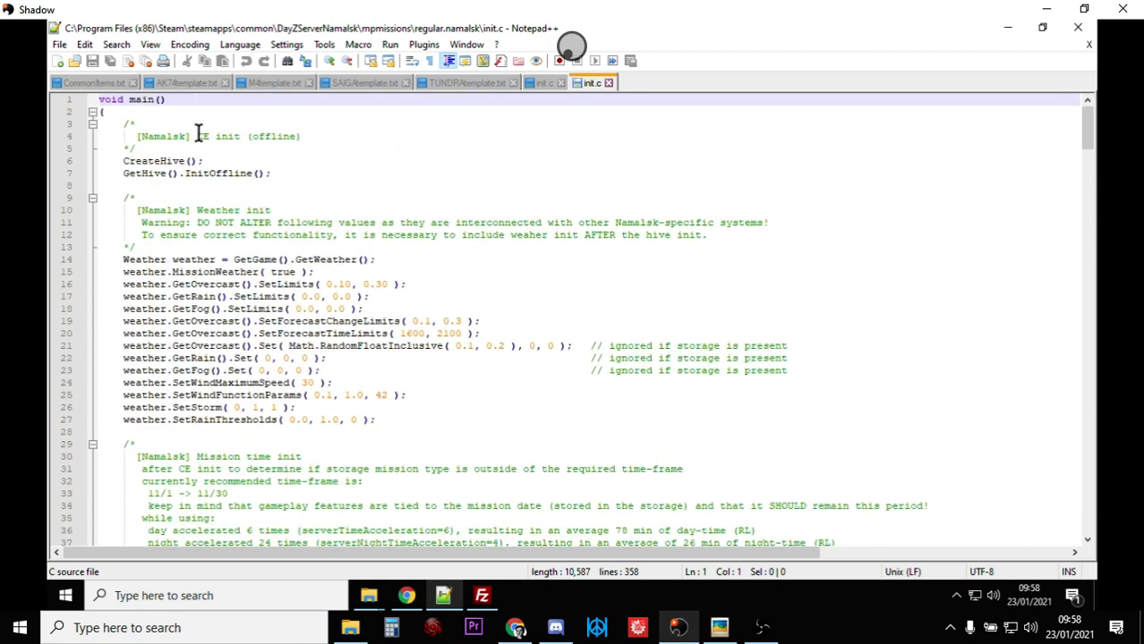
pyautogui.scroll(-3)
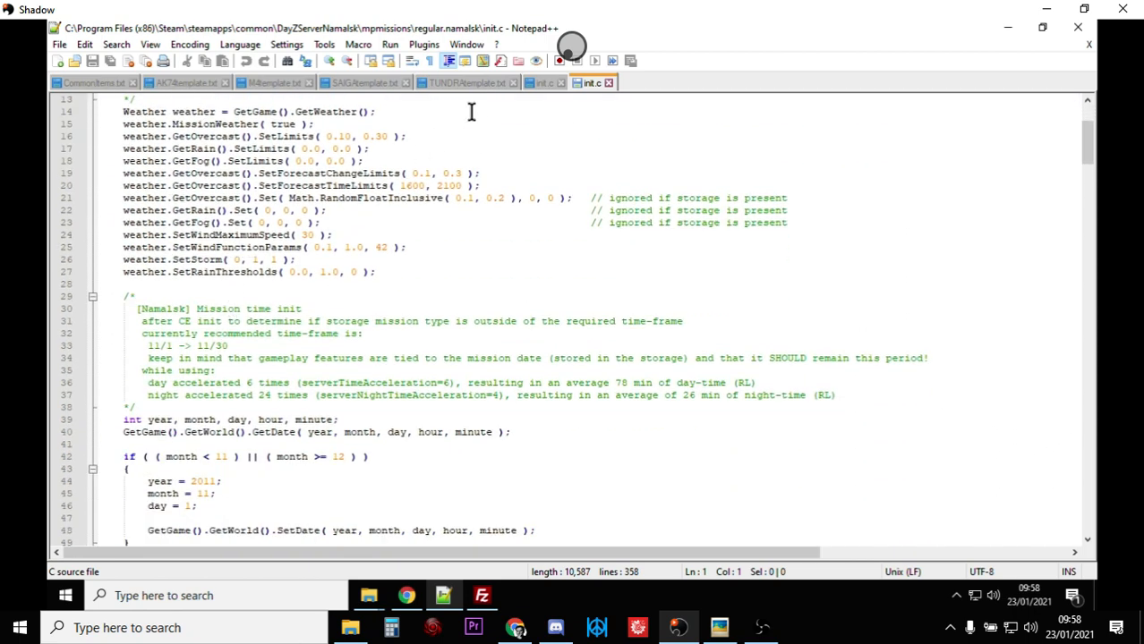
pyautogui.click(539, 82)
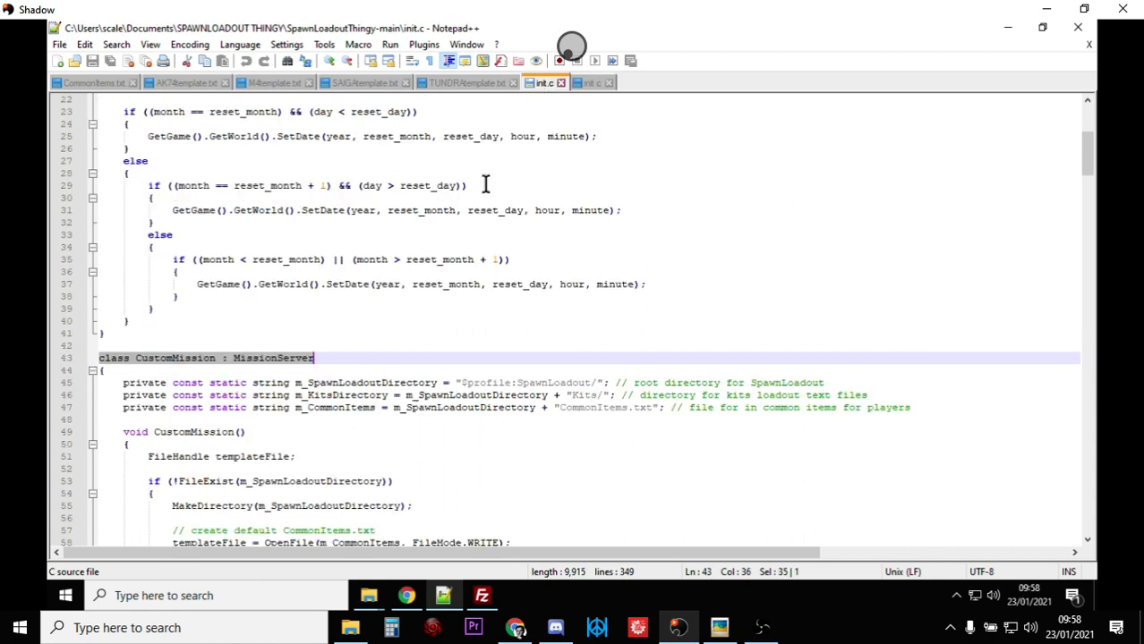
pyautogui.click(588, 83)
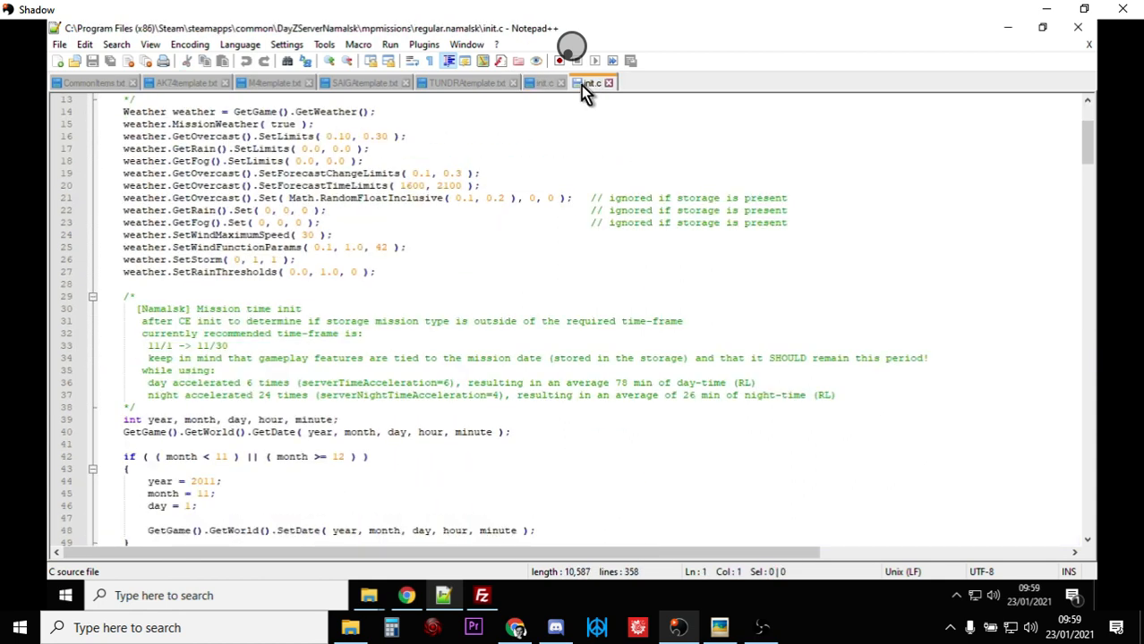
pyautogui.scroll(-3)
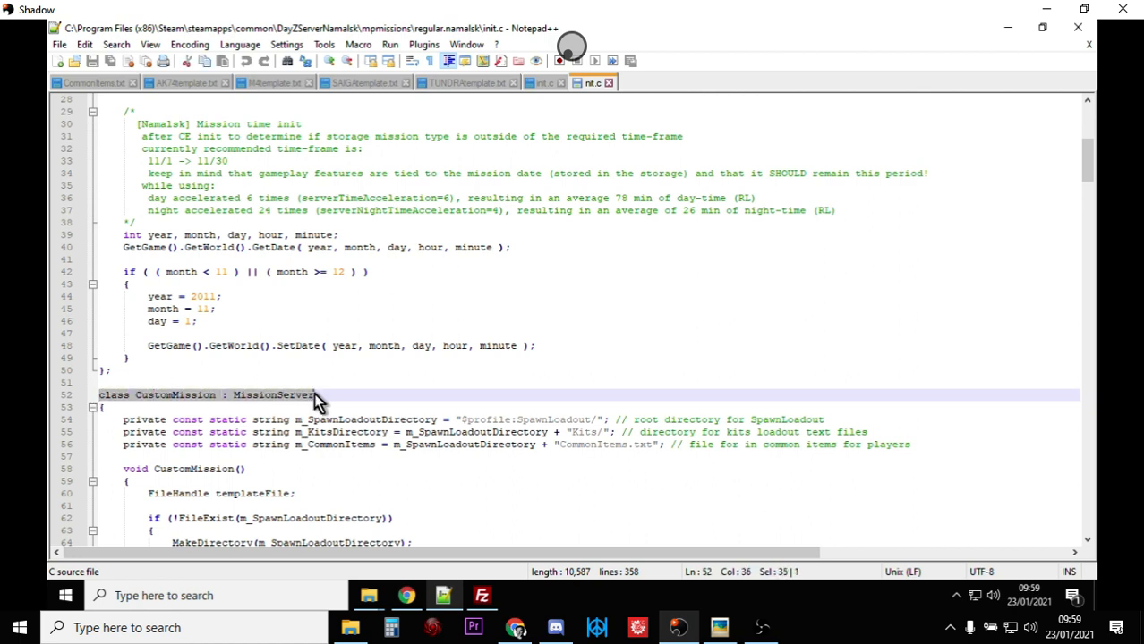
pyautogui.moveTo(552, 99)
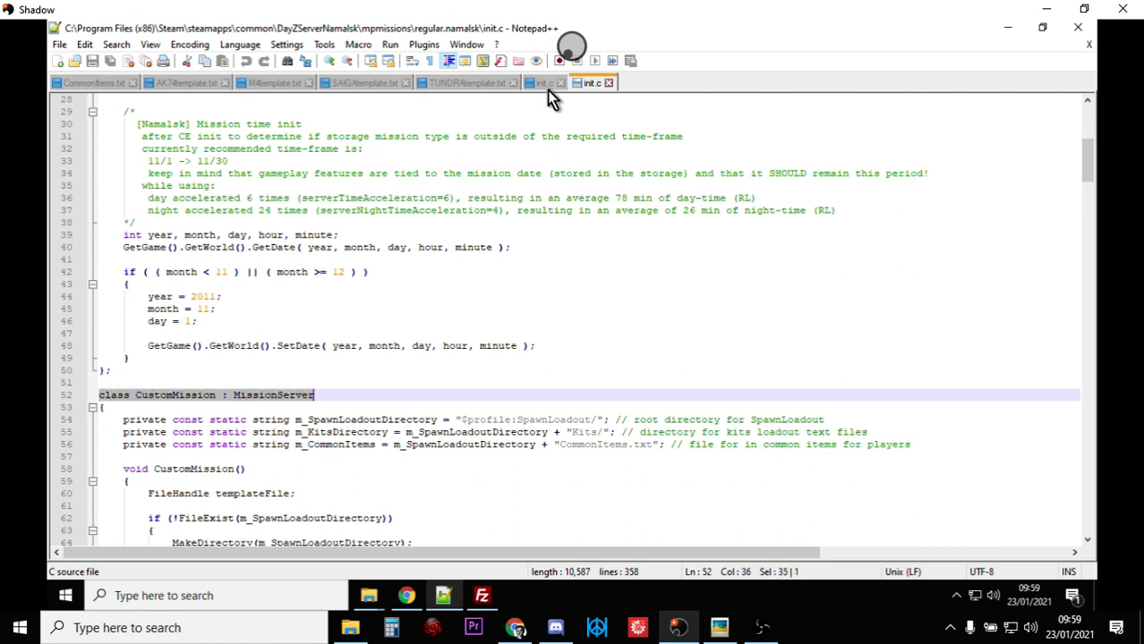
pyautogui.click(541, 82)
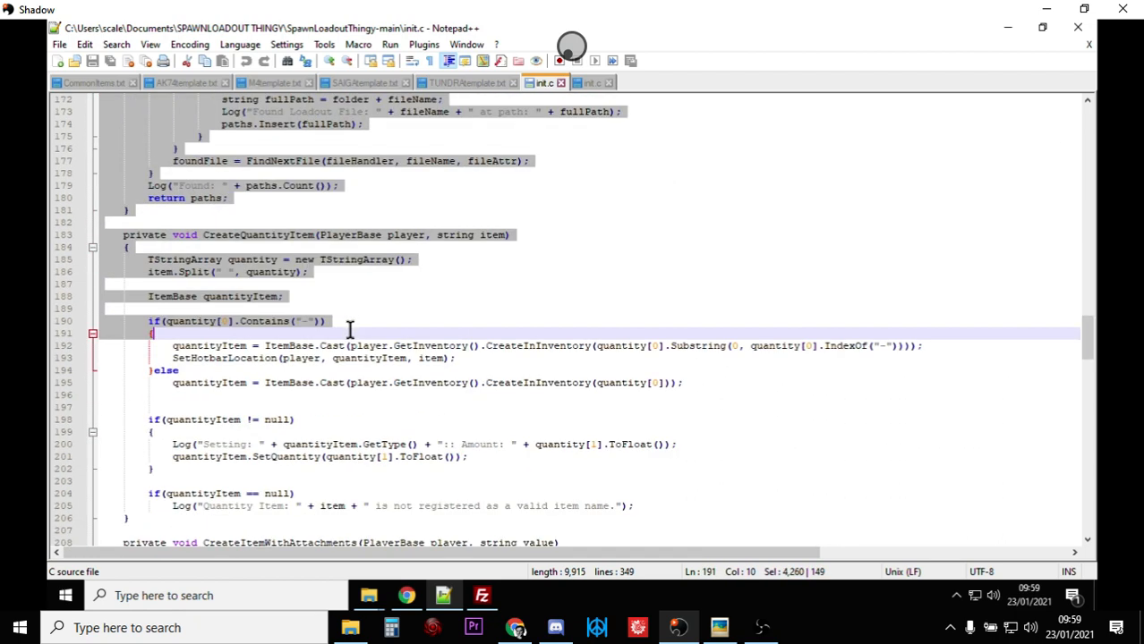
pyautogui.scroll(-3)
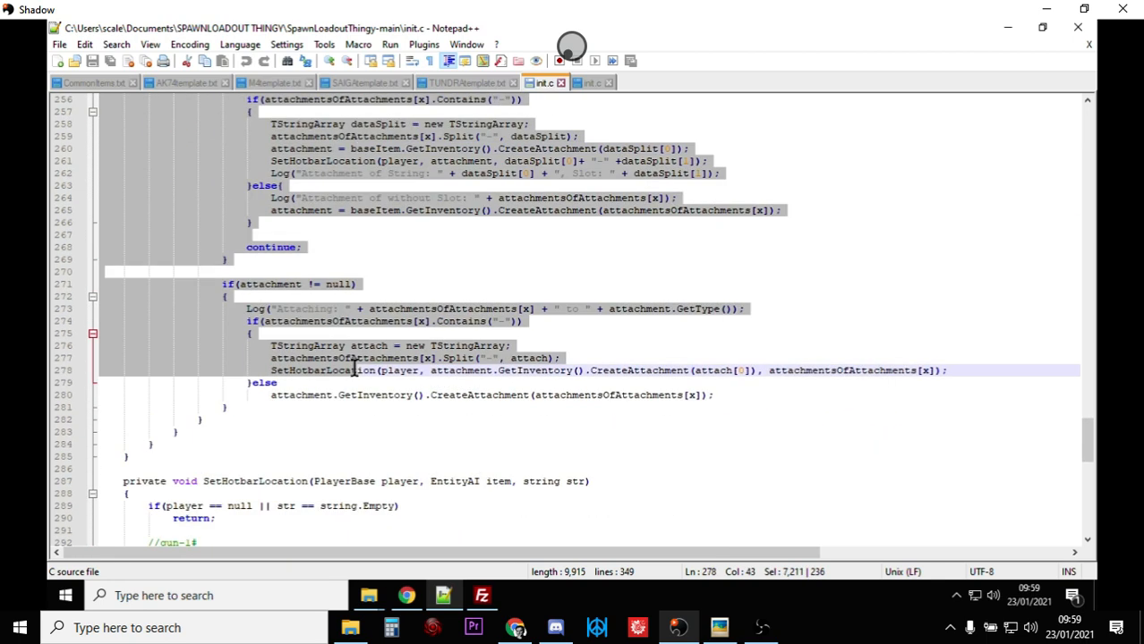
pyautogui.scroll(-3)
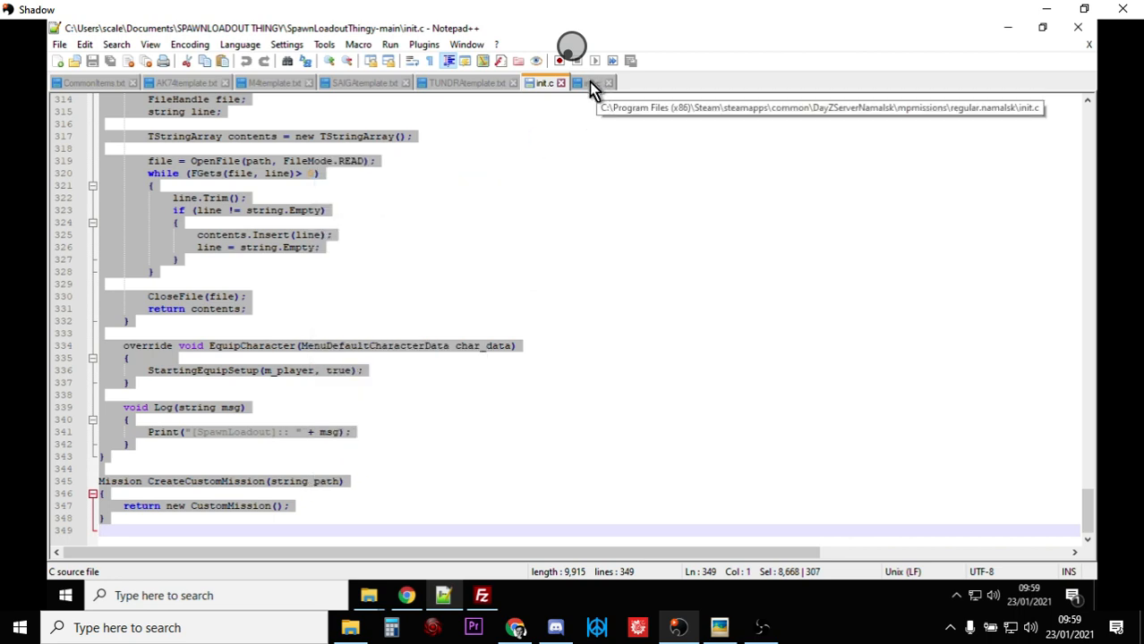
pyautogui.click(590, 83)
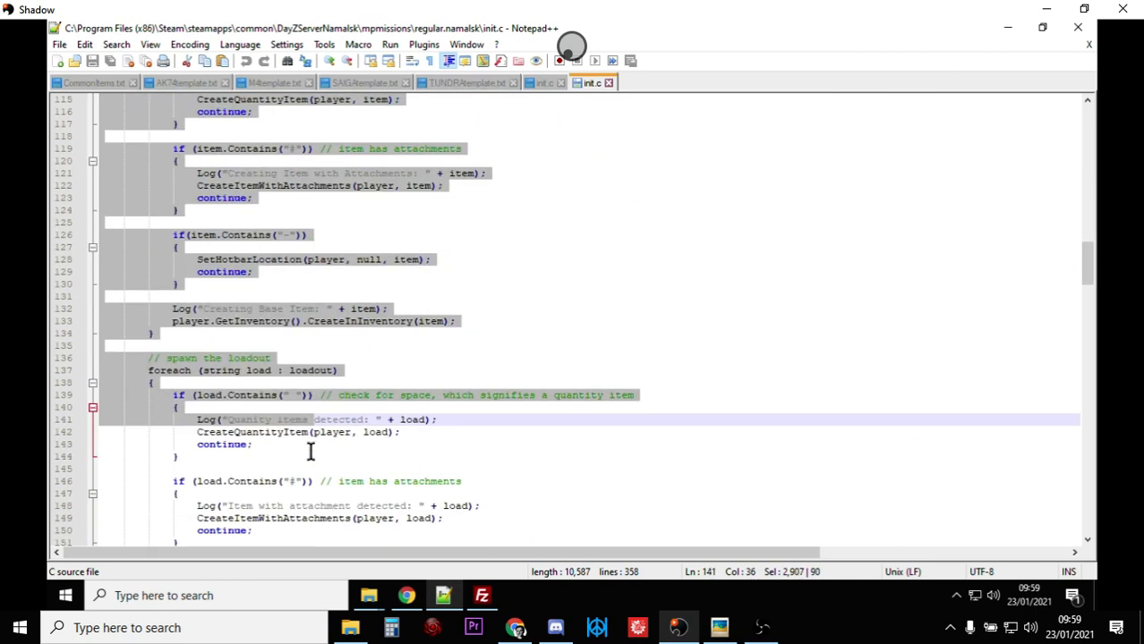
pyautogui.scroll(-3)
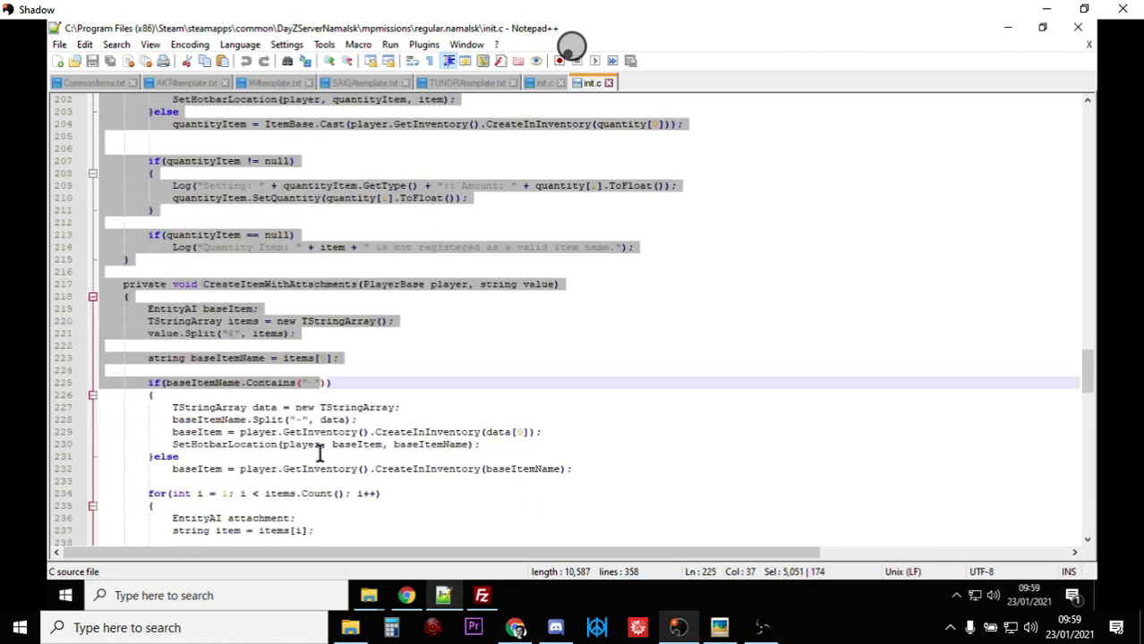
pyautogui.scroll(-3)
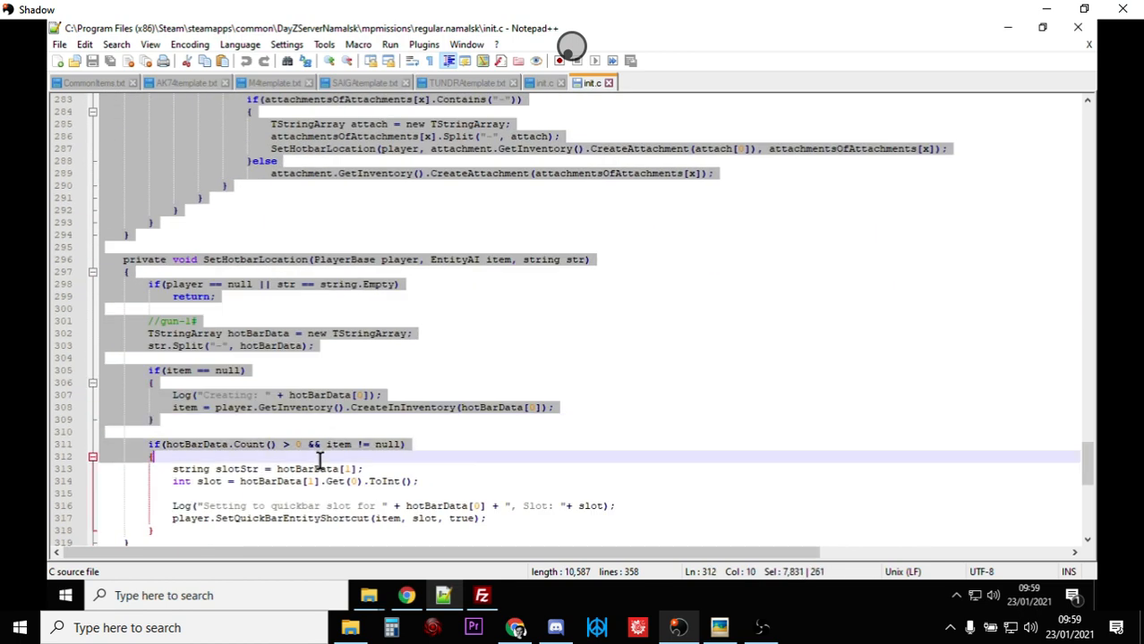
pyautogui.scroll(-3)
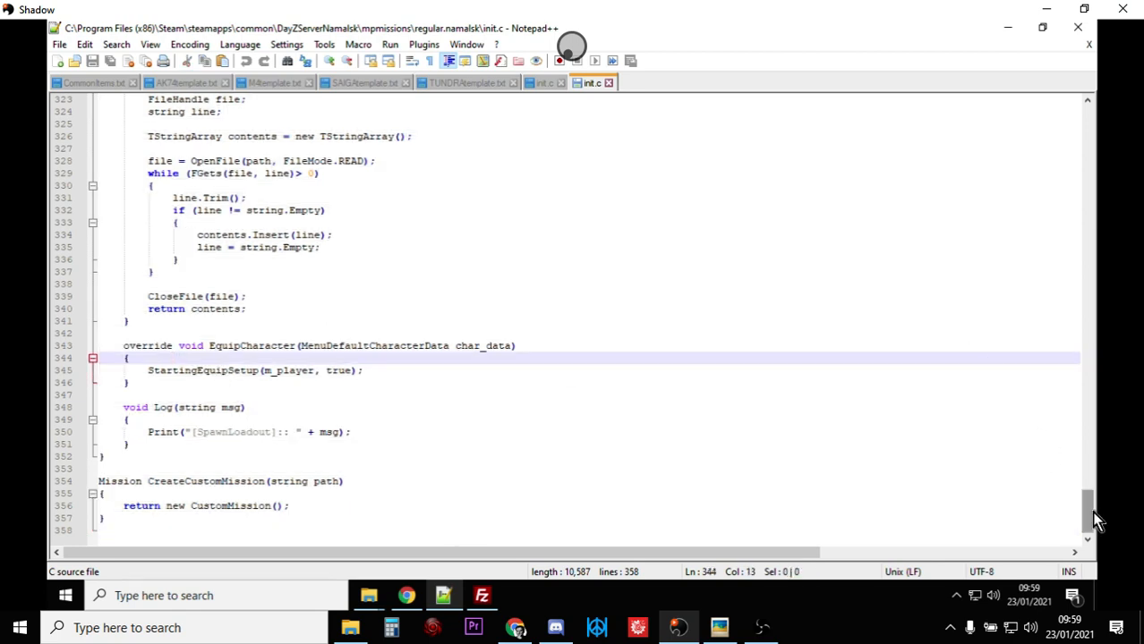
pyautogui.scroll(3)
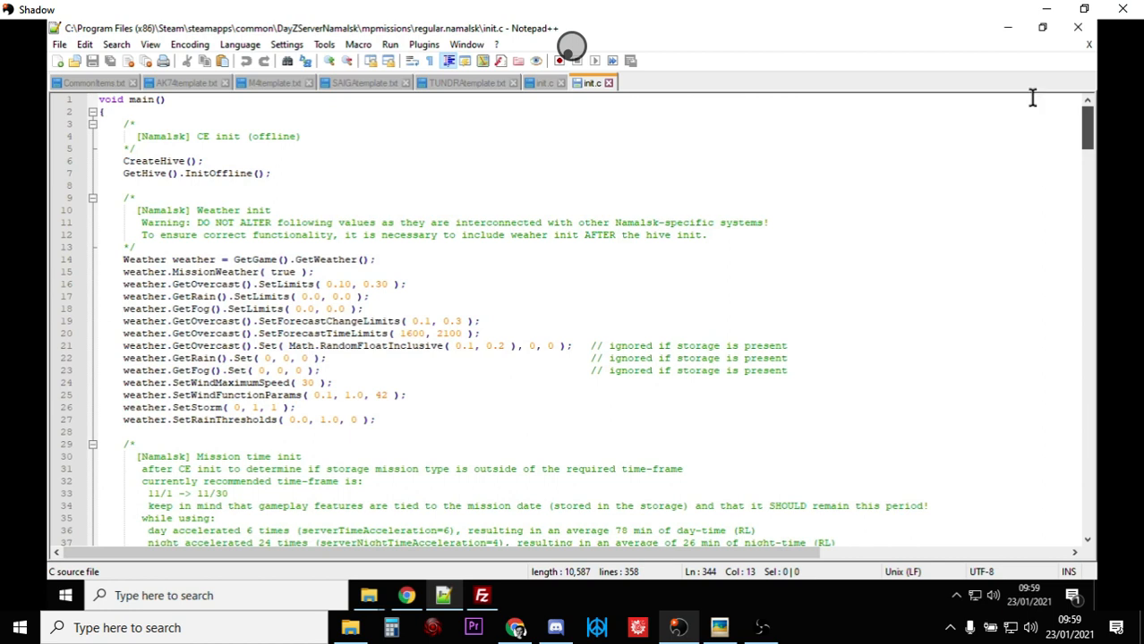
pyautogui.scroll(-3)
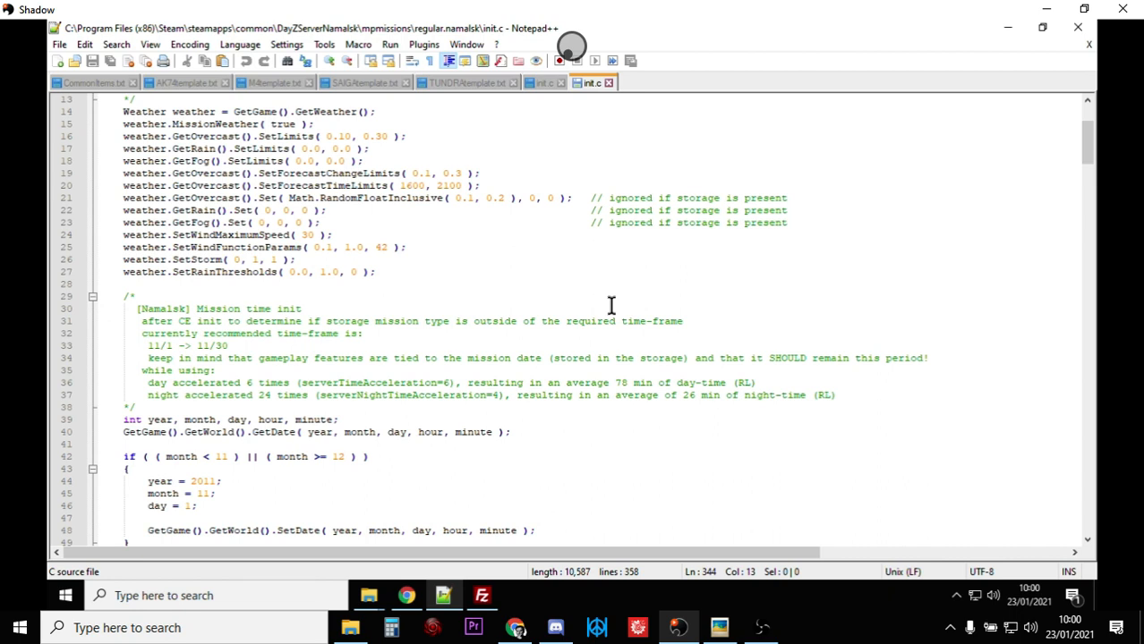
pyautogui.moveTo(498, 553)
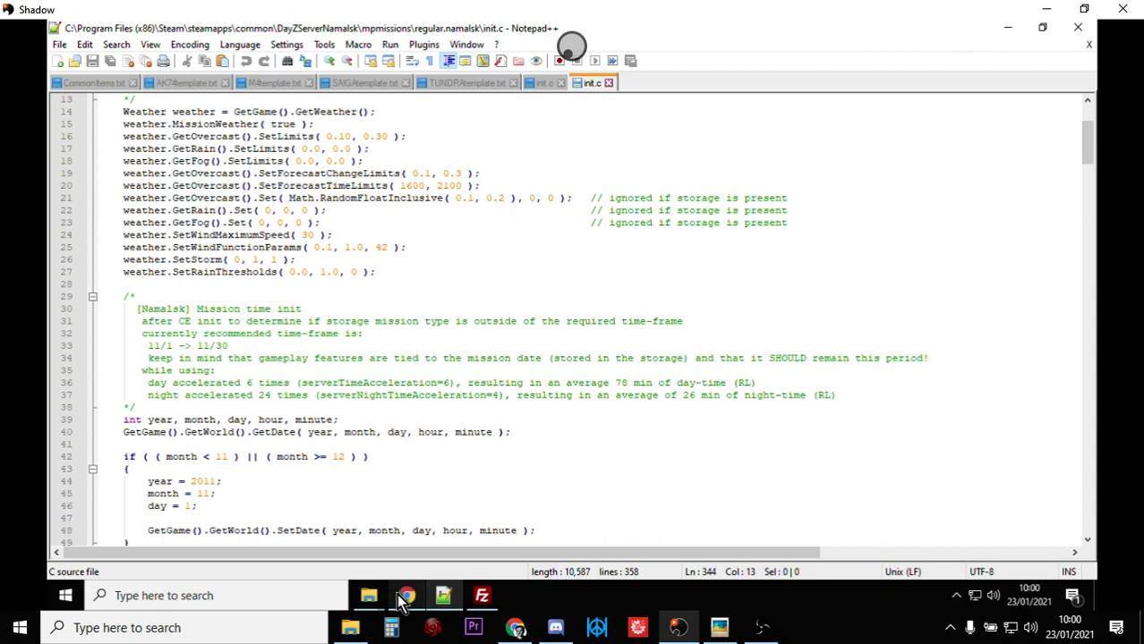
pyautogui.click(404, 595)
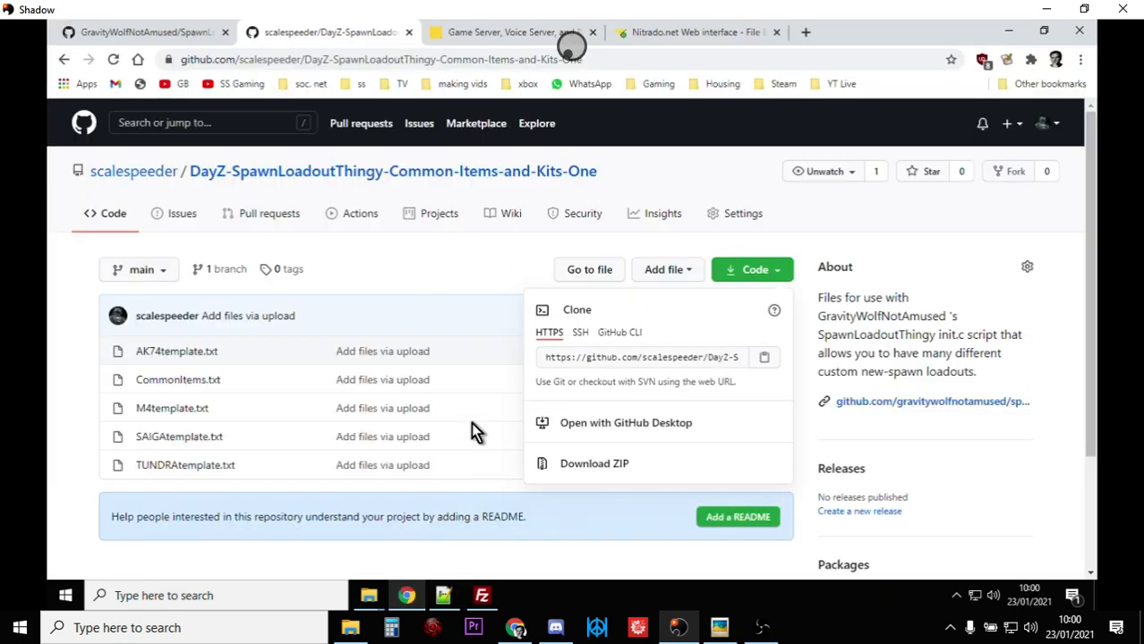
pyautogui.moveTo(446, 598)
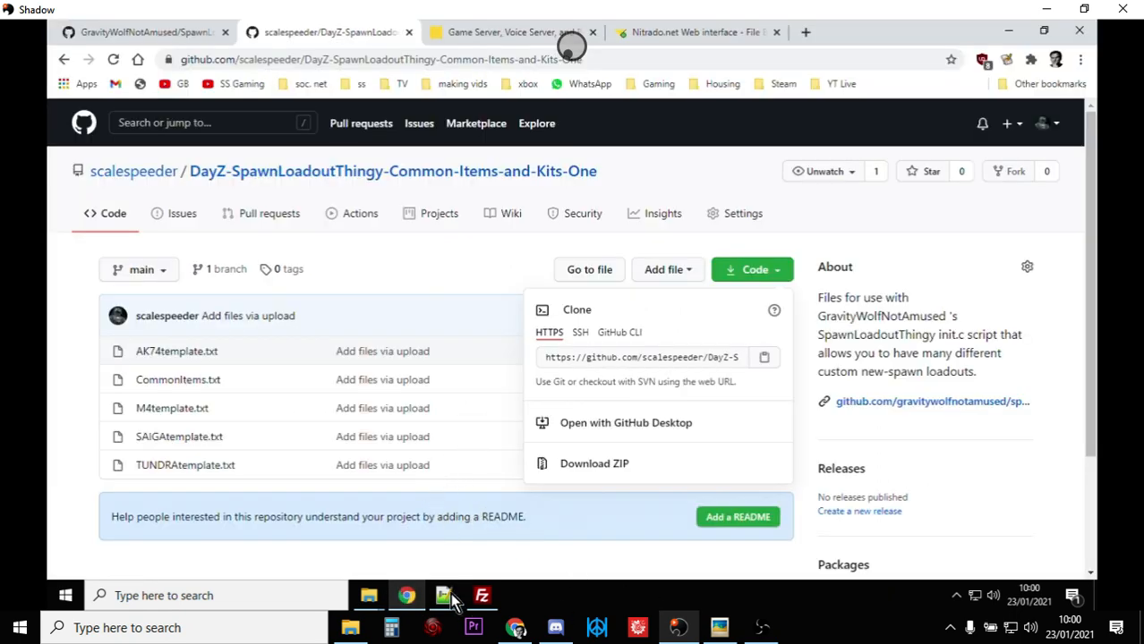
pyautogui.click(444, 594)
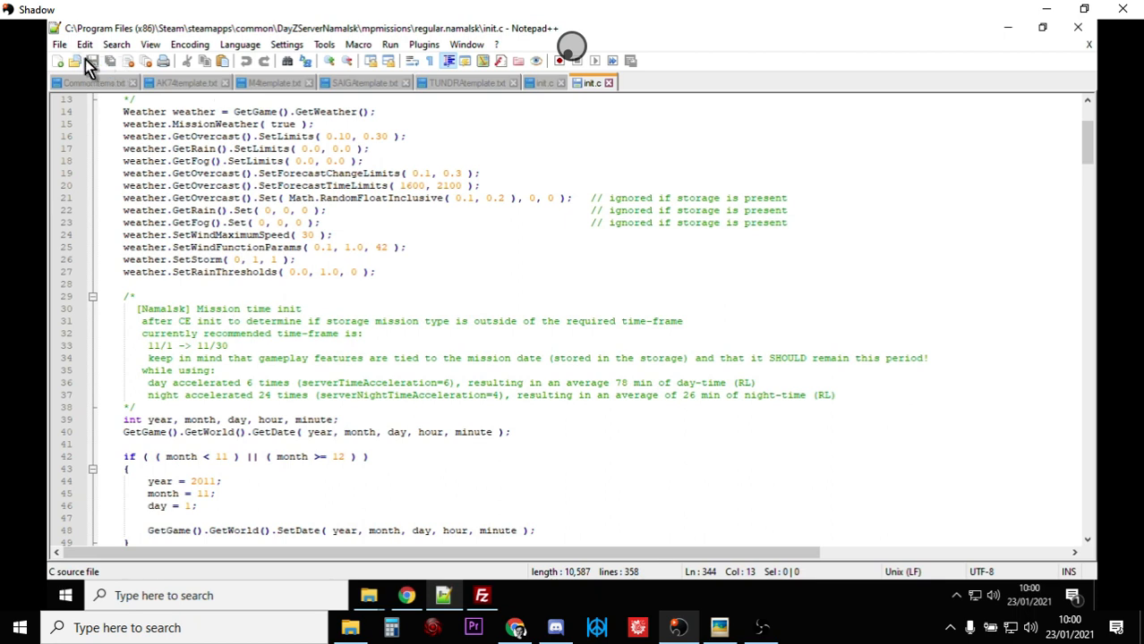
# Show the mpmissions/regular.namalsk folder listing with init.c in the Nitrado File Browser.
pyautogui.click(407, 595)
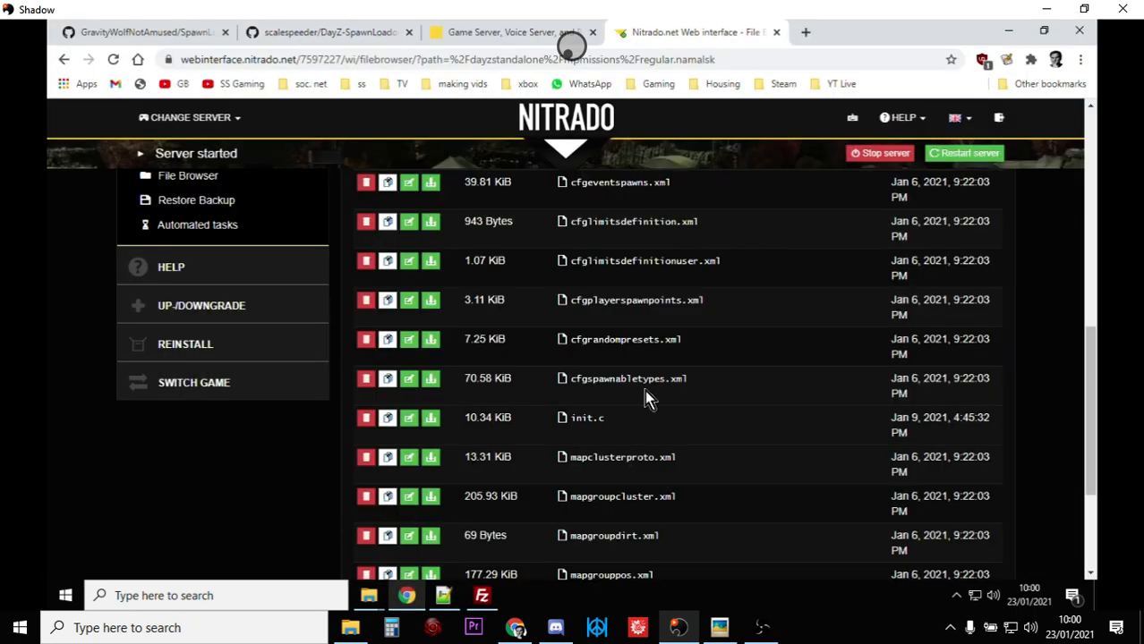
pyautogui.scroll(-3)
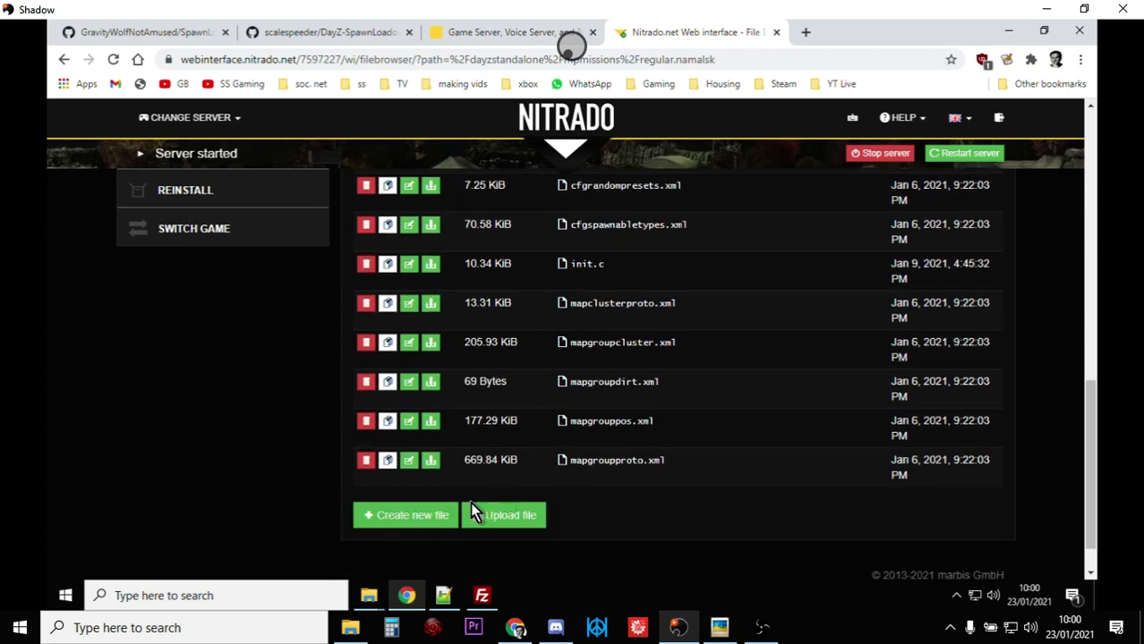
pyautogui.moveTo(522, 525)
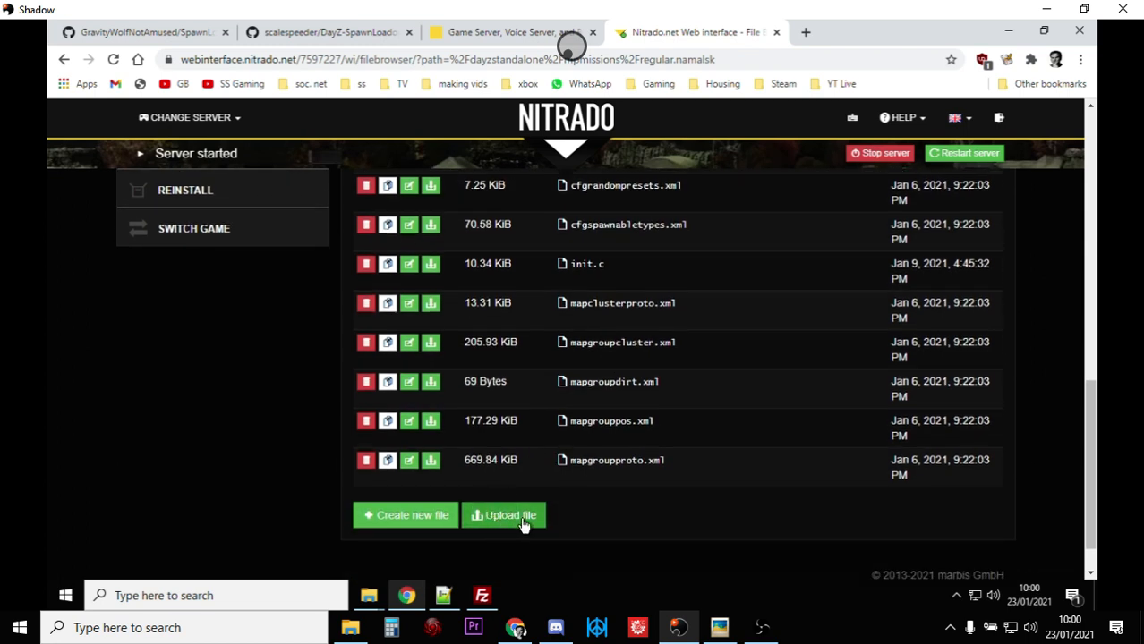
pyautogui.moveTo(508, 516)
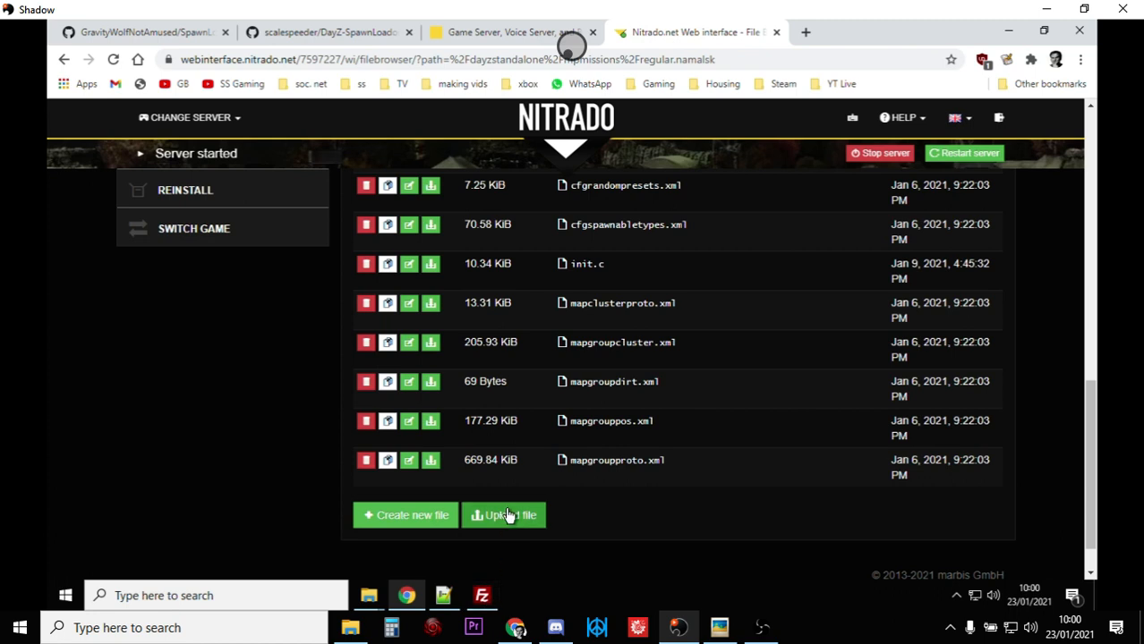
pyautogui.click(482, 594)
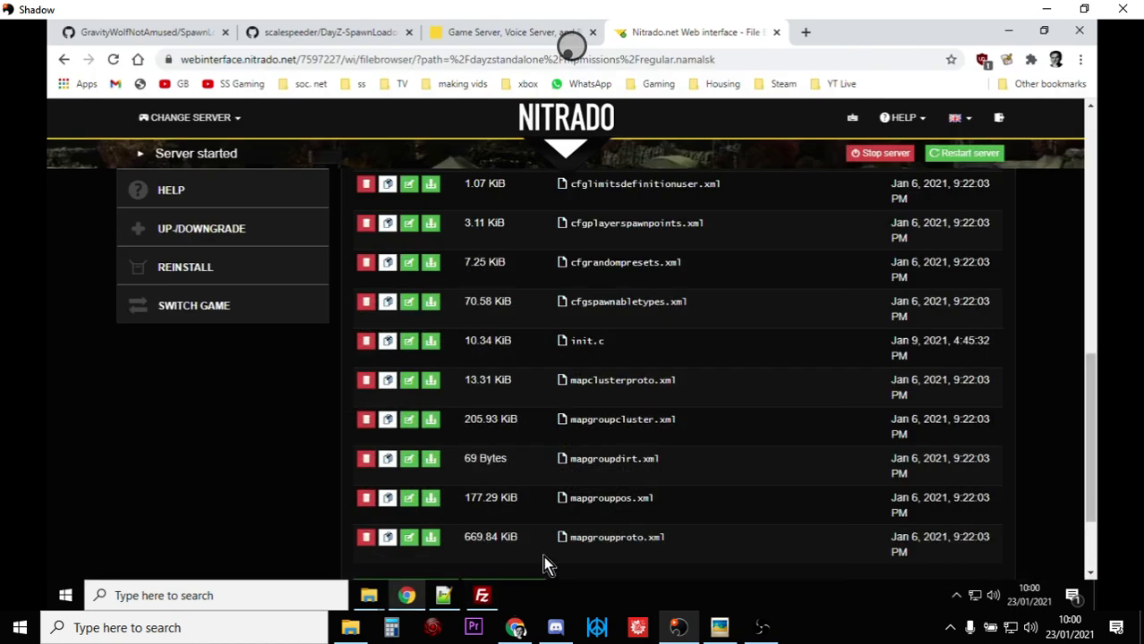
pyautogui.moveTo(881, 154)
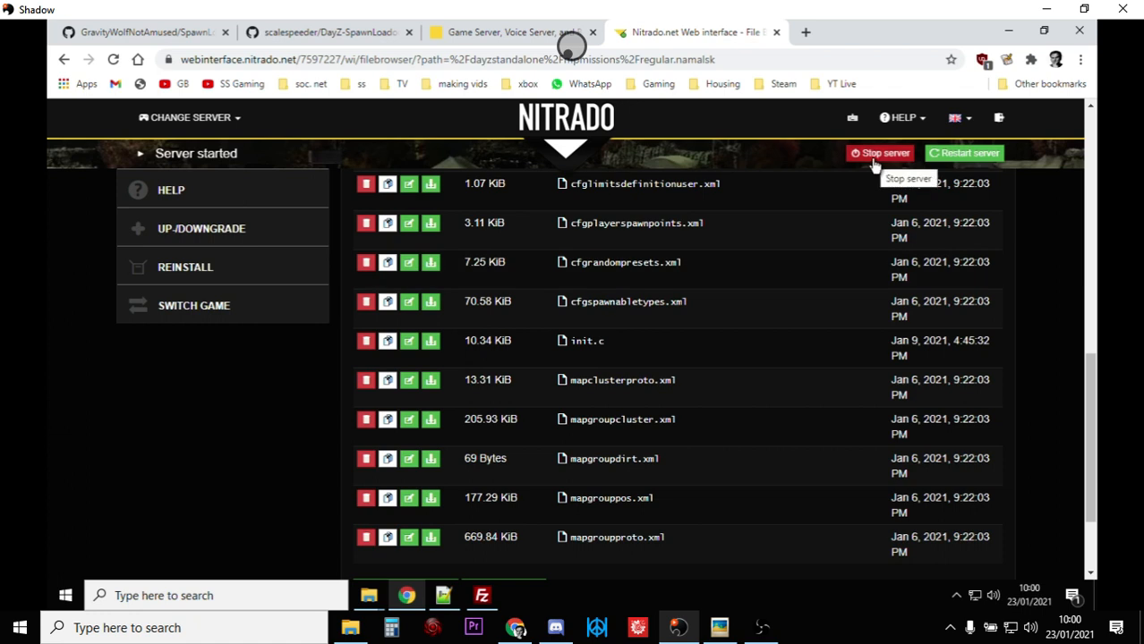
pyautogui.moveTo(963, 158)
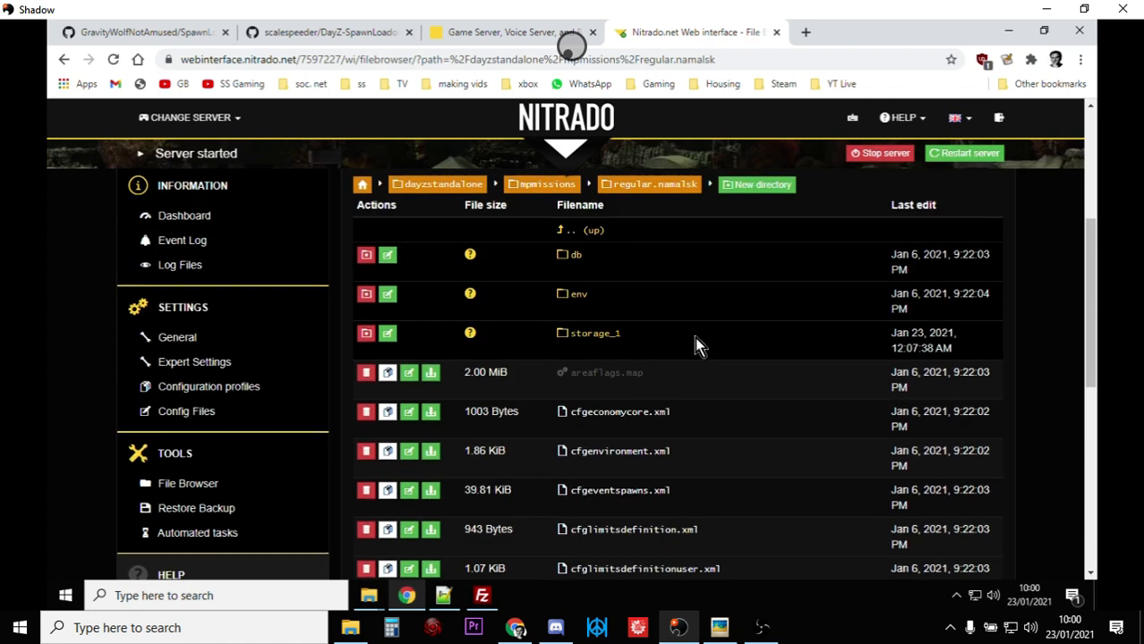
pyautogui.scroll(3)
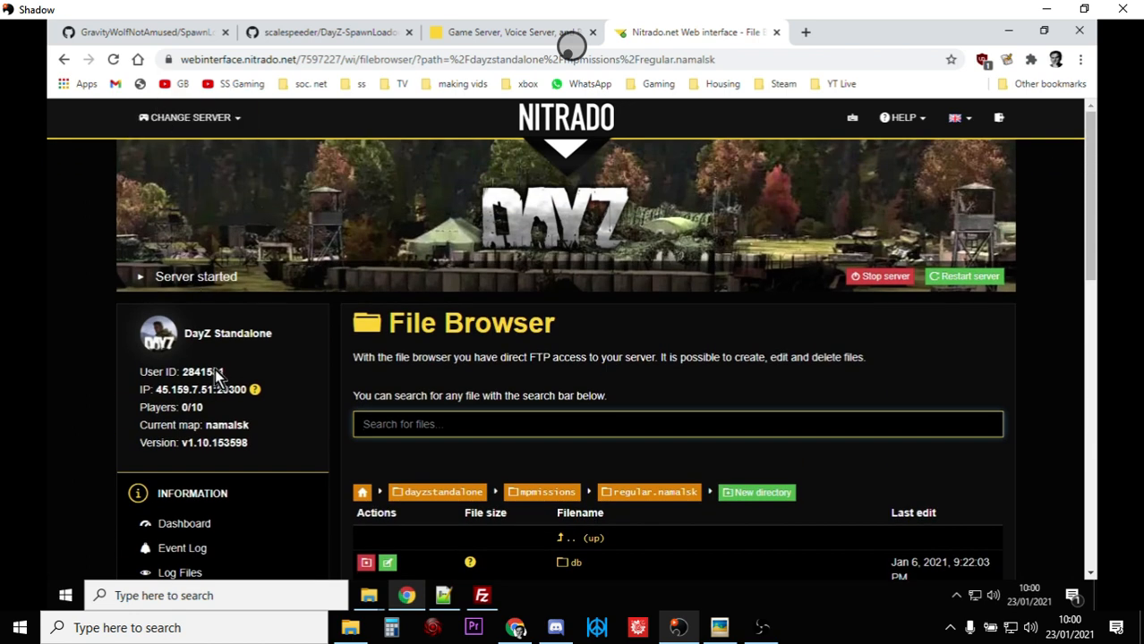
pyautogui.scroll(-3)
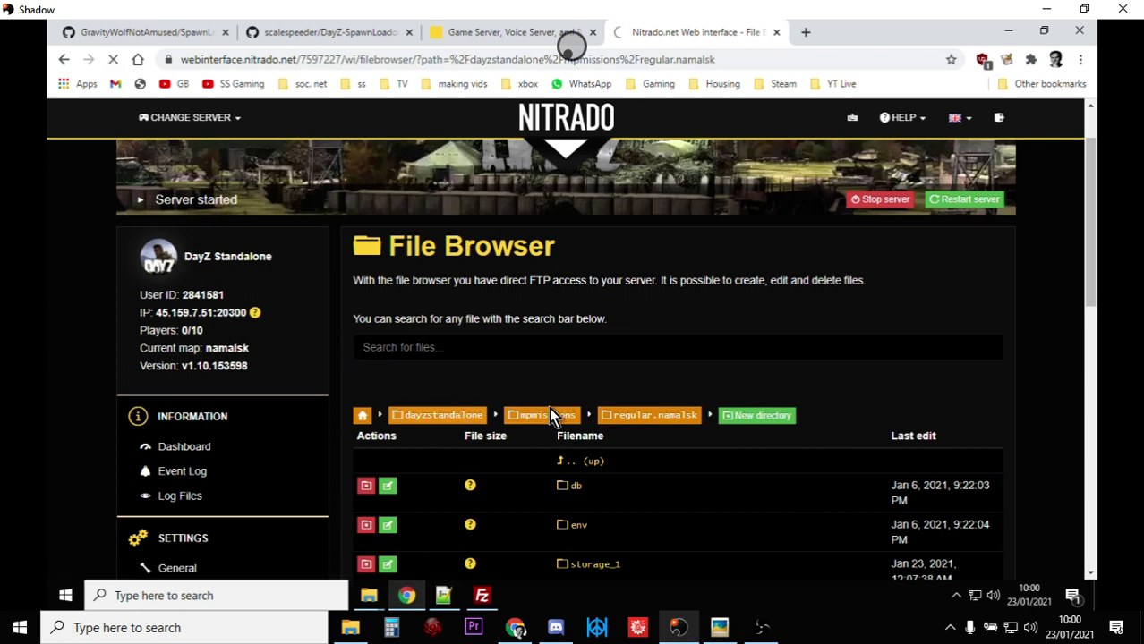
# Navigate up to dayzstandalone and into its config folder.
pyautogui.click(441, 415)
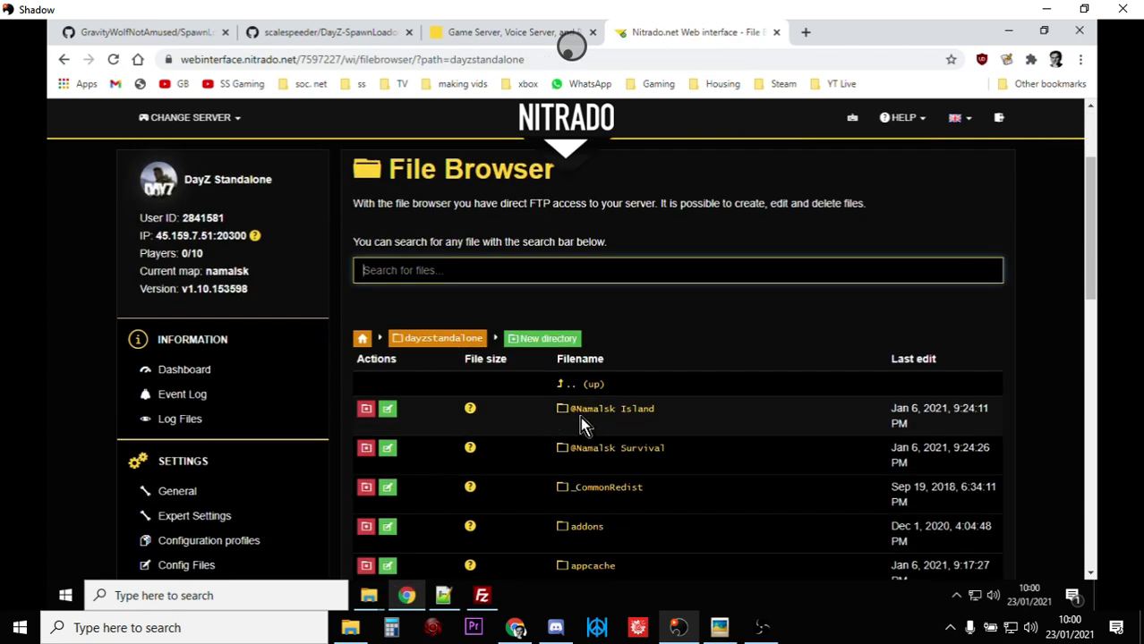
pyautogui.scroll(-3)
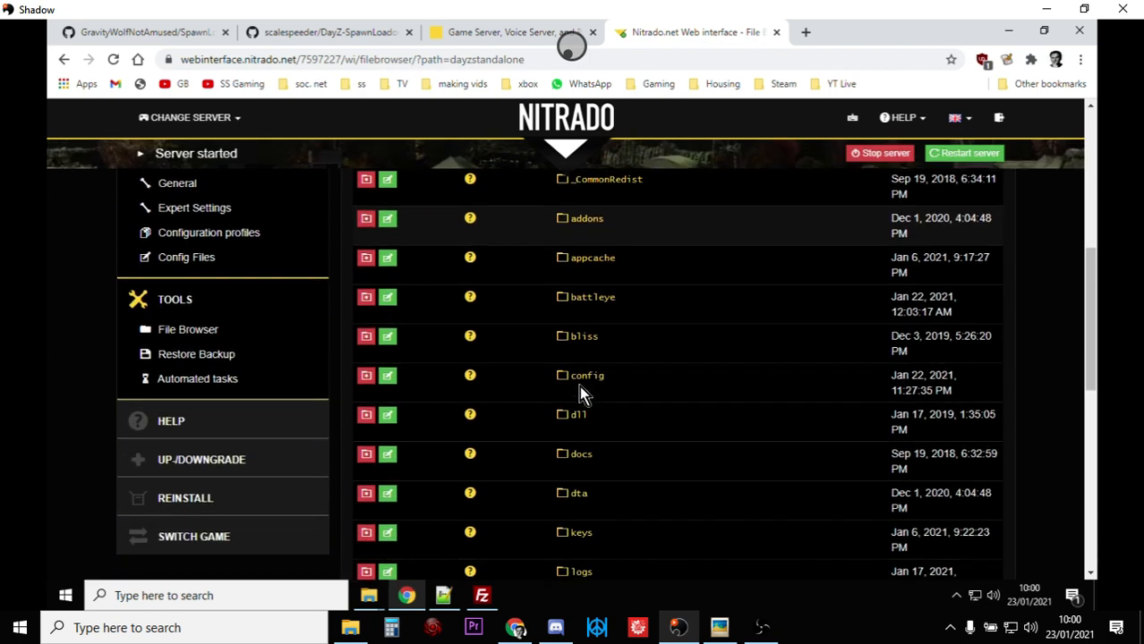
pyautogui.click(587, 376)
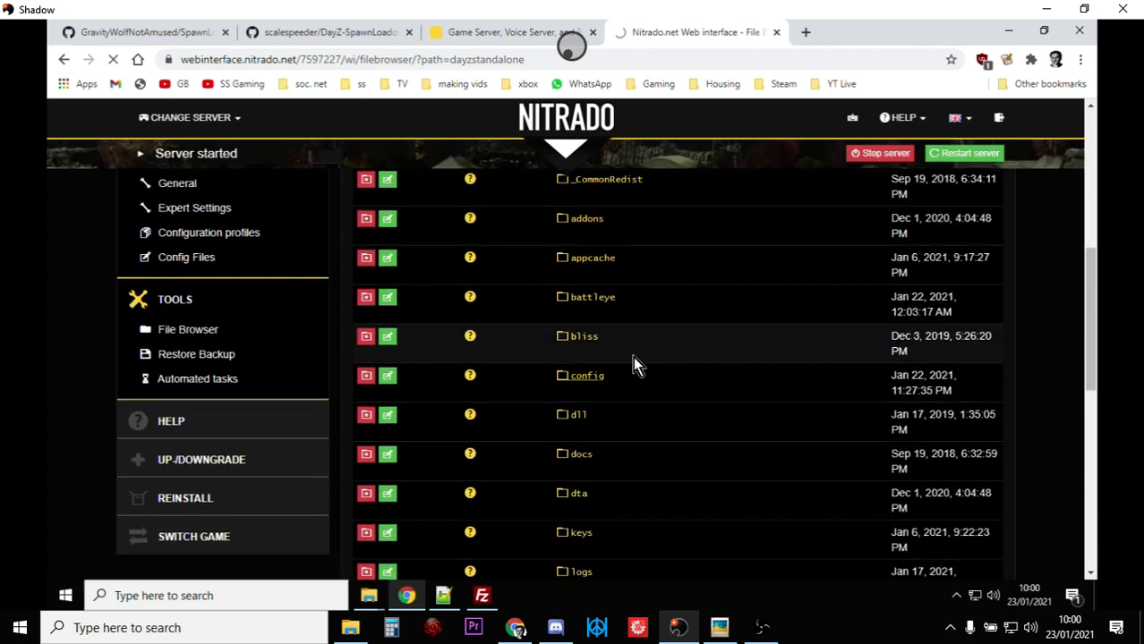
pyautogui.click(587, 376)
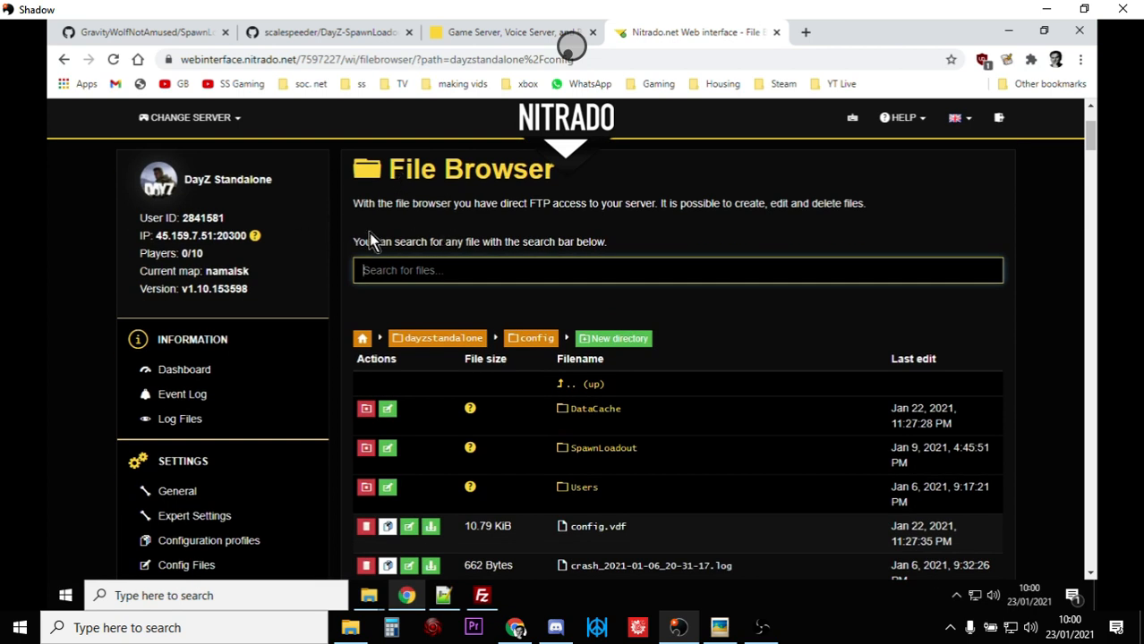
pyautogui.click(442, 338)
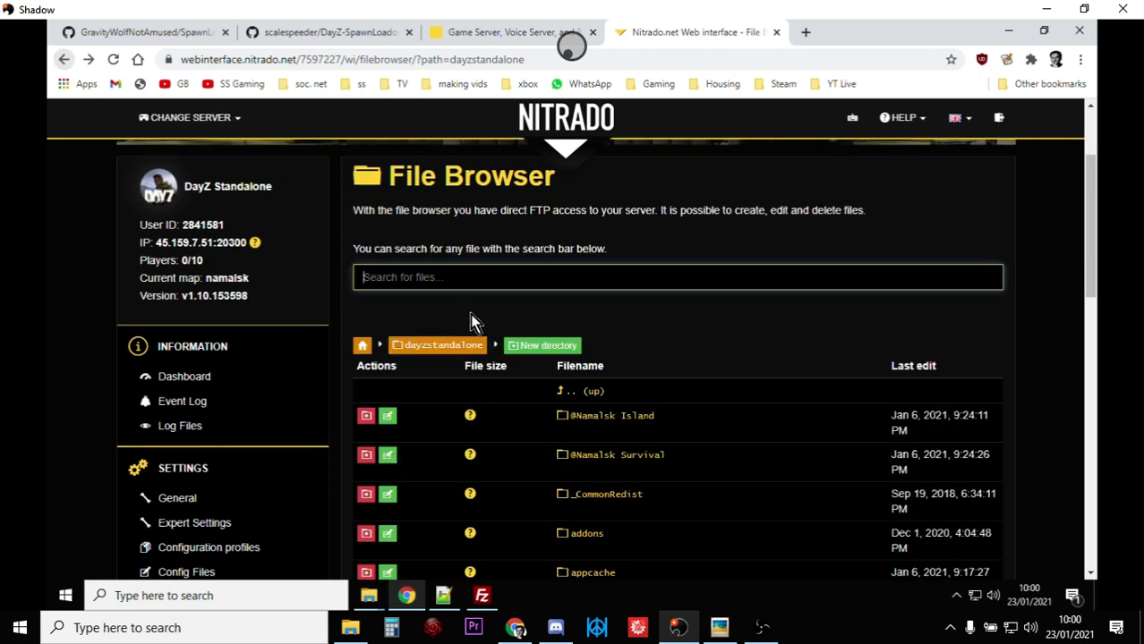
pyautogui.scroll(-3)
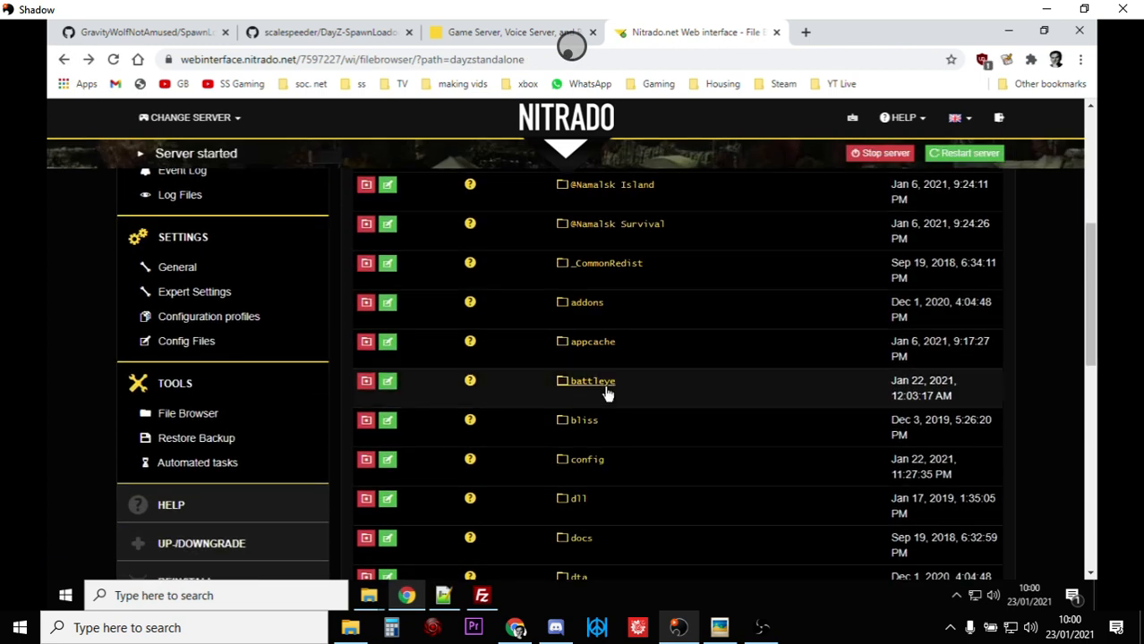
pyautogui.scroll(-3)
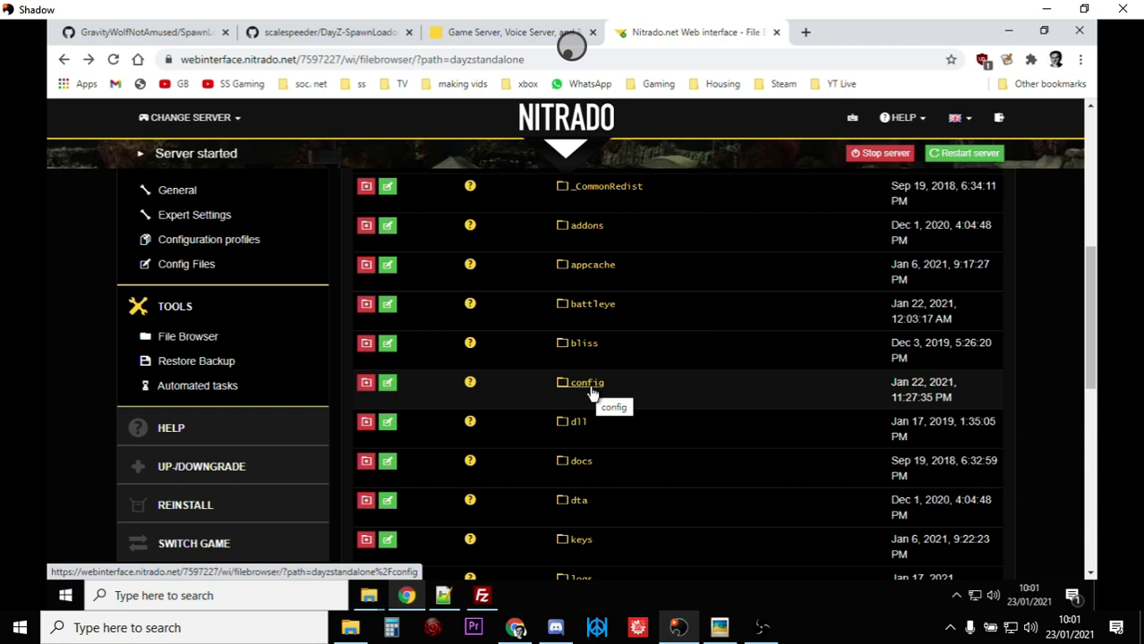
pyautogui.click(586, 383)
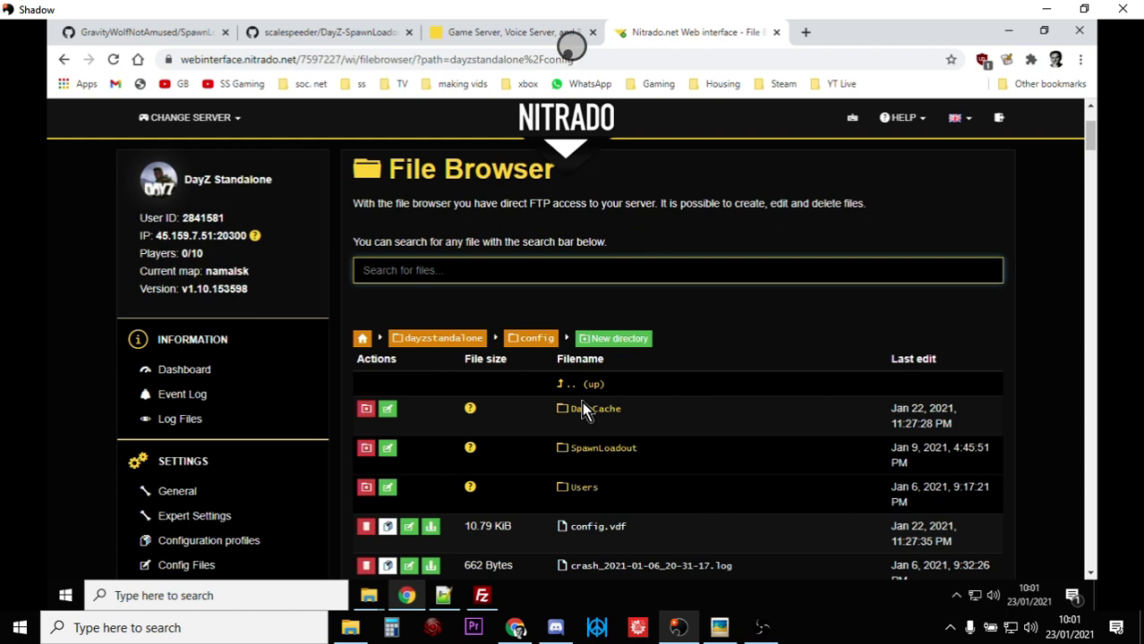
pyautogui.moveTo(582, 426)
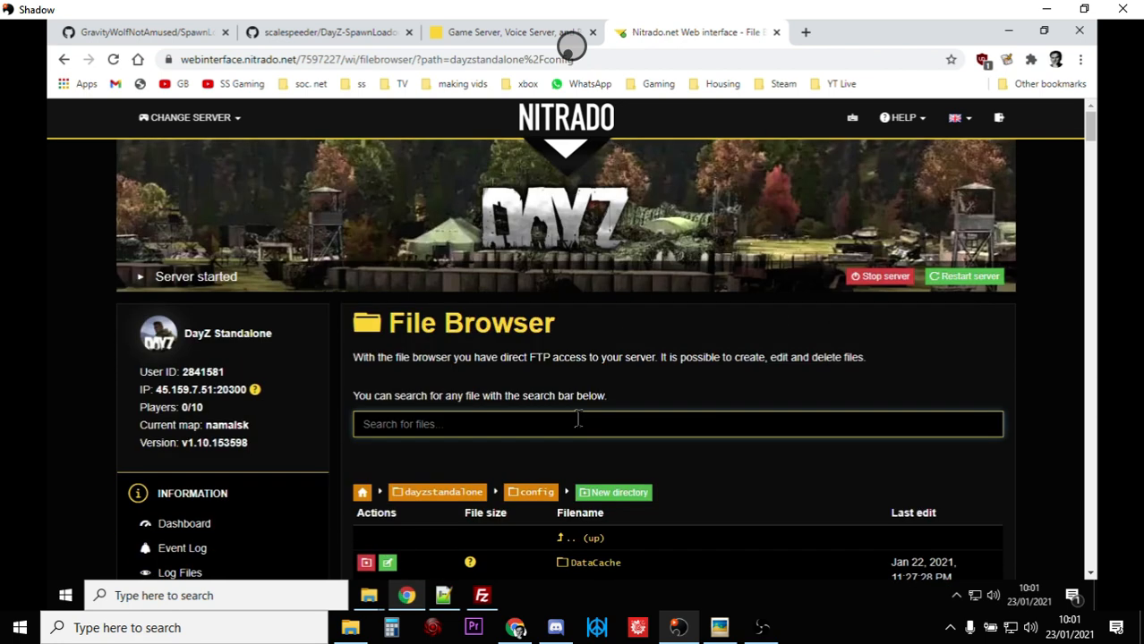
# Scroll the config folder contents: DataCache, SpawnLoadout, Users, config.vdf and crash logs.
pyautogui.scroll(-3)
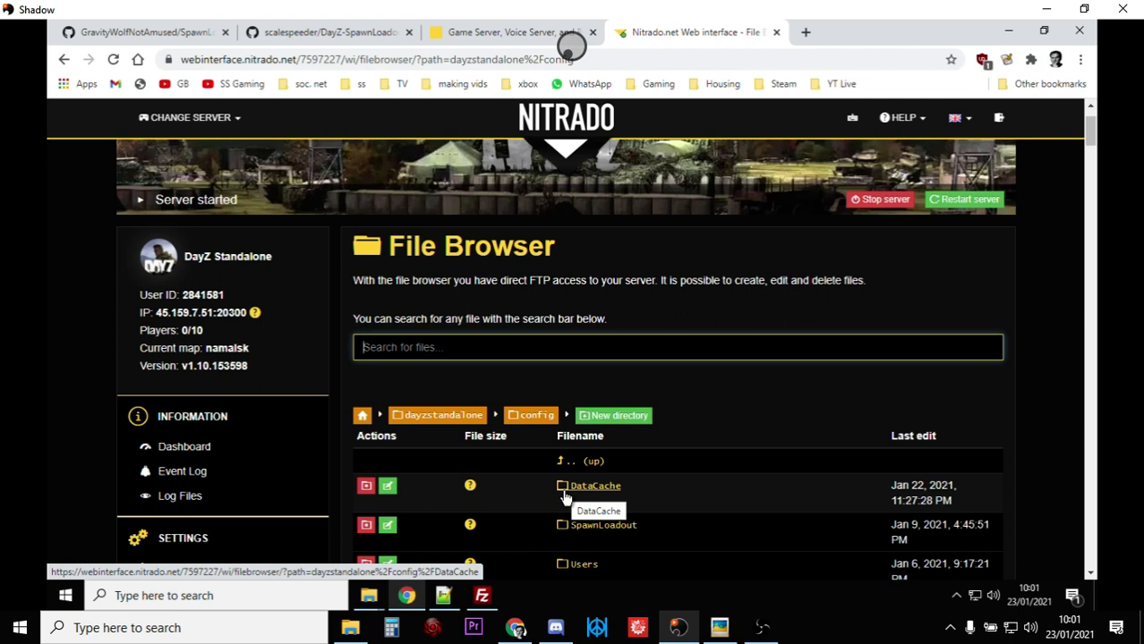
pyautogui.scroll(-3)
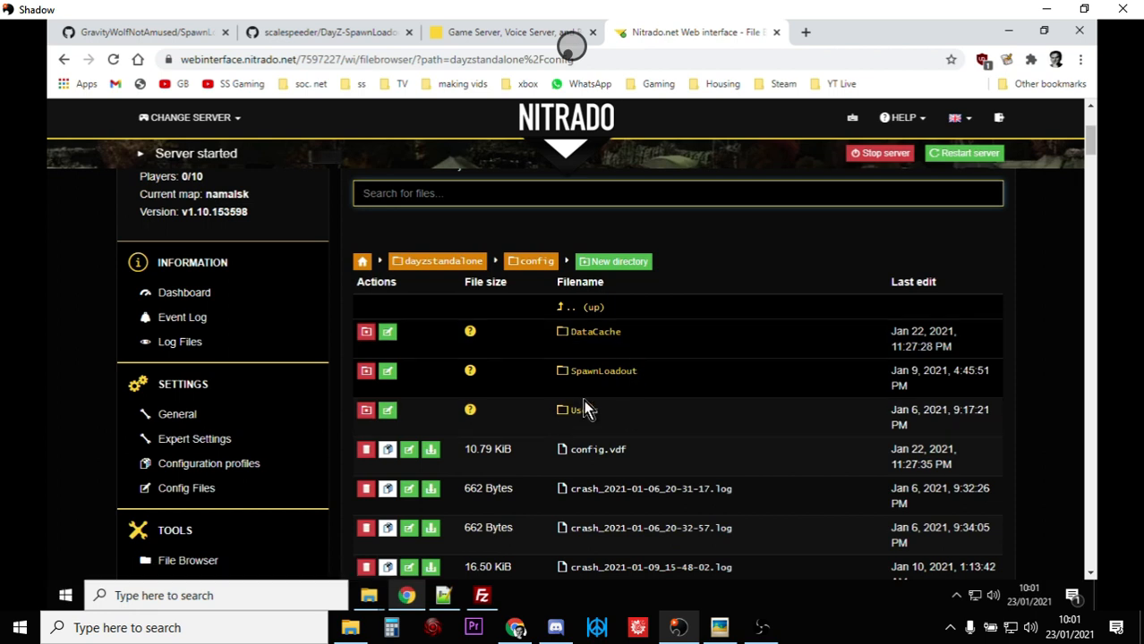
pyautogui.scroll(-3)
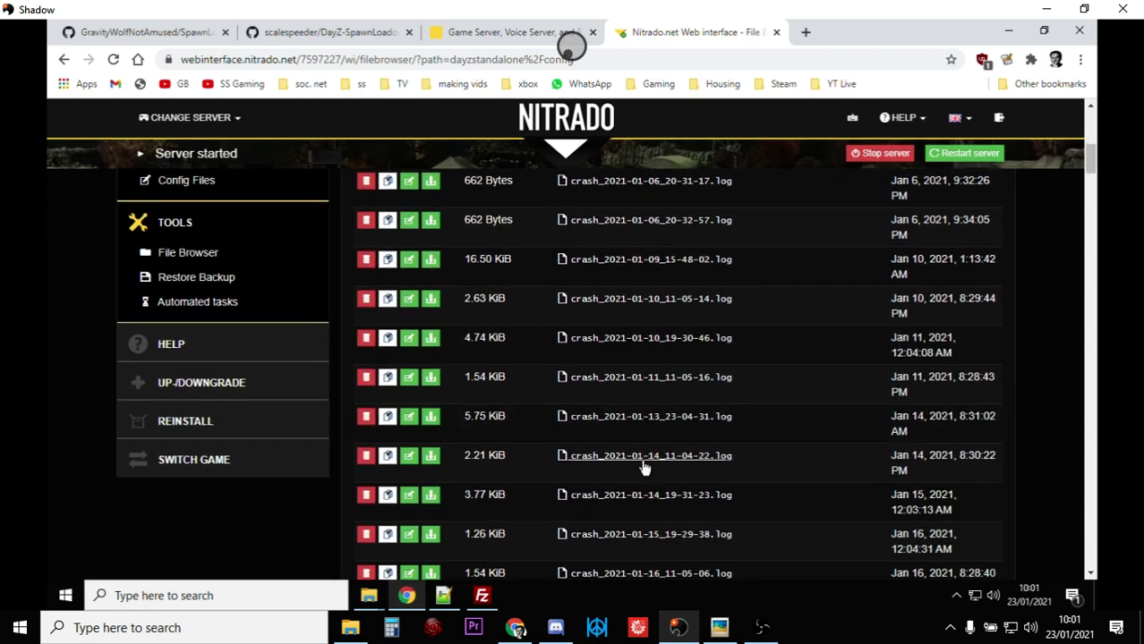
pyautogui.scroll(-3)
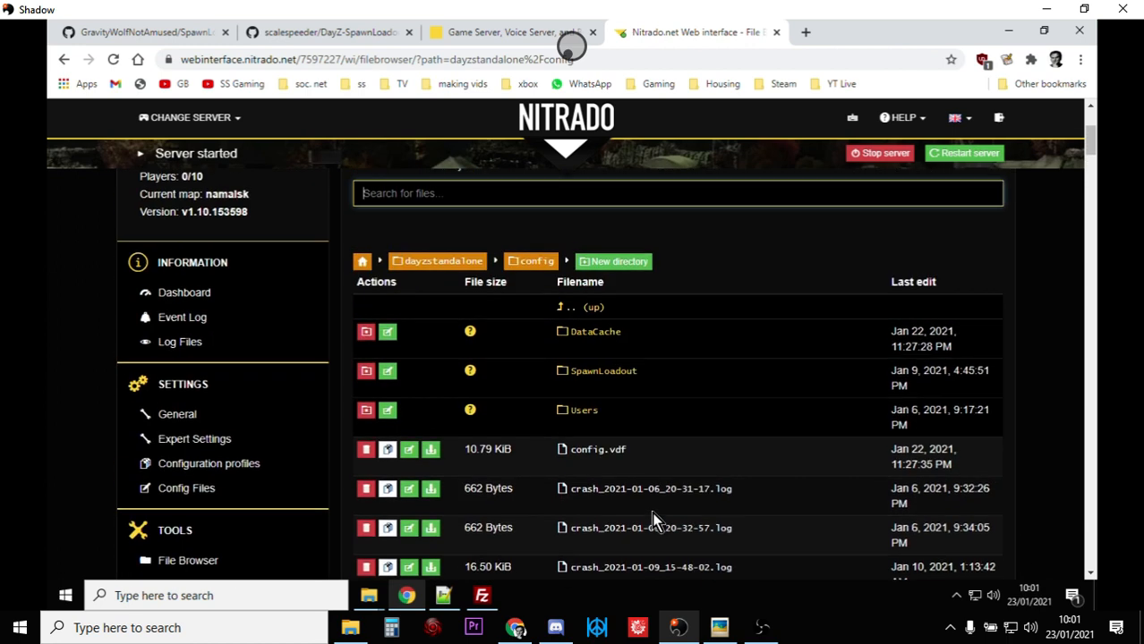
pyautogui.scroll(3)
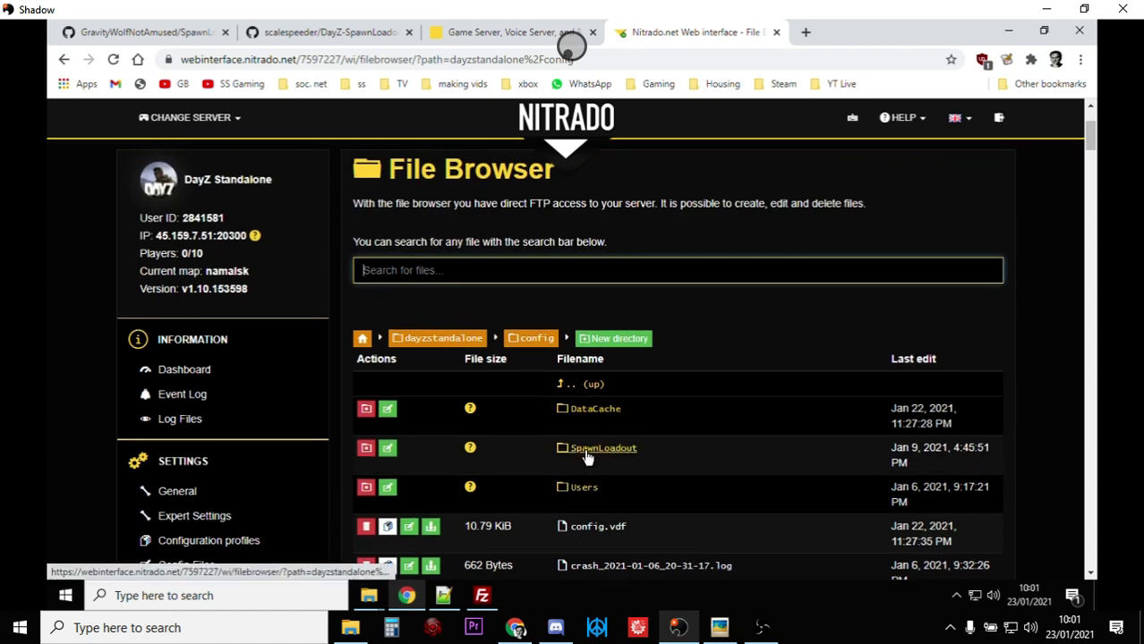
pyautogui.moveTo(599, 448)
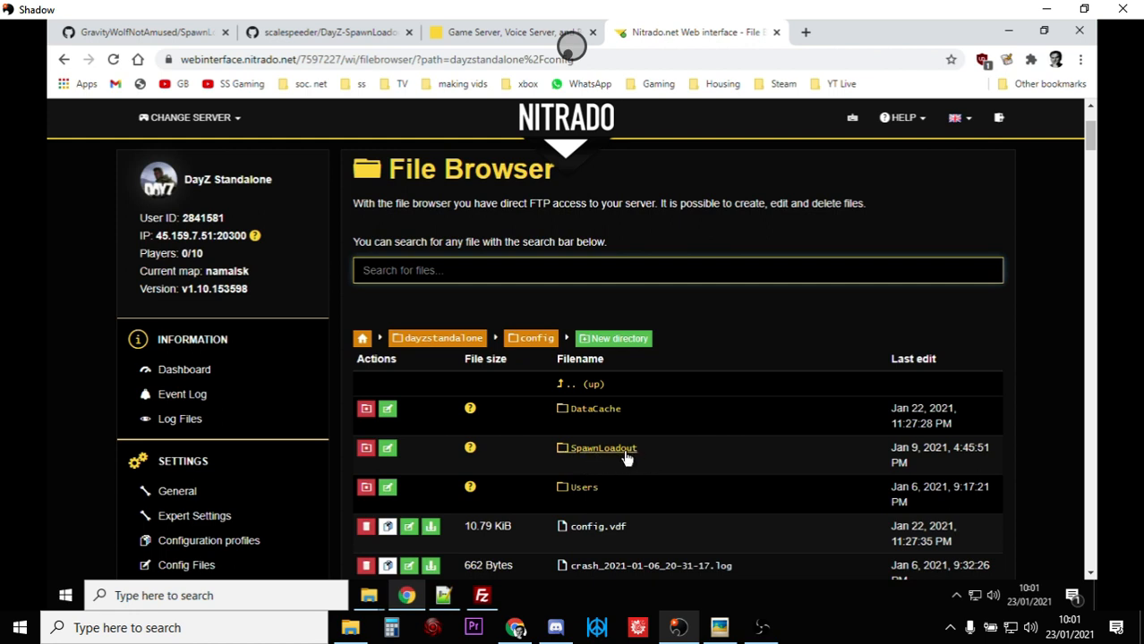
# Open the SpawnLoadout folder (Kits, CommonItems.txt), then show the GitHub kits repository.
pyautogui.click(601, 447)
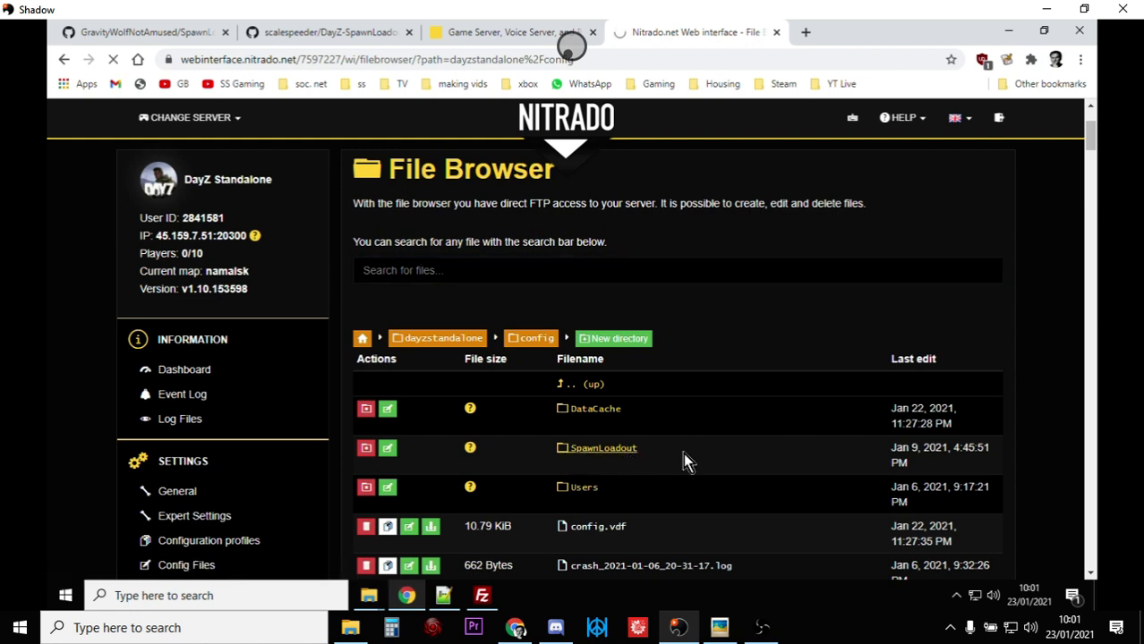
pyautogui.click(601, 447)
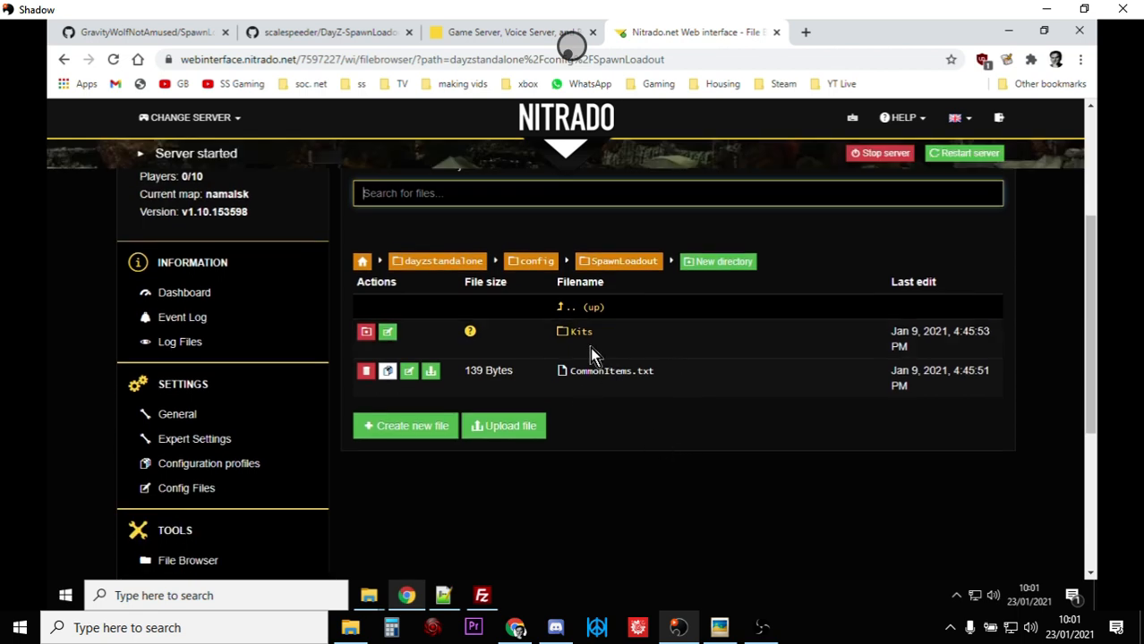
pyautogui.moveTo(612, 371)
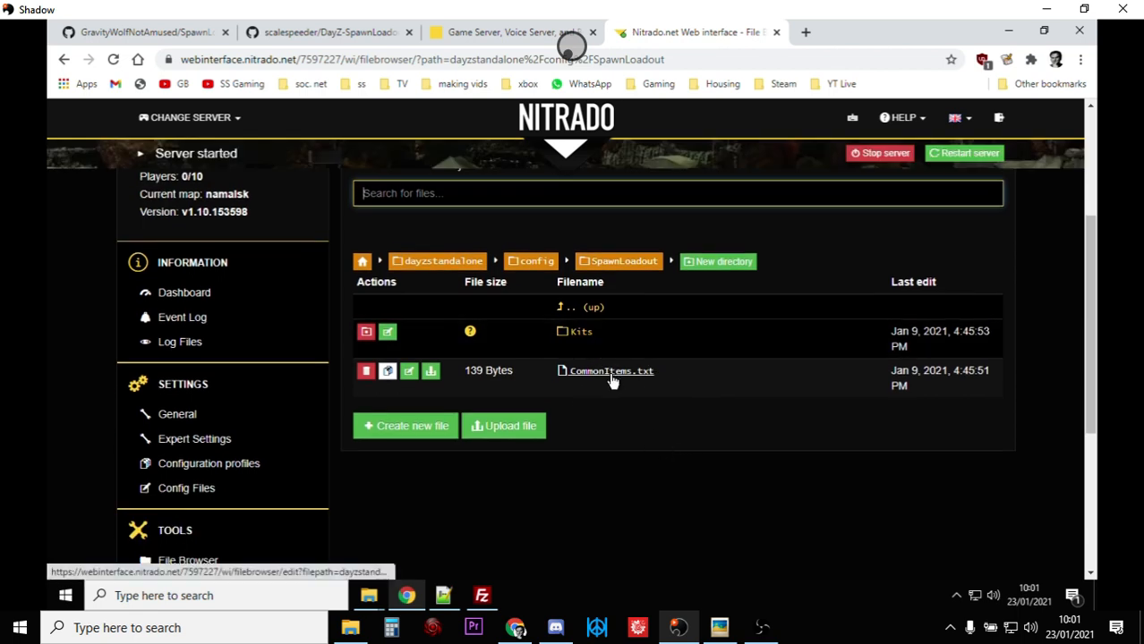
pyautogui.moveTo(582, 383)
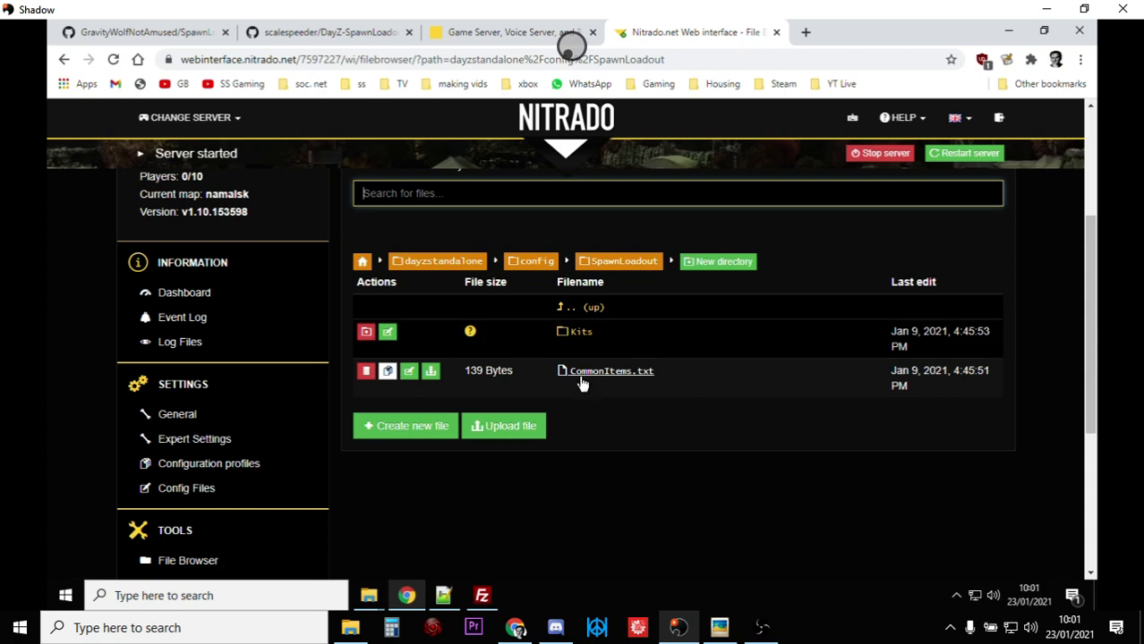
pyautogui.moveTo(613, 370)
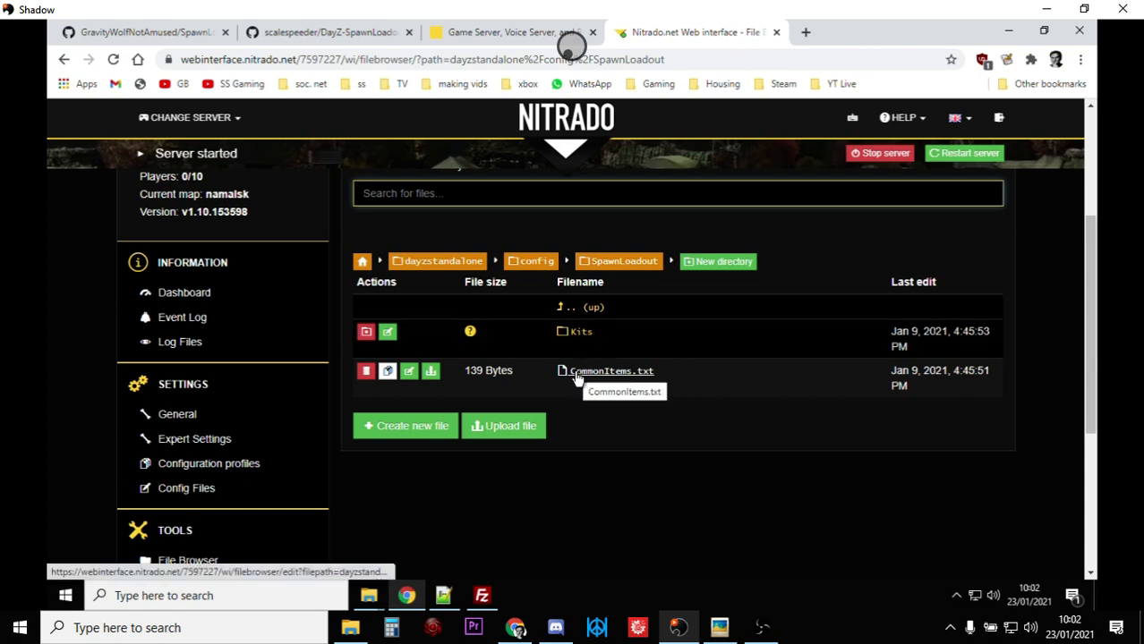
pyautogui.moveTo(462, 362)
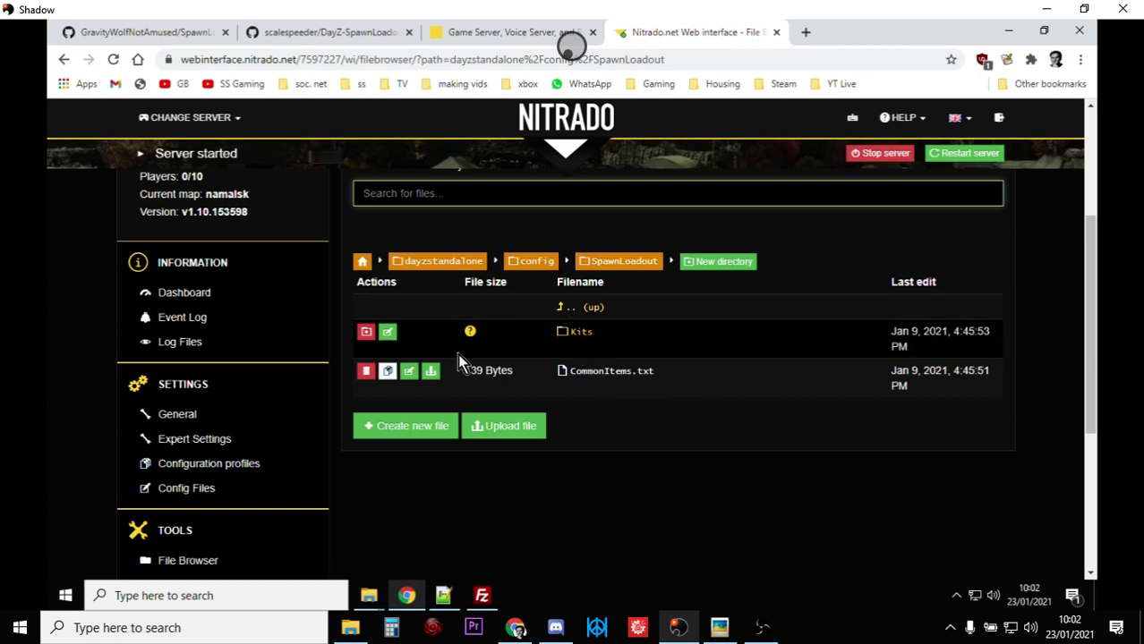
pyautogui.click(323, 32)
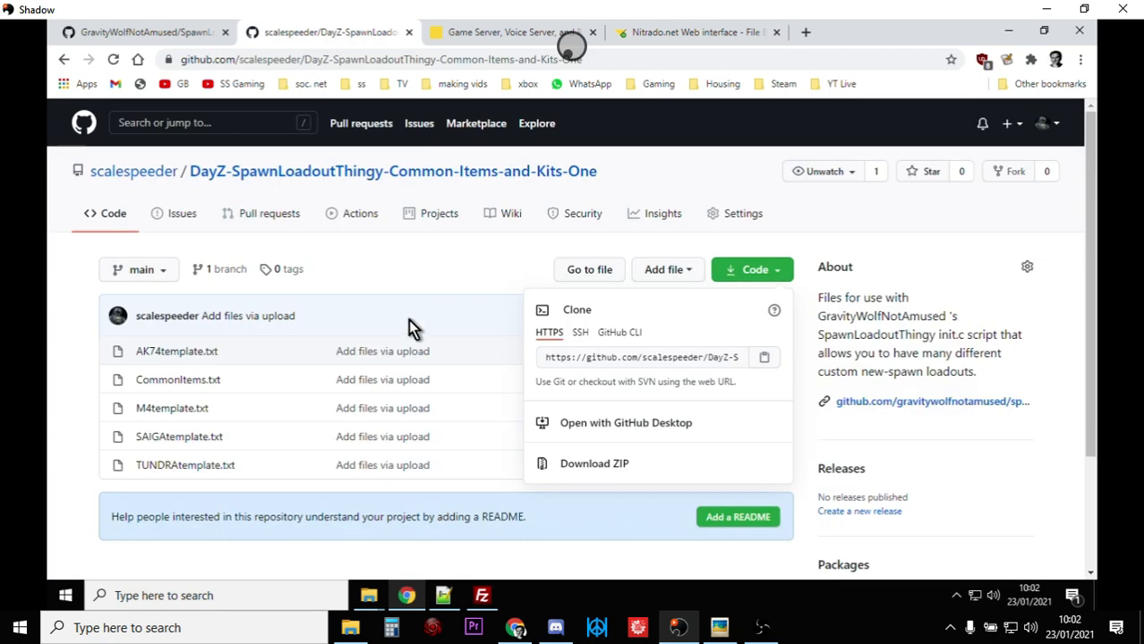
pyautogui.moveTo(770, 300)
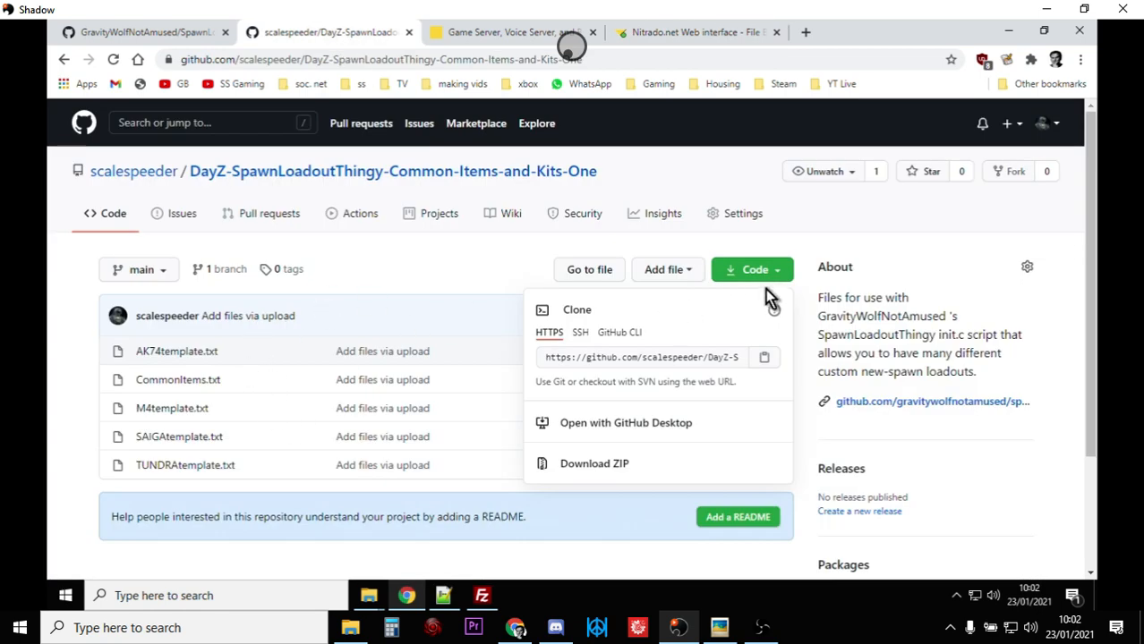
pyautogui.moveTo(594, 464)
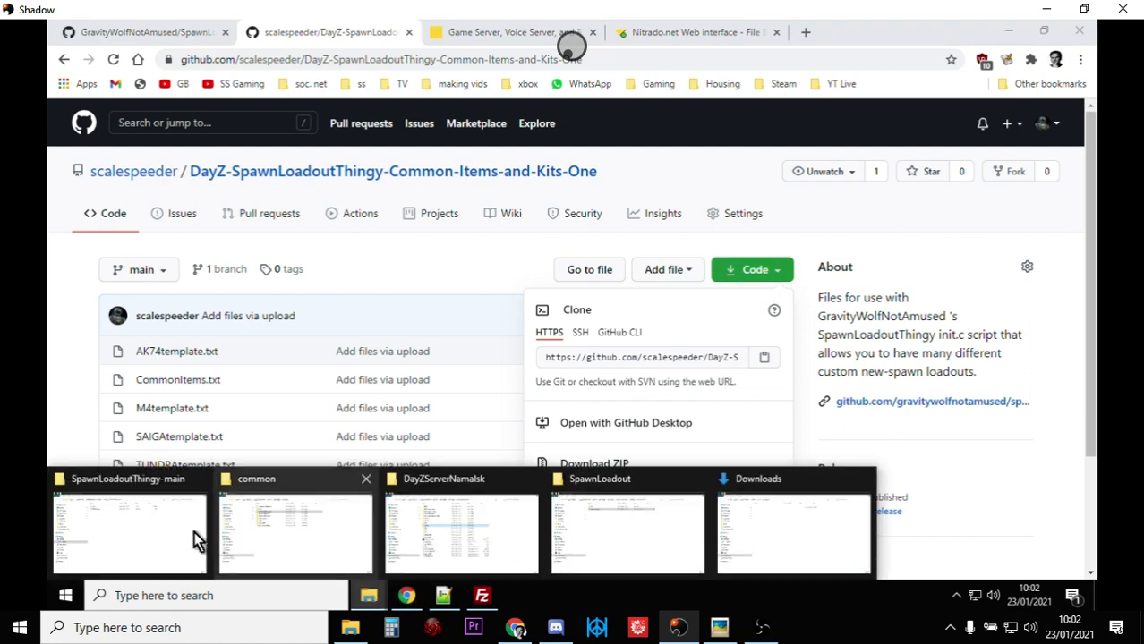
# Open the downloaded Common-Items-and-Kits-One-main folder, then return to init.c in Notepad++.
pyautogui.click(129, 533)
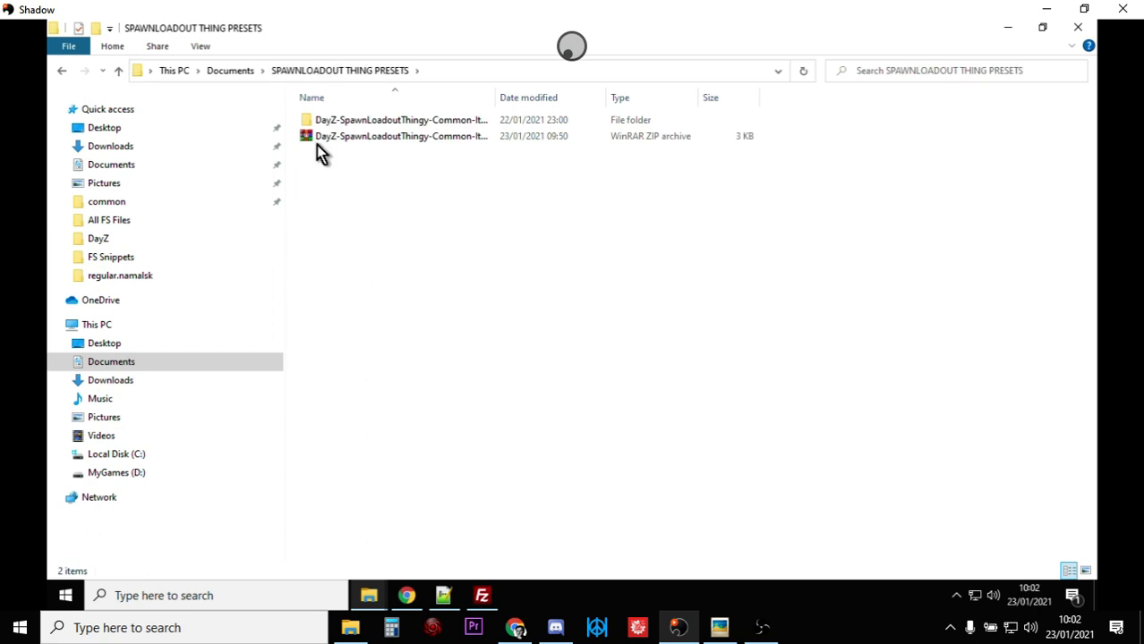
pyautogui.doubleClick(401, 118)
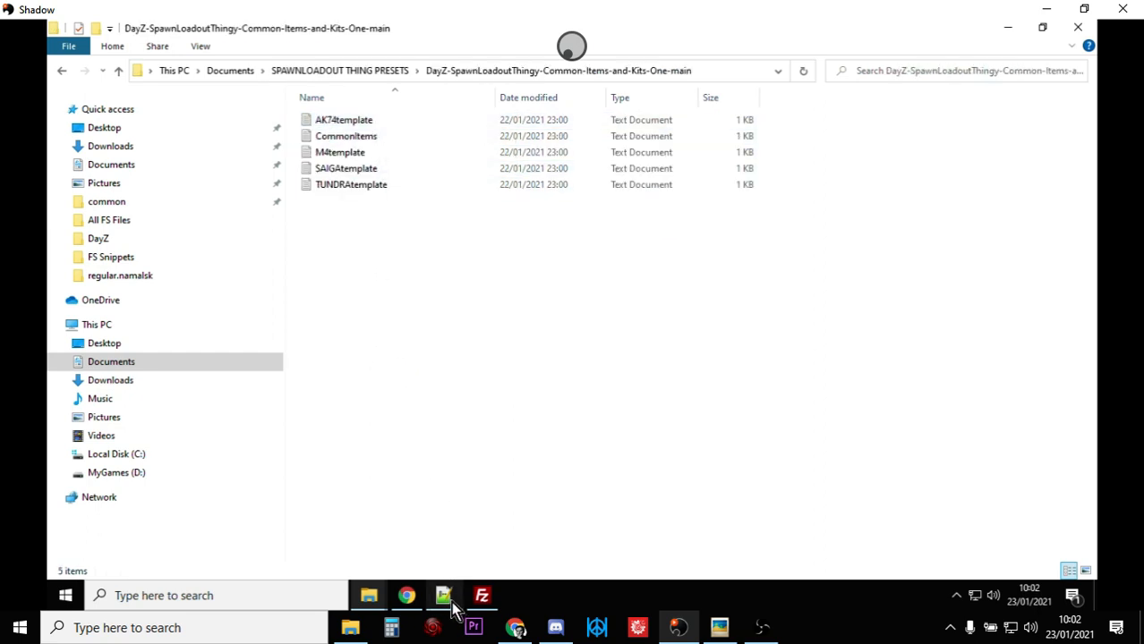
pyautogui.click(444, 594)
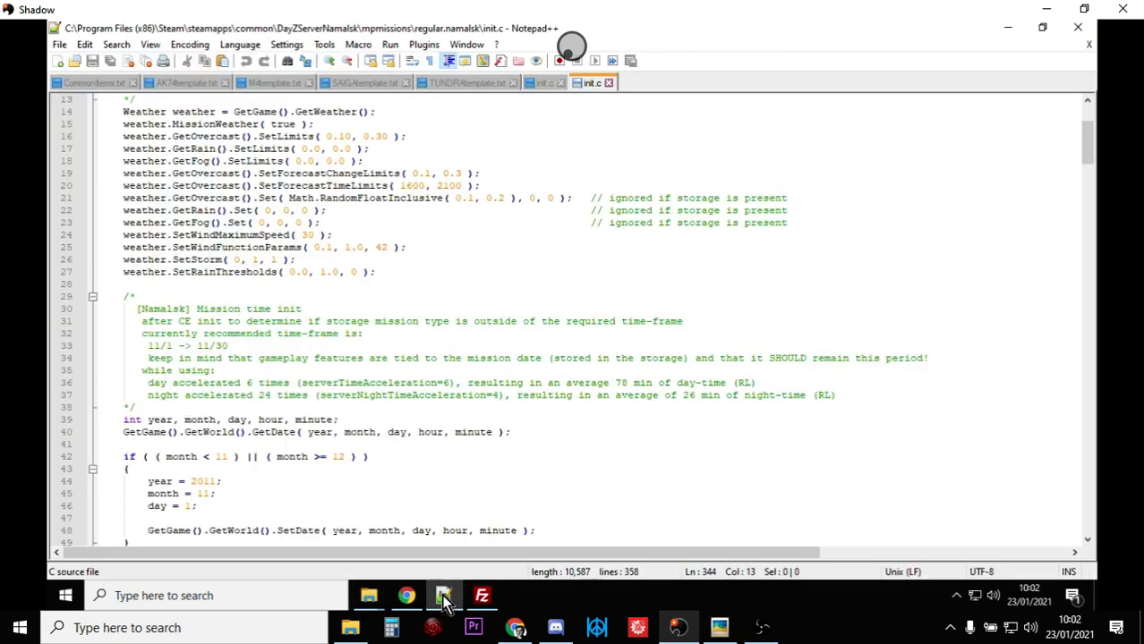
# View CommonItems.txt, then AK74template.txt with its first five clothing lines selected.
pyautogui.click(90, 82)
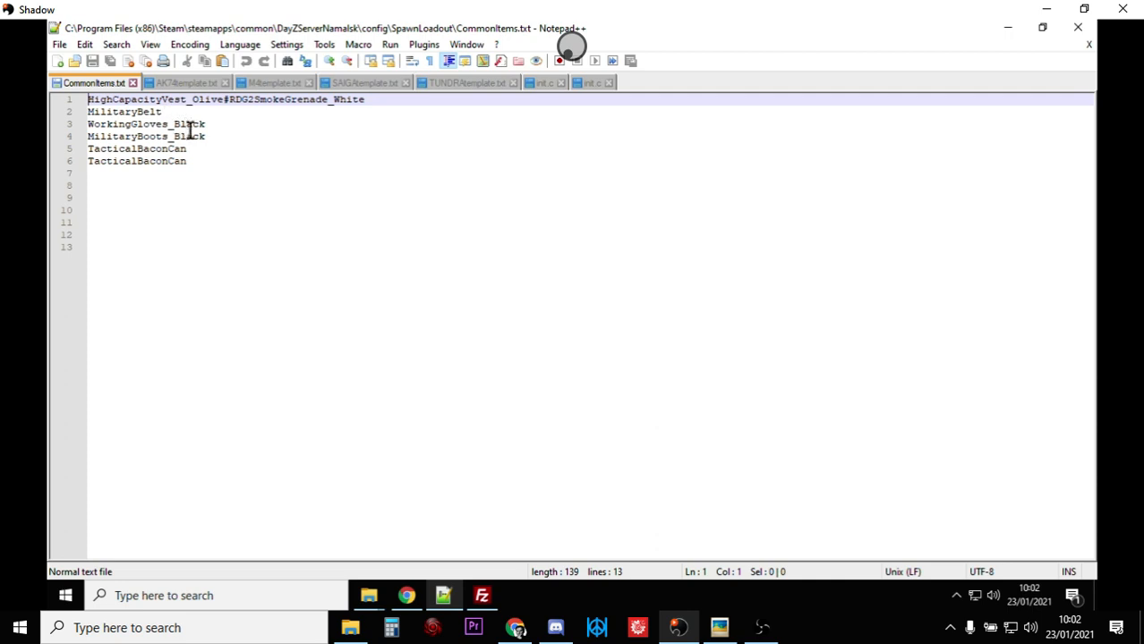
pyautogui.moveTo(190, 101)
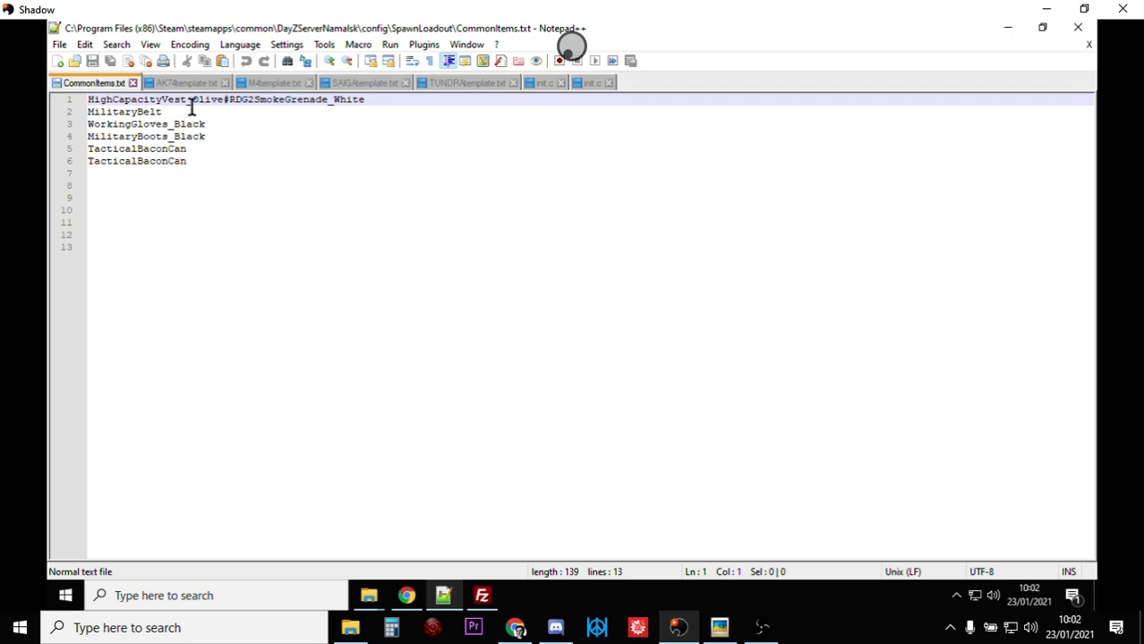
pyautogui.click(186, 82)
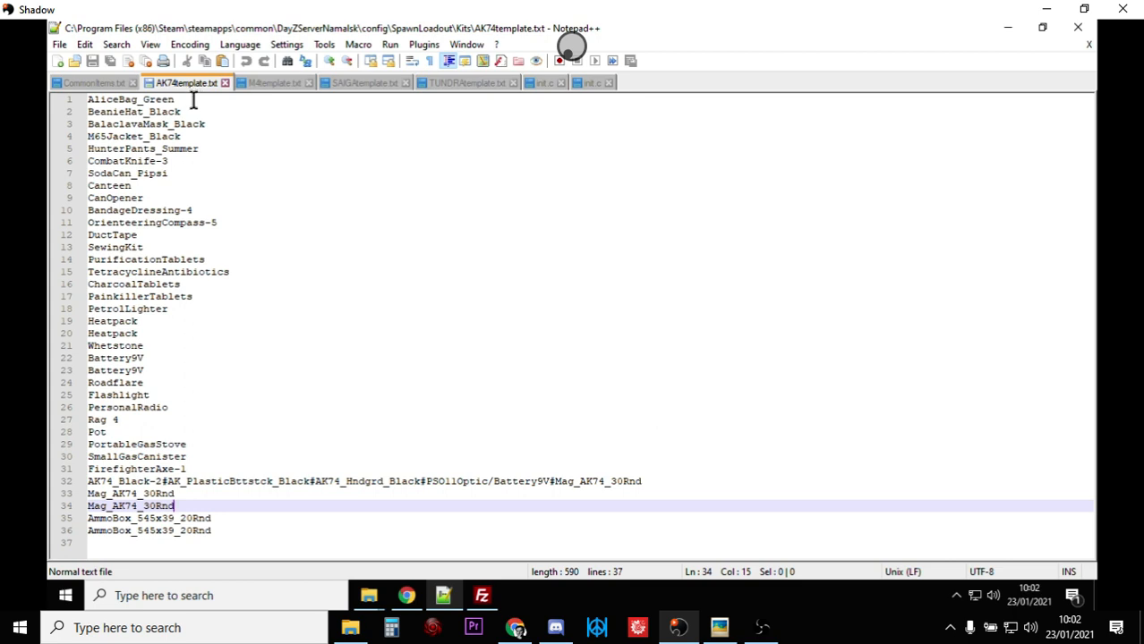
pyautogui.moveTo(194, 240)
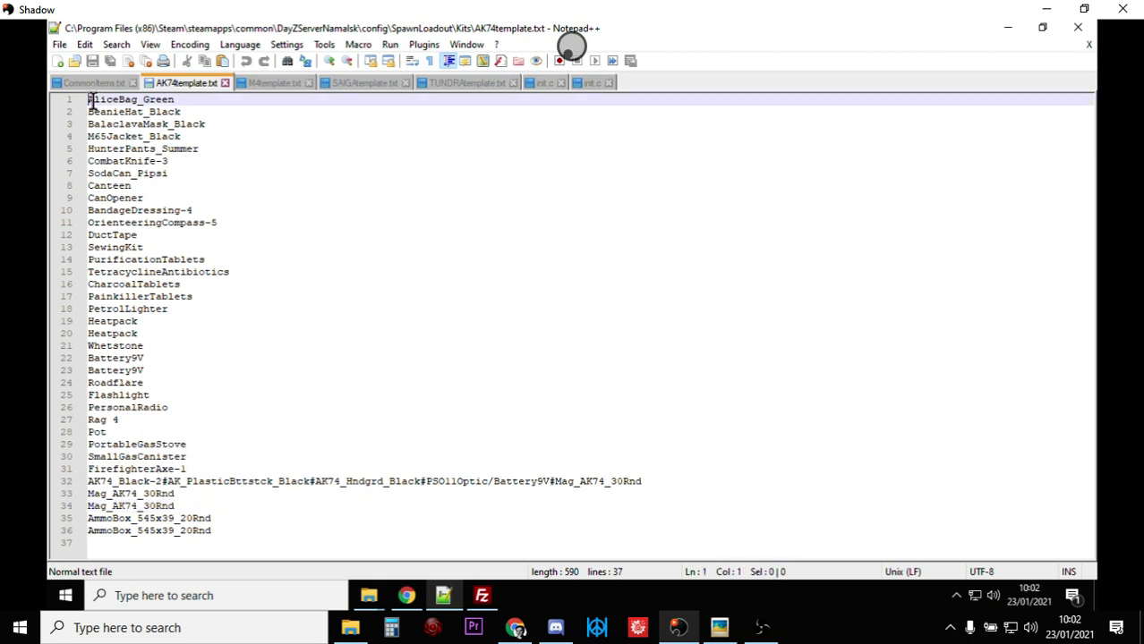
pyautogui.moveTo(88, 100); pyautogui.dragTo(201, 148)
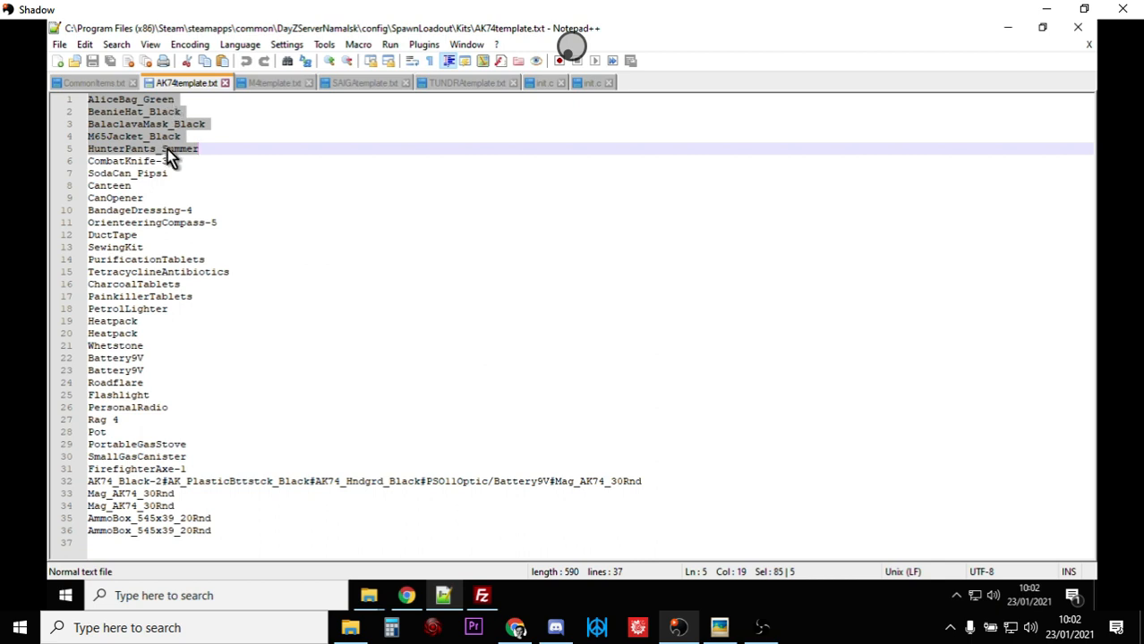
# Cycle through the M4, SAIGA, TUNDRA and AK74 template tabs, ending on the TUNDRA kit.
pyautogui.click(272, 83)
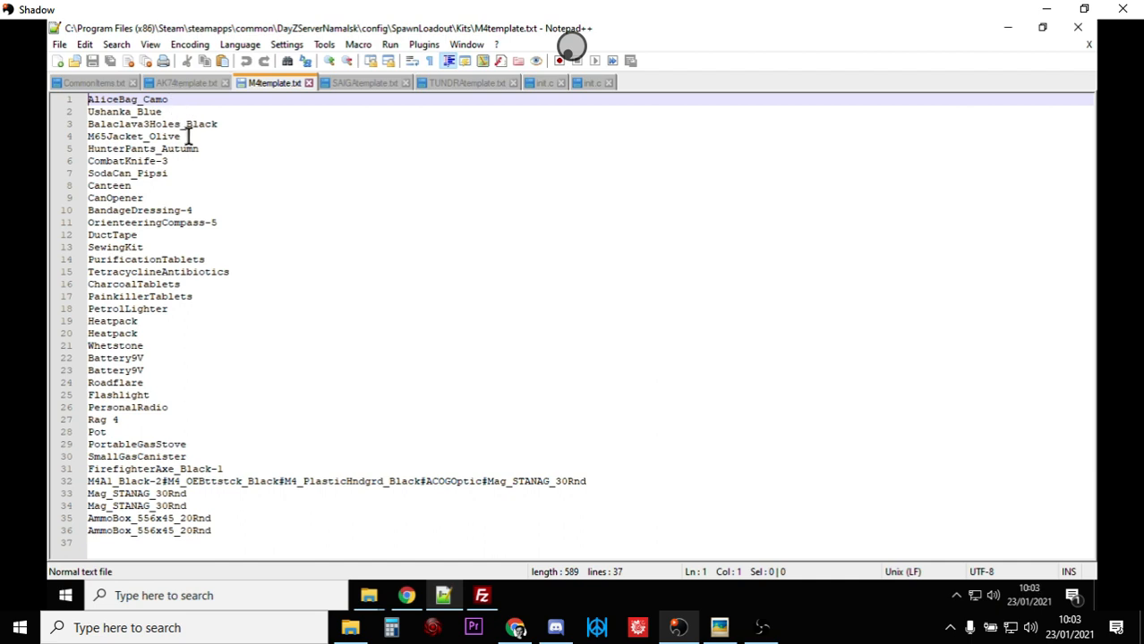
pyautogui.moveTo(361, 90)
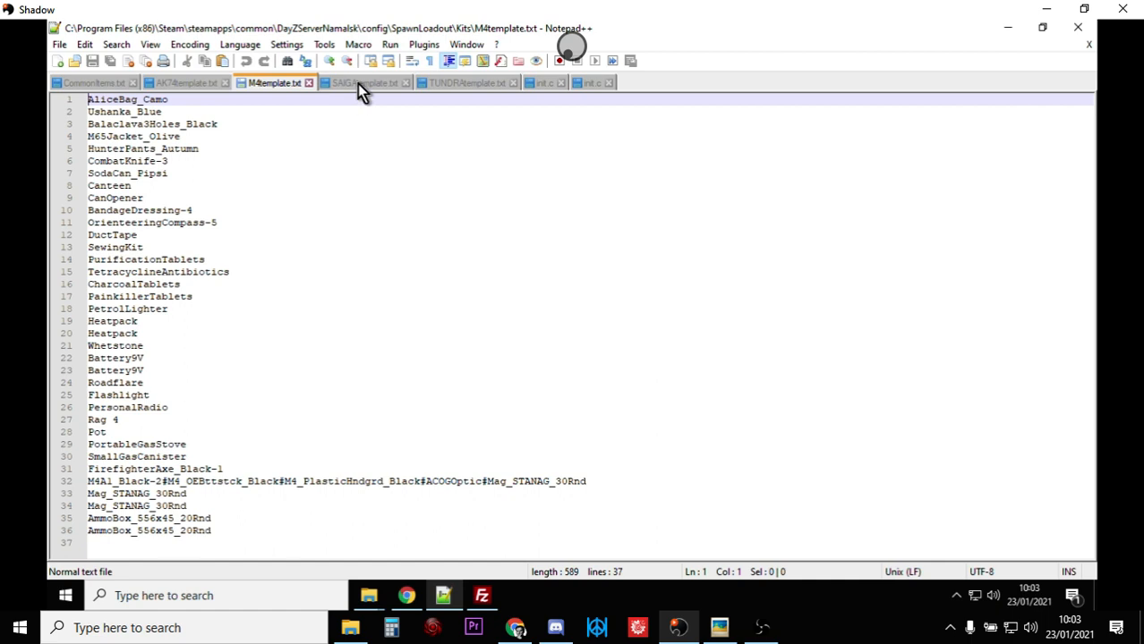
pyautogui.click(358, 82)
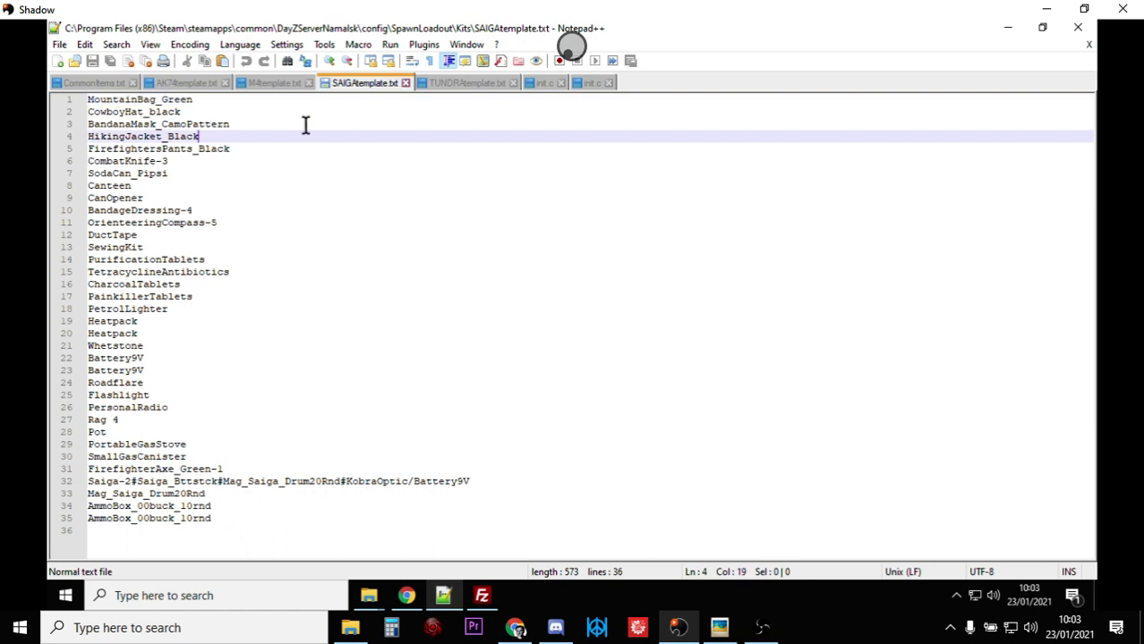
pyautogui.click(466, 83)
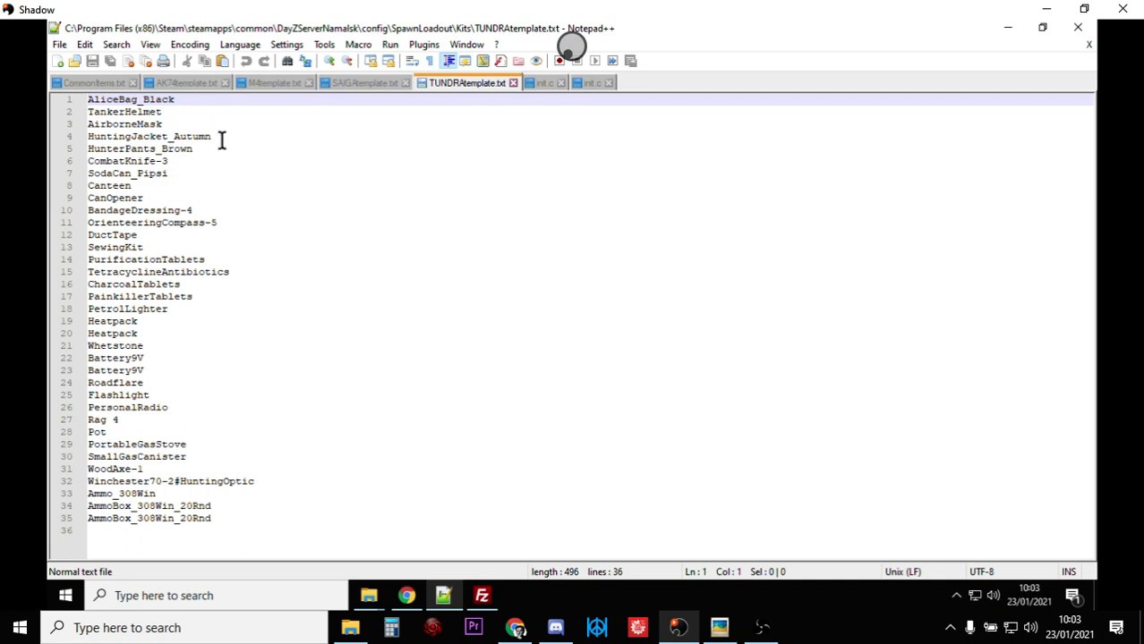
pyautogui.click(185, 82)
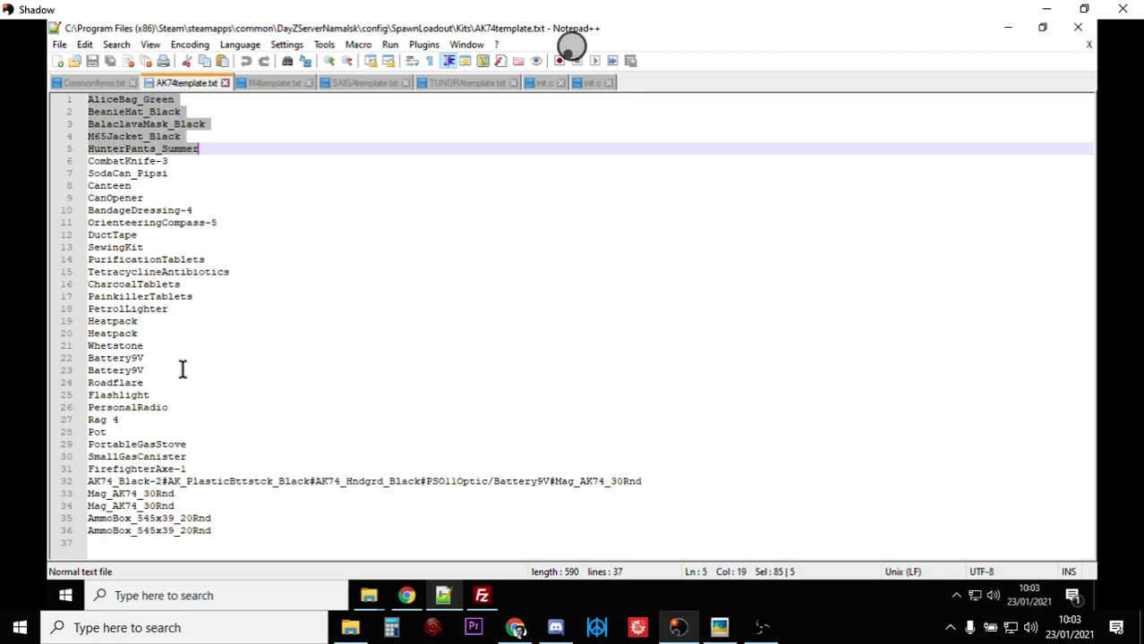
pyautogui.moveTo(122, 348)
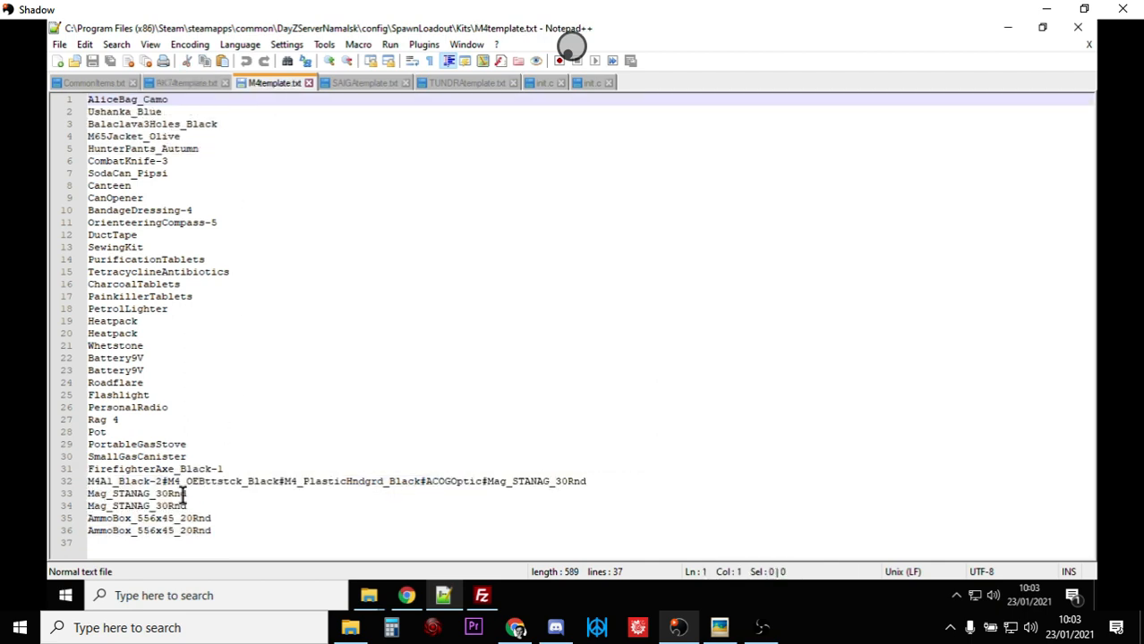
pyautogui.click(363, 83)
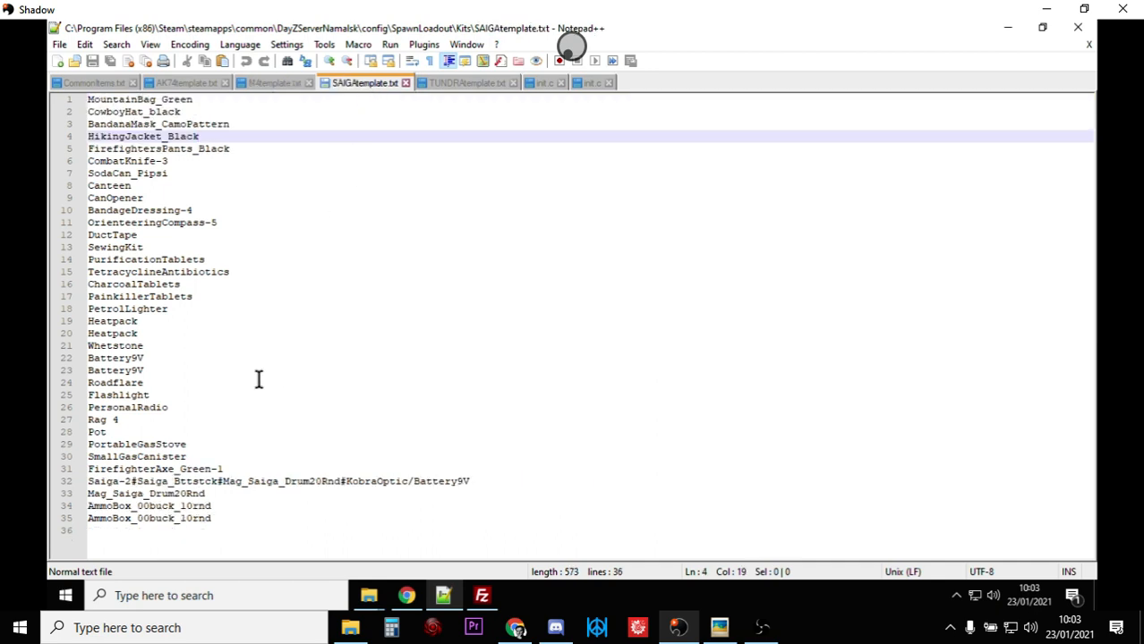
pyautogui.click(466, 82)
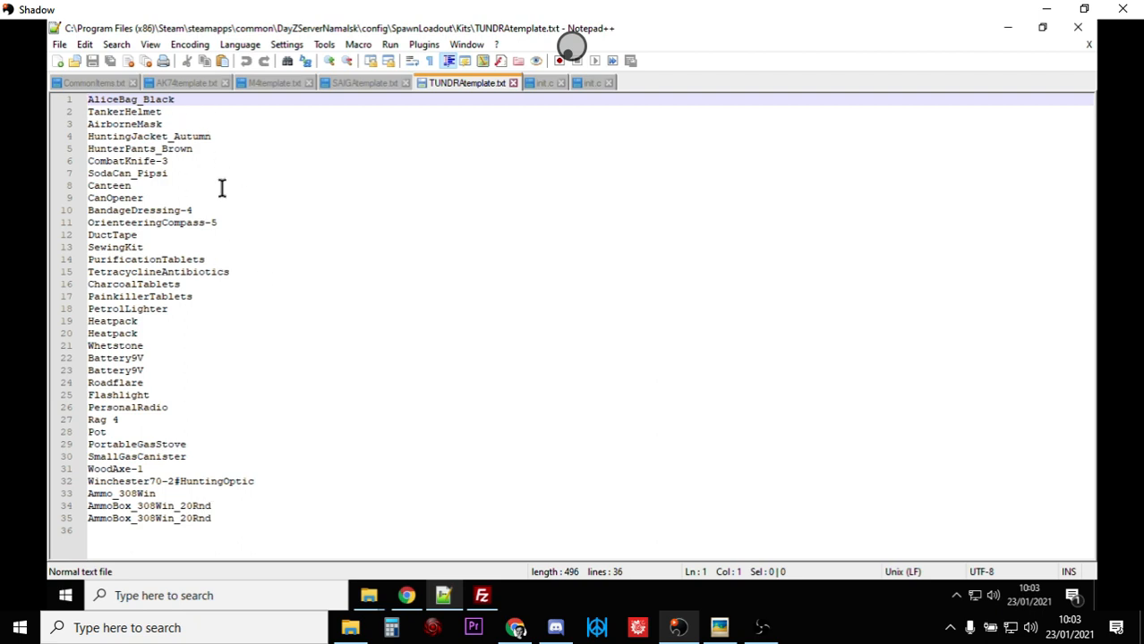
pyautogui.moveTo(133, 201)
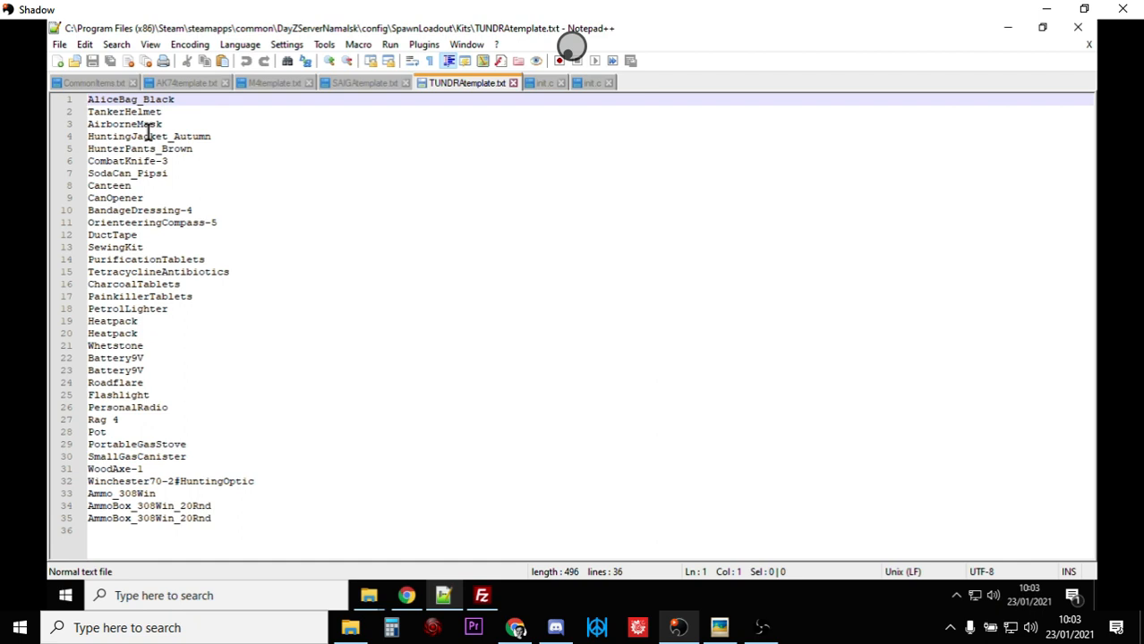
pyautogui.moveTo(86, 82)
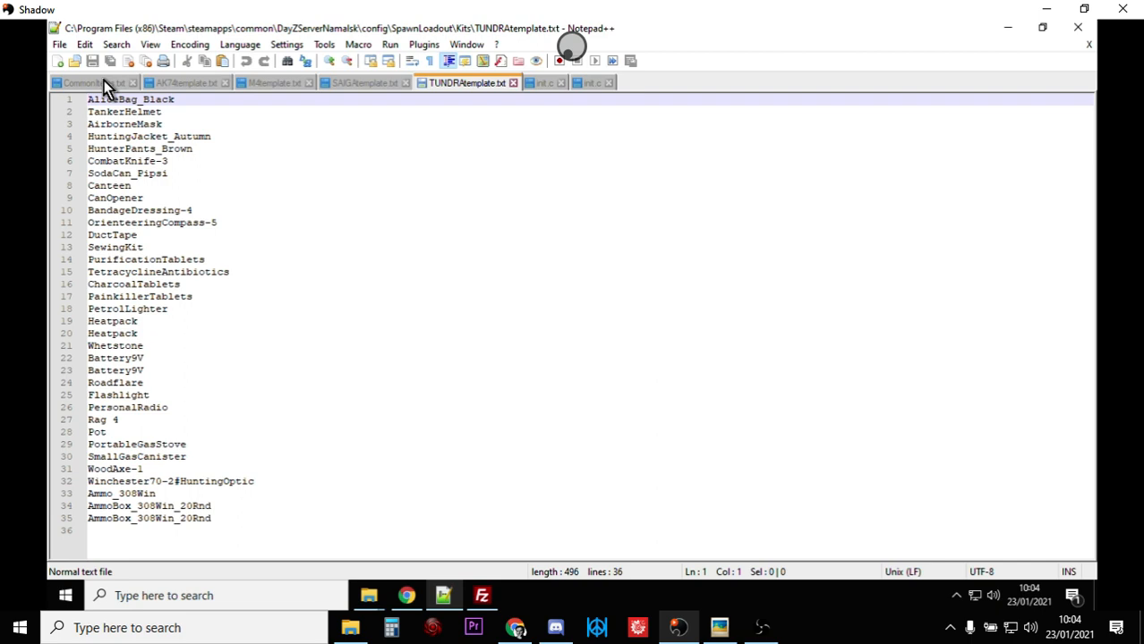
pyautogui.click(86, 82)
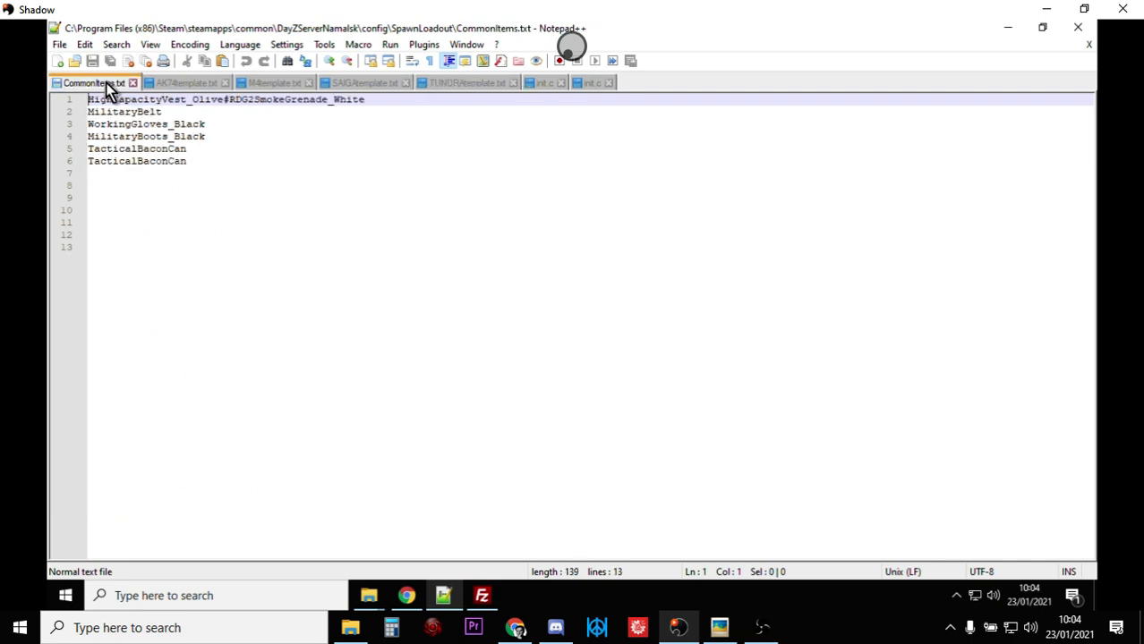
pyautogui.moveTo(186, 82)
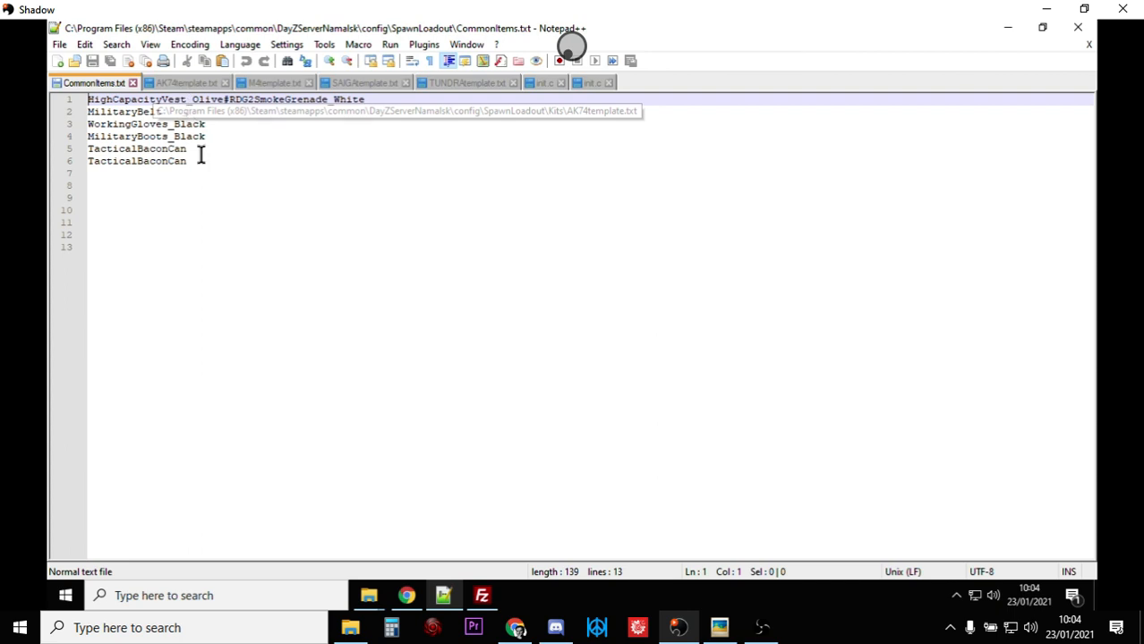
pyautogui.moveTo(226, 161)
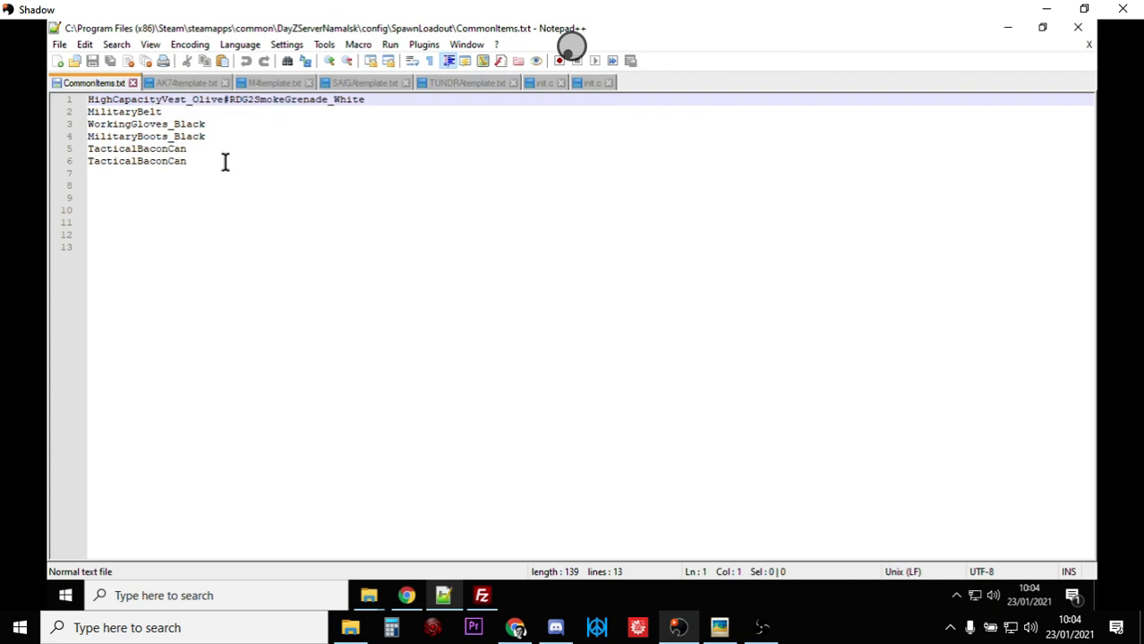
pyautogui.click(186, 82)
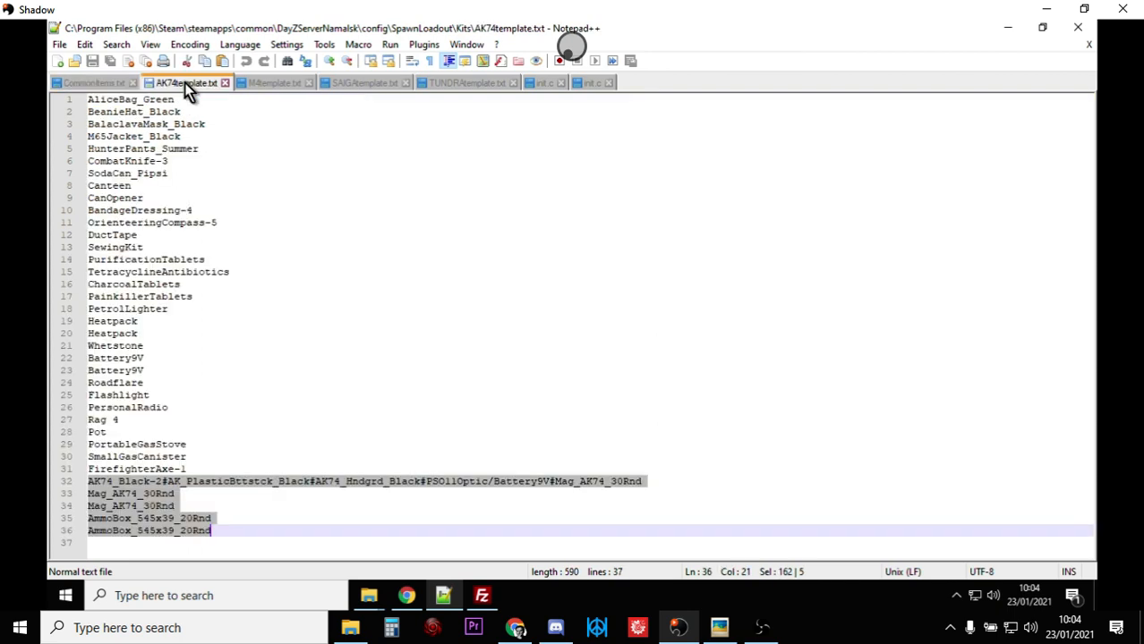
pyautogui.click(159, 345)
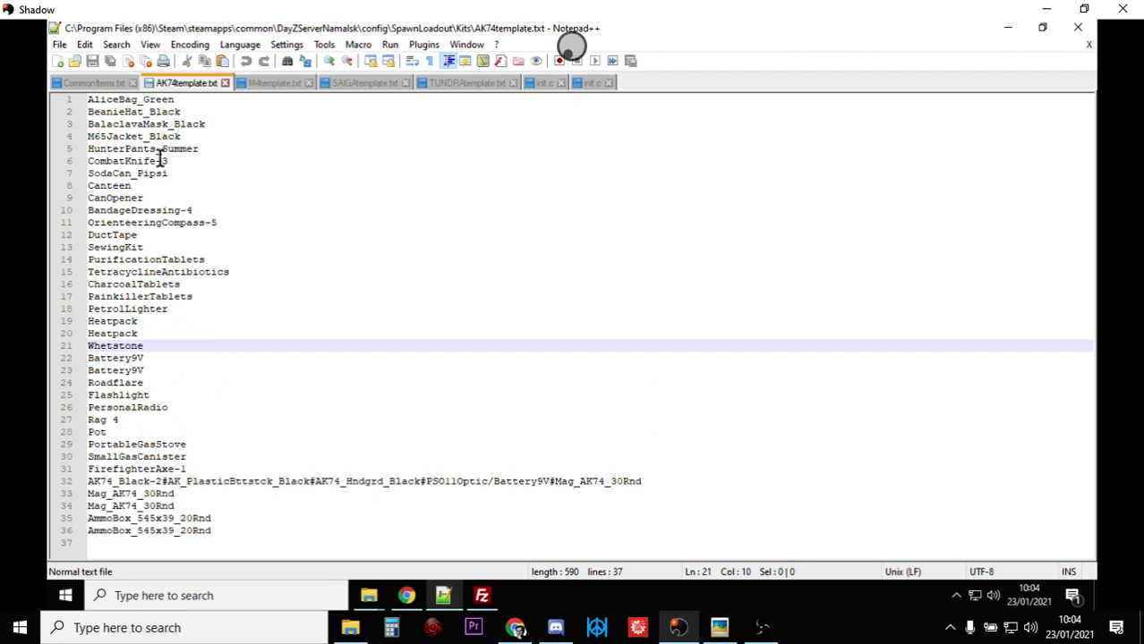
pyautogui.moveTo(231, 490)
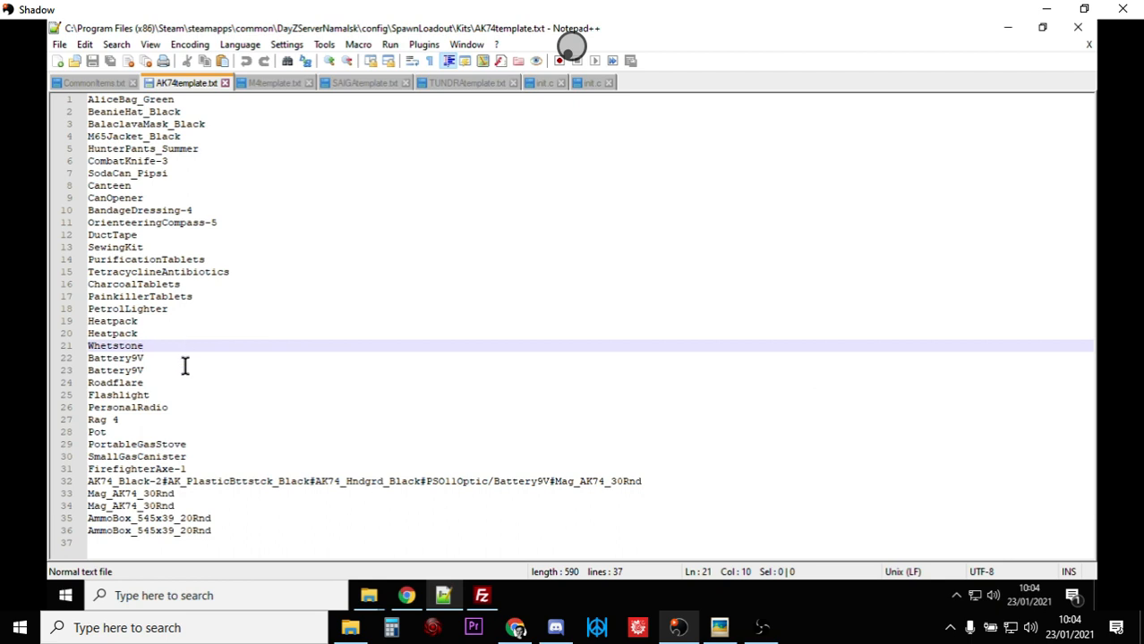
pyautogui.moveTo(139, 161)
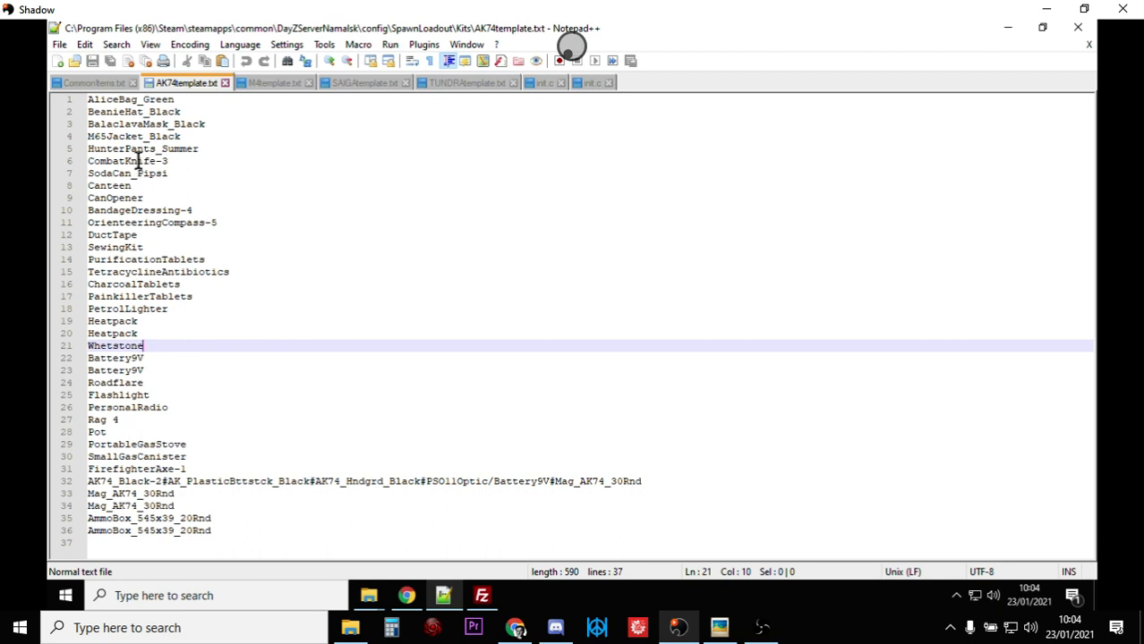
pyautogui.moveTo(180, 362)
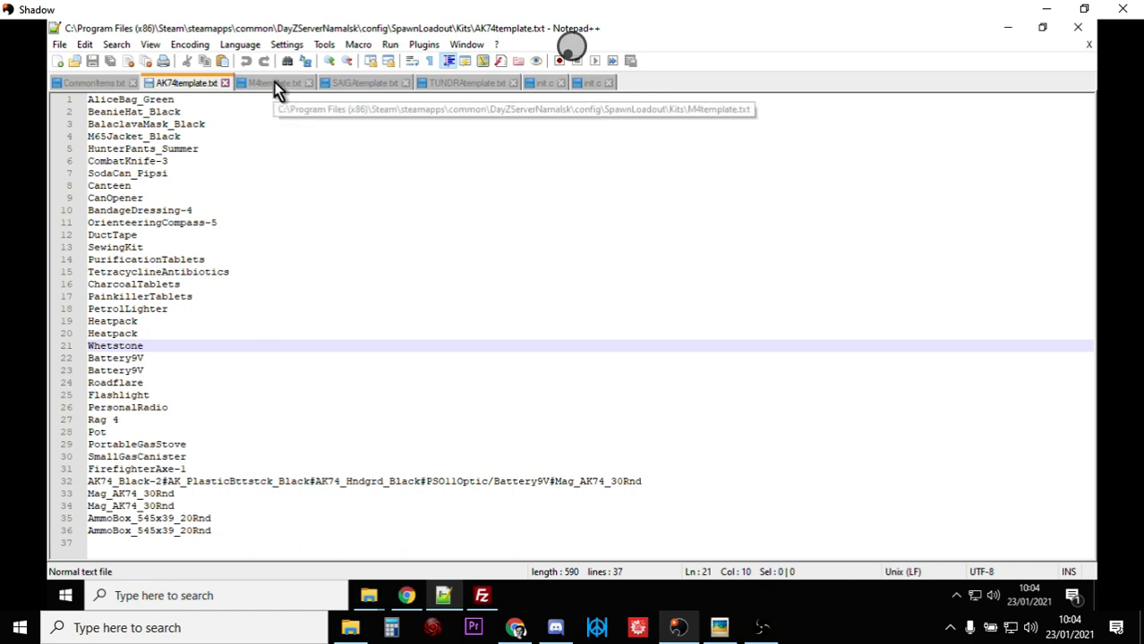
pyautogui.click(361, 83)
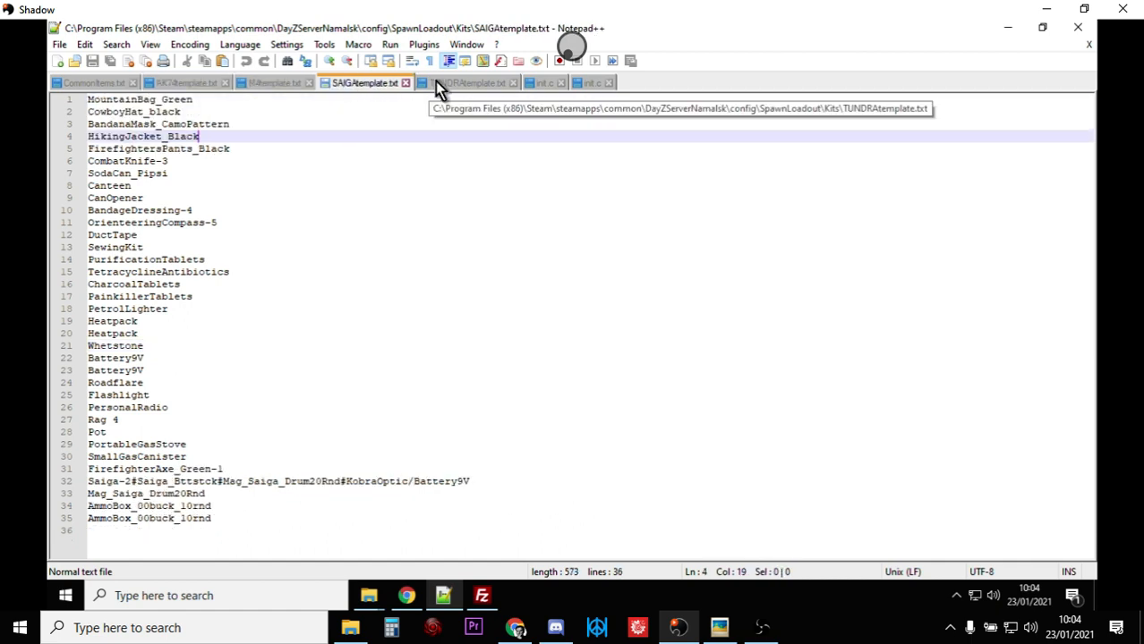
pyautogui.click(186, 82)
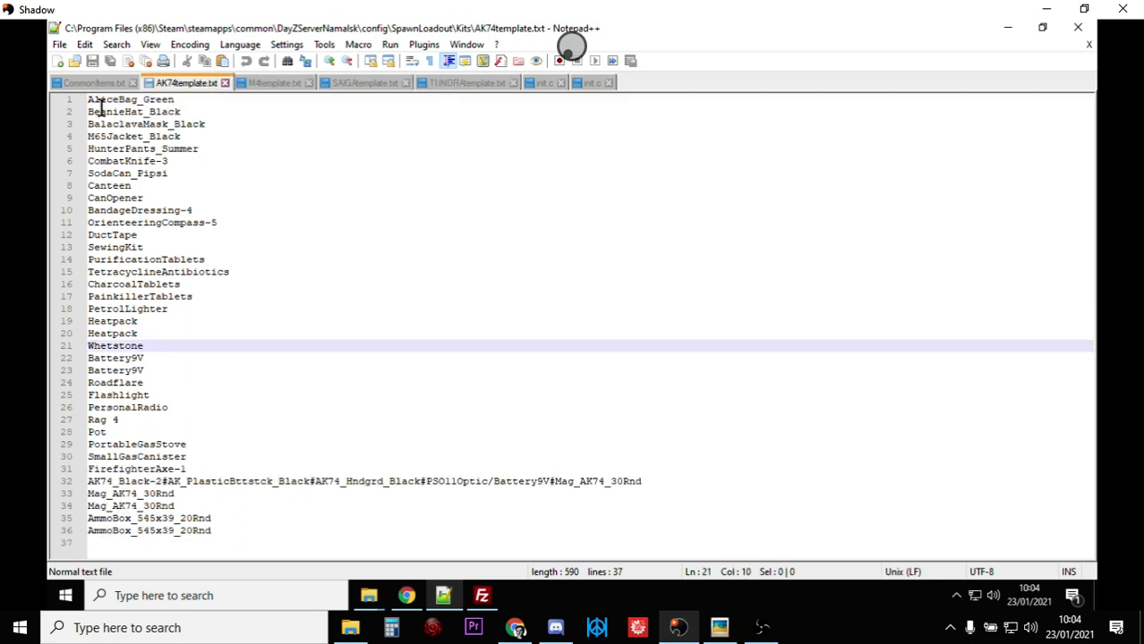
pyautogui.moveTo(159, 224)
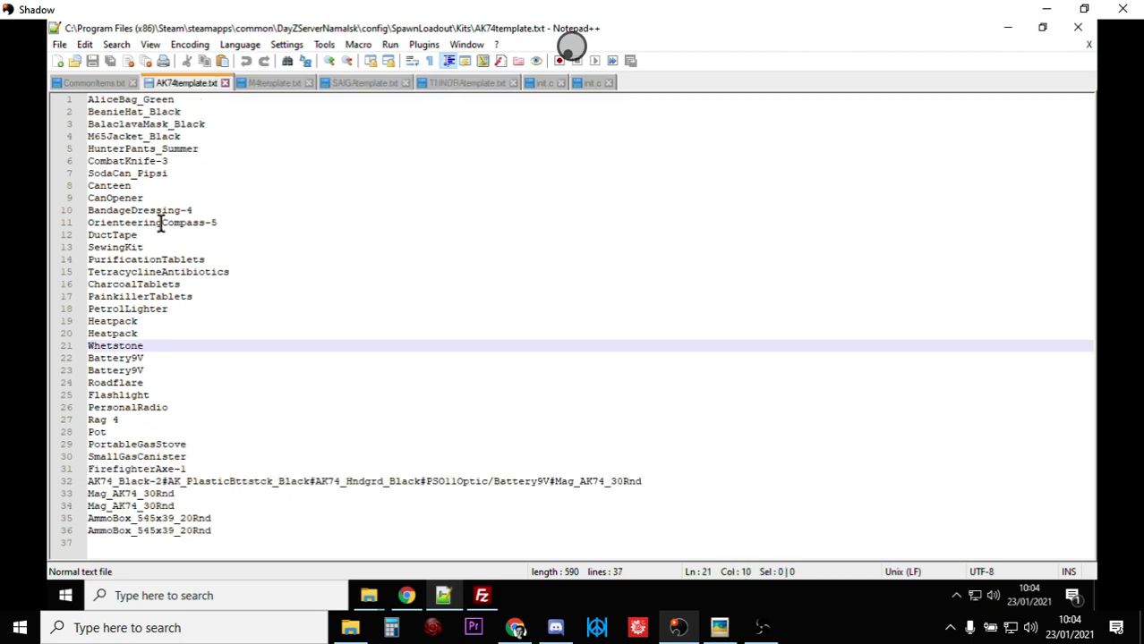
pyautogui.click(160, 247)
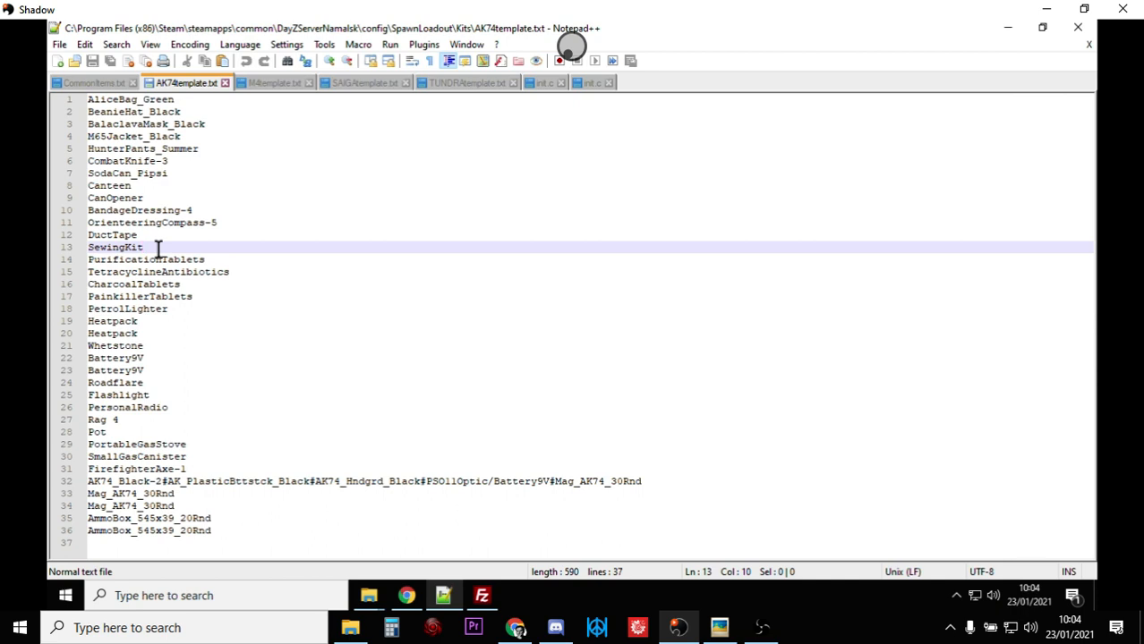
pyautogui.click(254, 272)
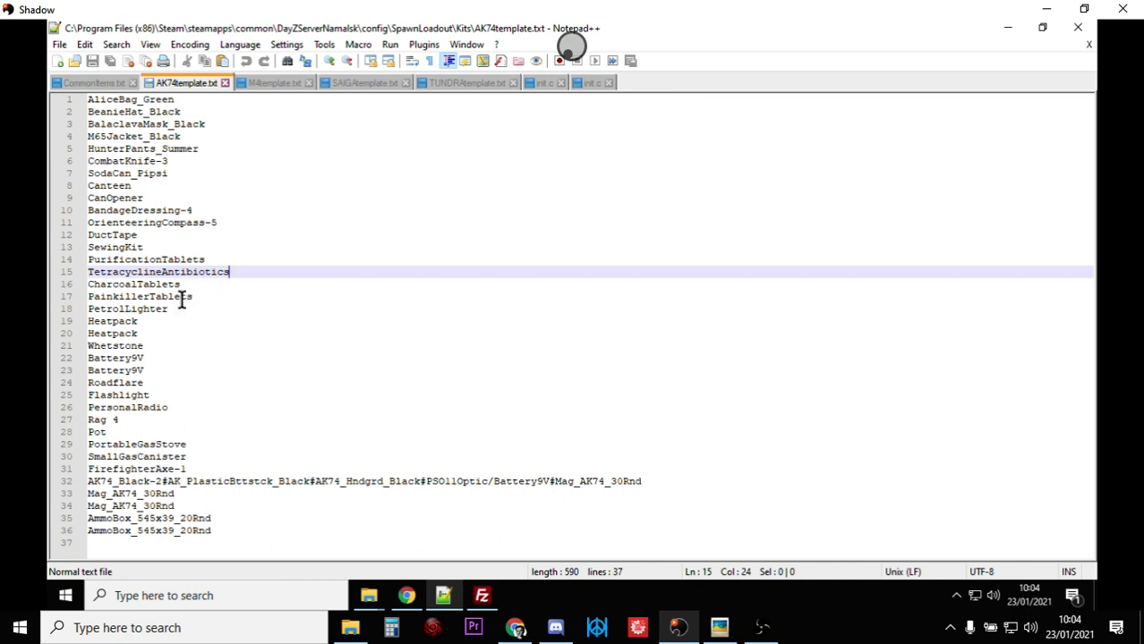
pyautogui.click(167, 307)
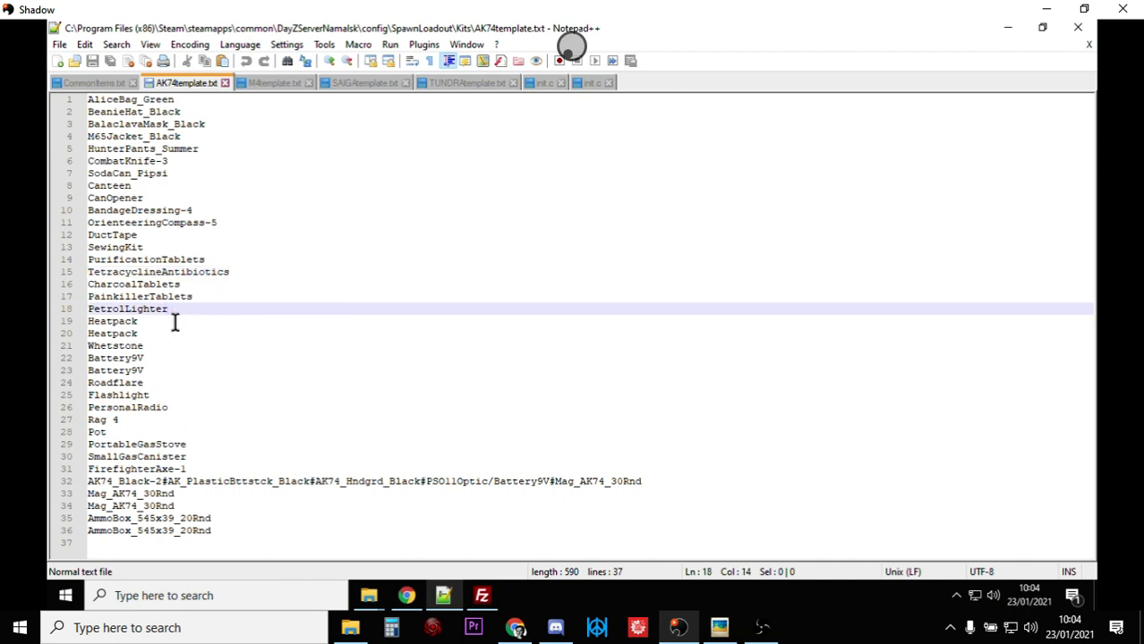
pyautogui.click(159, 335)
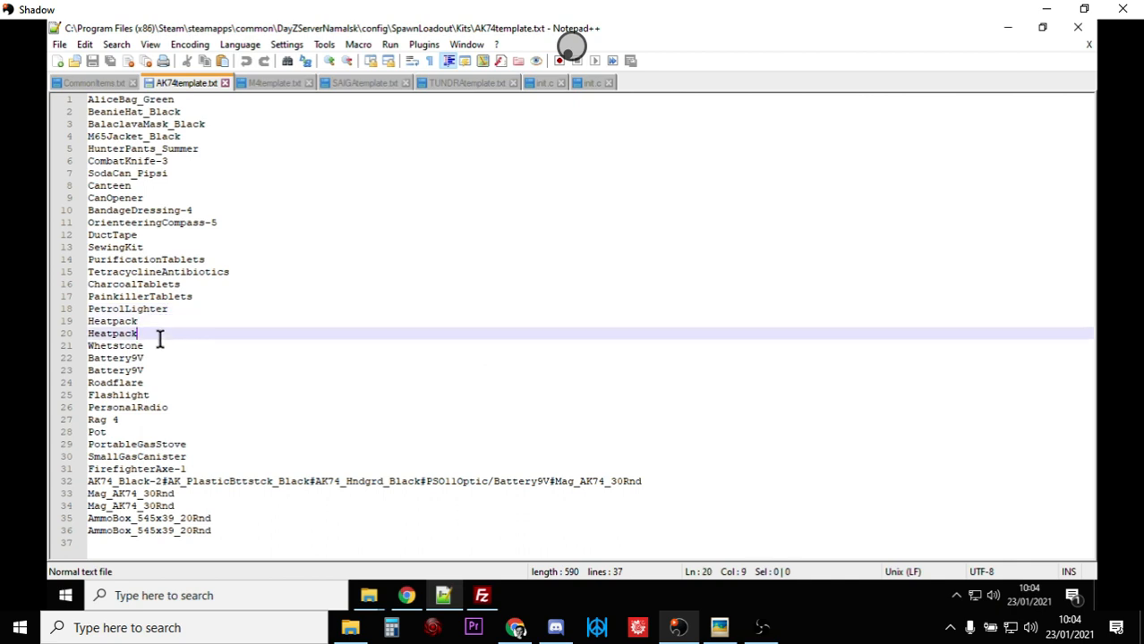
pyautogui.click(159, 345)
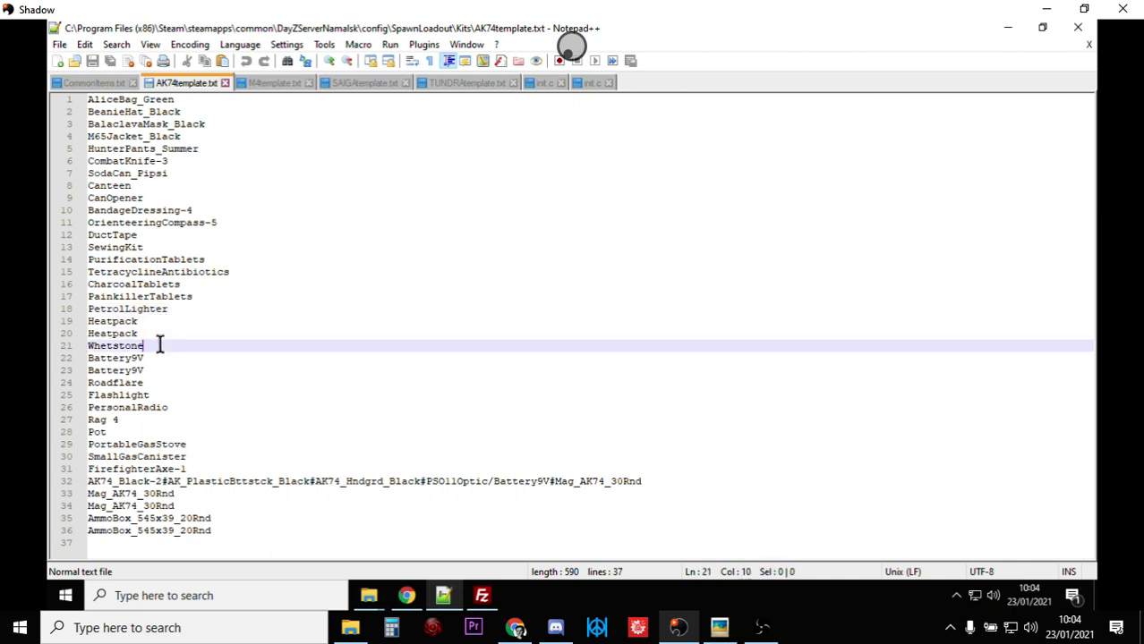
pyautogui.click(158, 358)
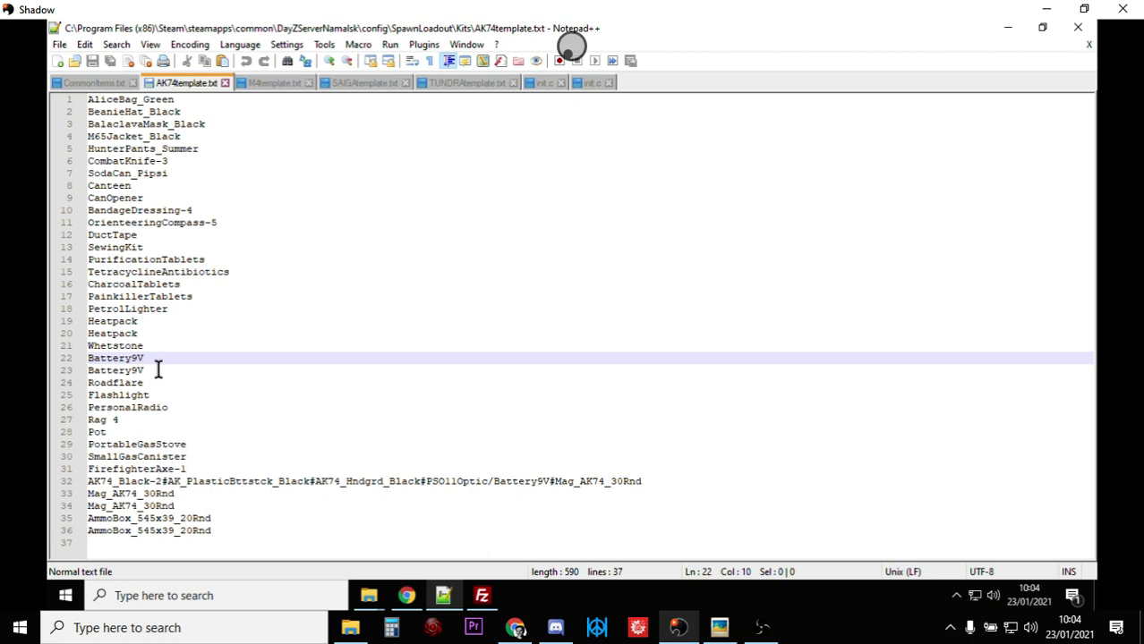
pyautogui.click(165, 396)
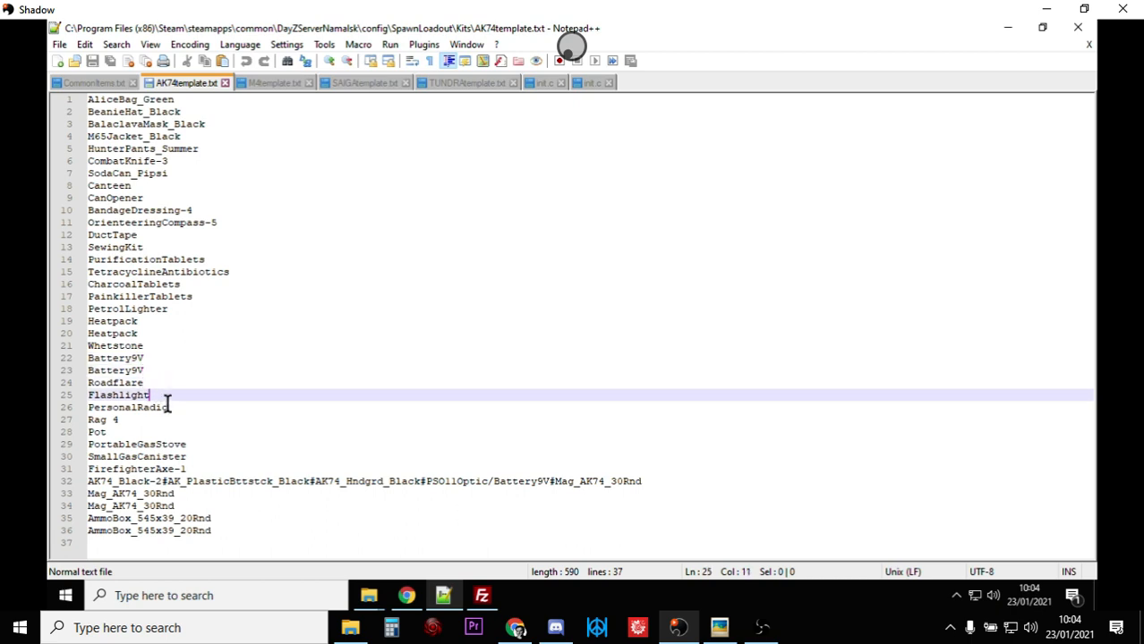
pyautogui.click(143, 409)
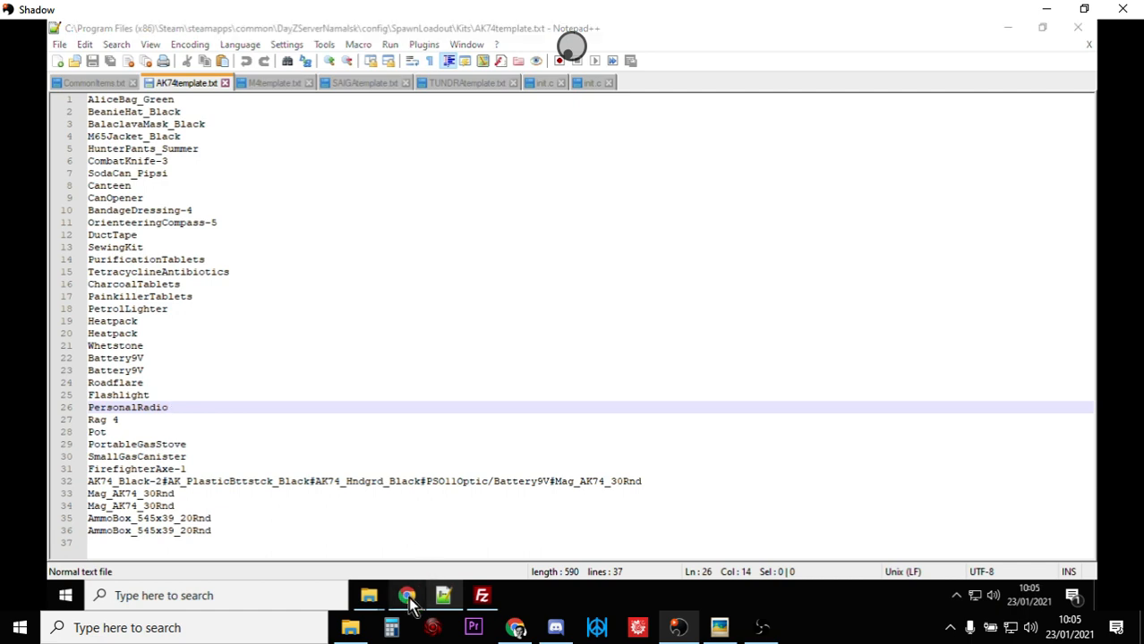
# Show the server's Kits folder listing the AK74, M4, SAIGA and TUNDRA templates, glancing at FileZilla.
pyautogui.click(407, 594)
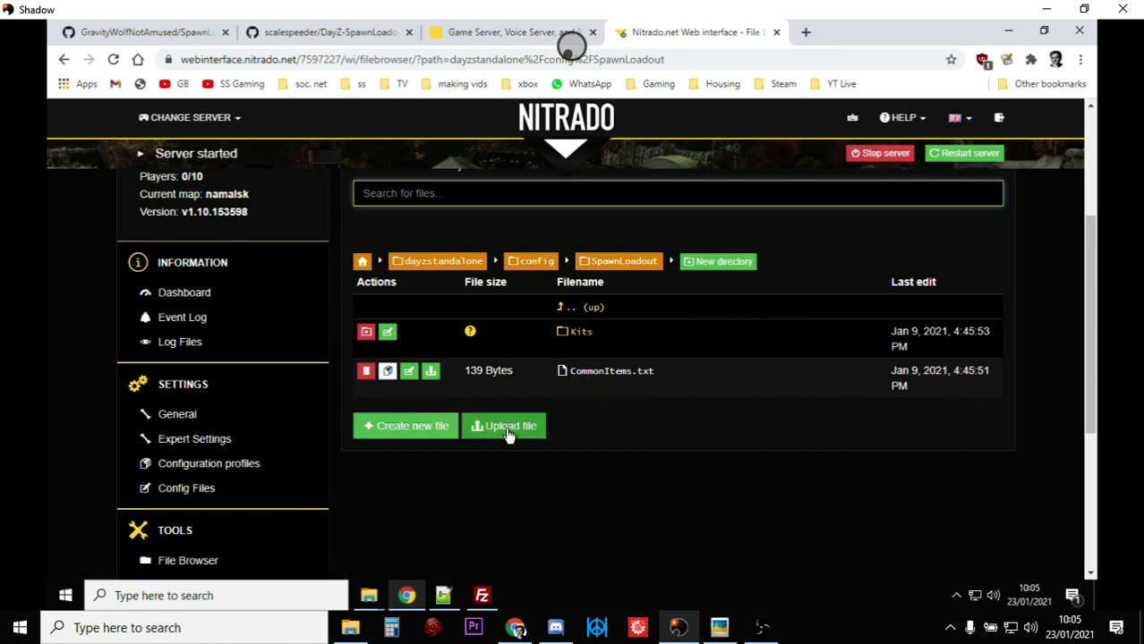
pyautogui.moveTo(610, 371)
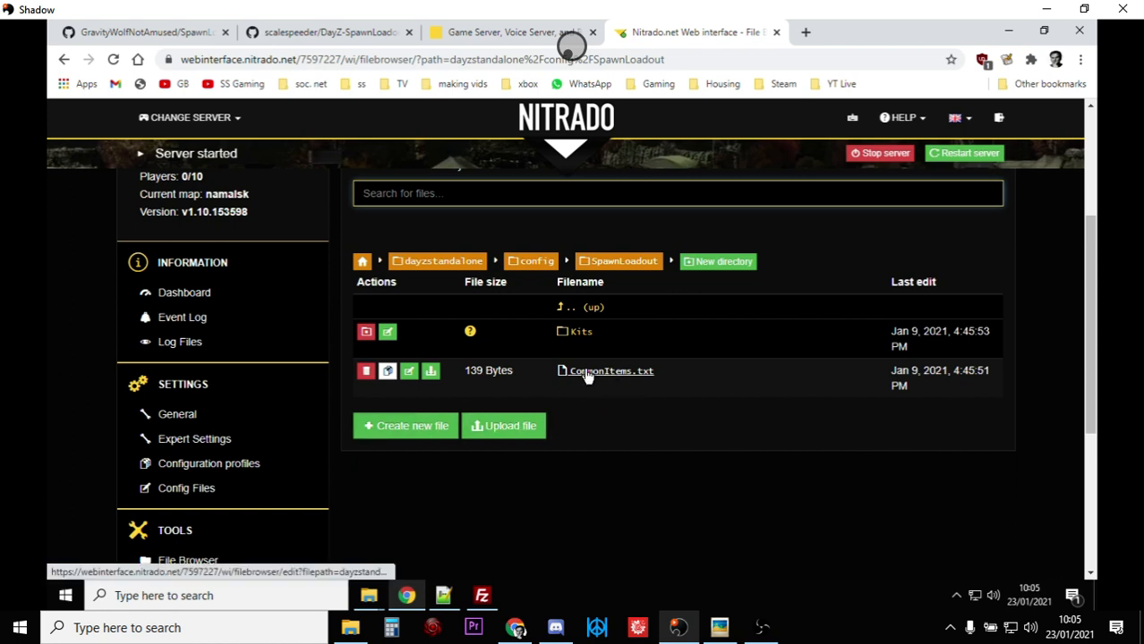
pyautogui.moveTo(611, 370)
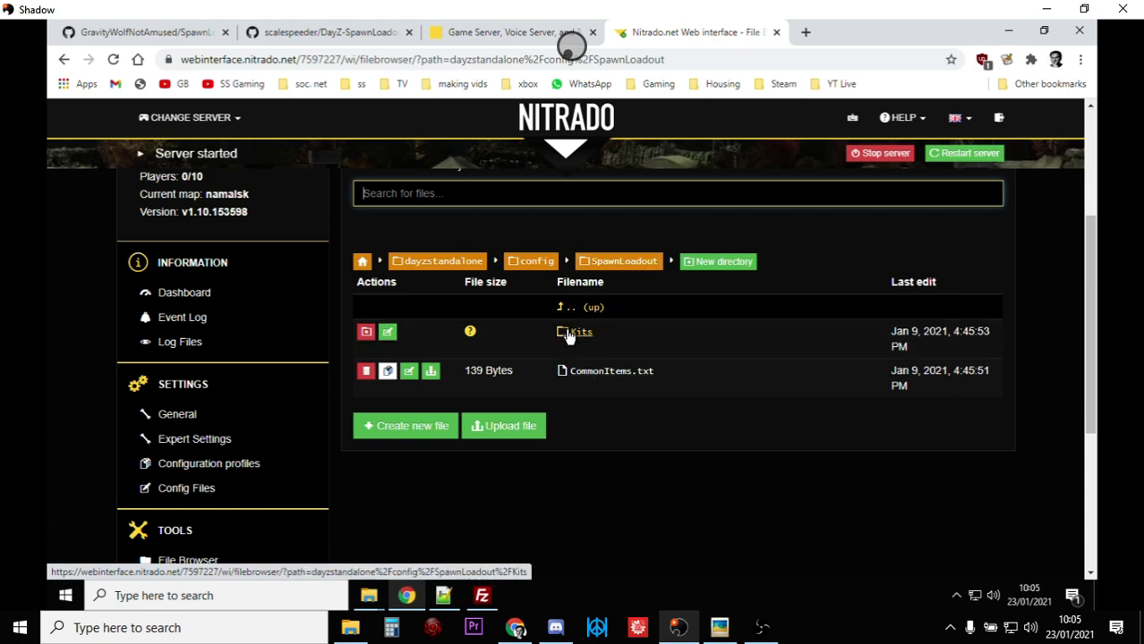
pyautogui.click(580, 331)
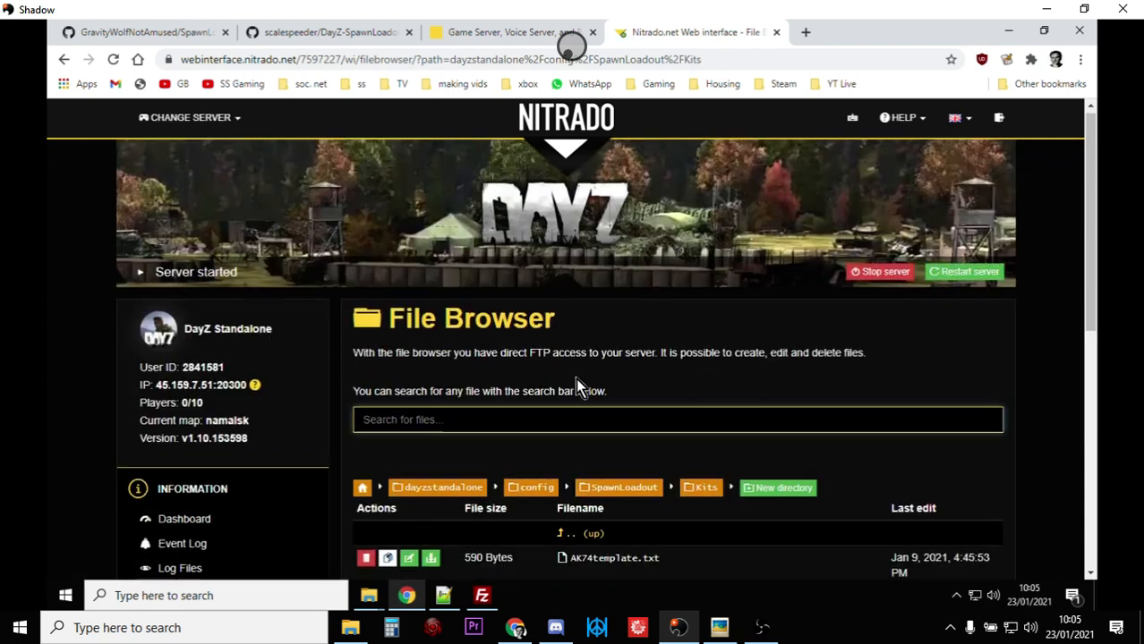
pyautogui.scroll(-3)
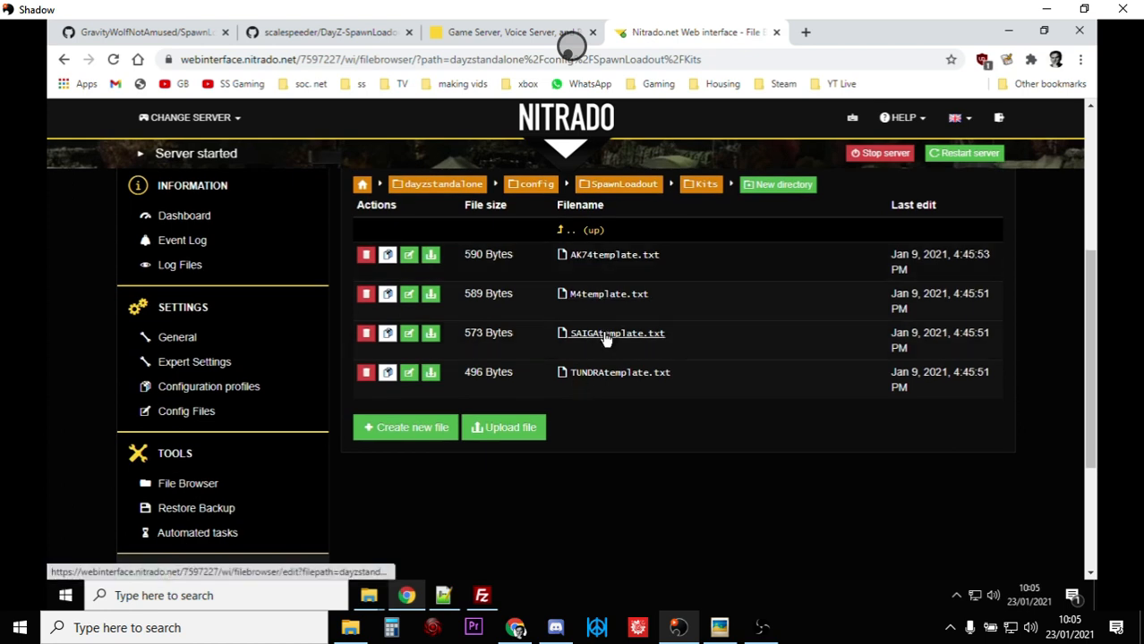
pyautogui.moveTo(607, 394)
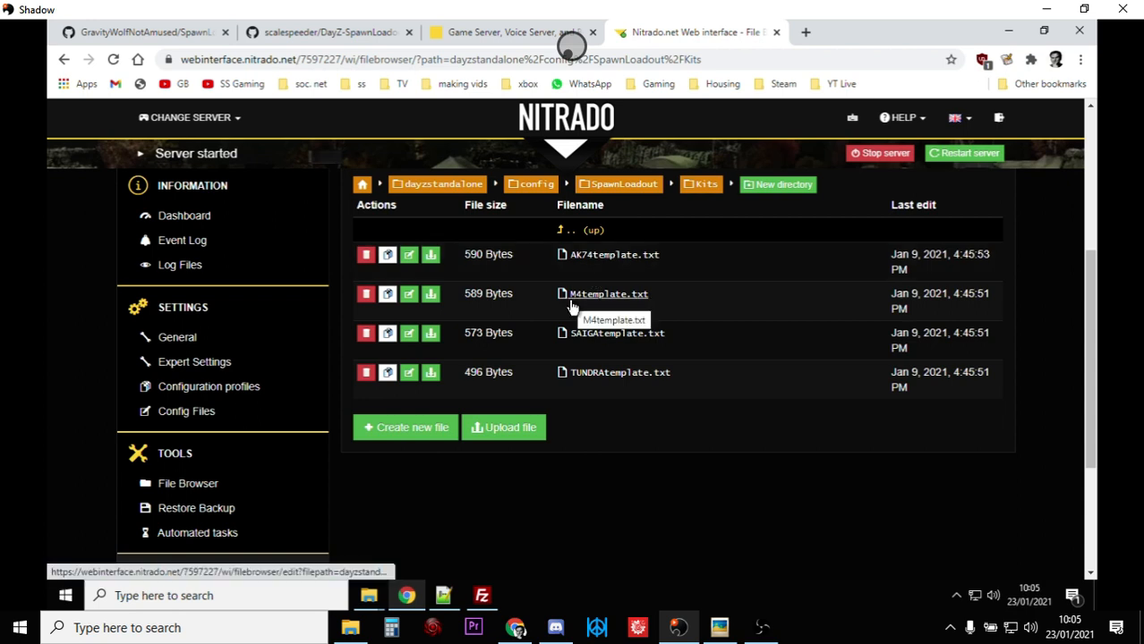
pyautogui.moveTo(609, 293)
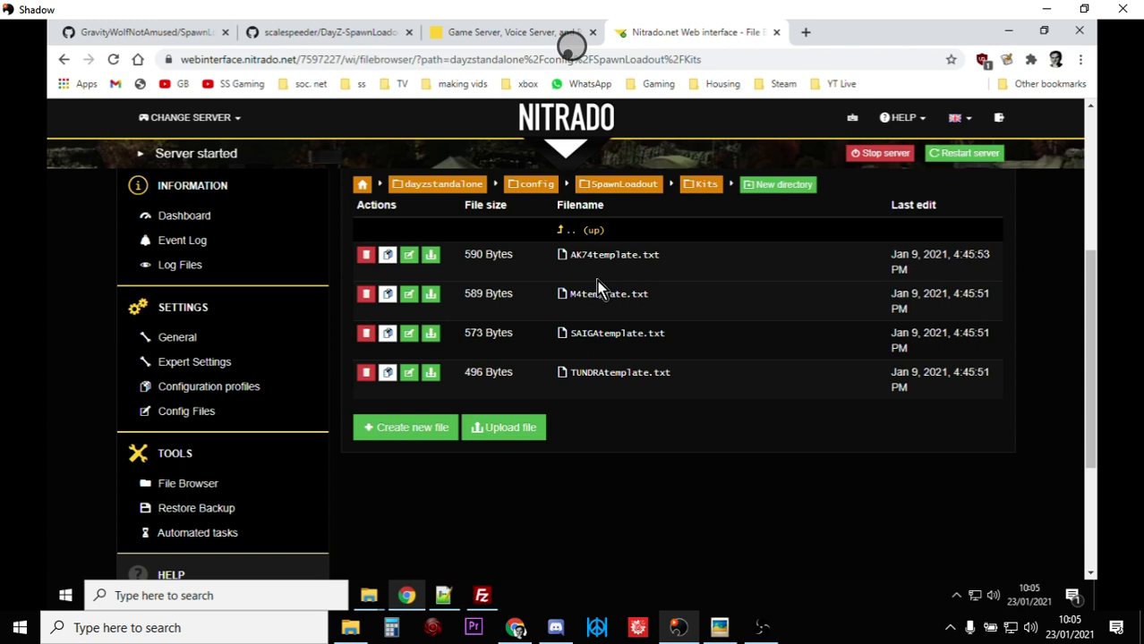
pyautogui.moveTo(487, 251)
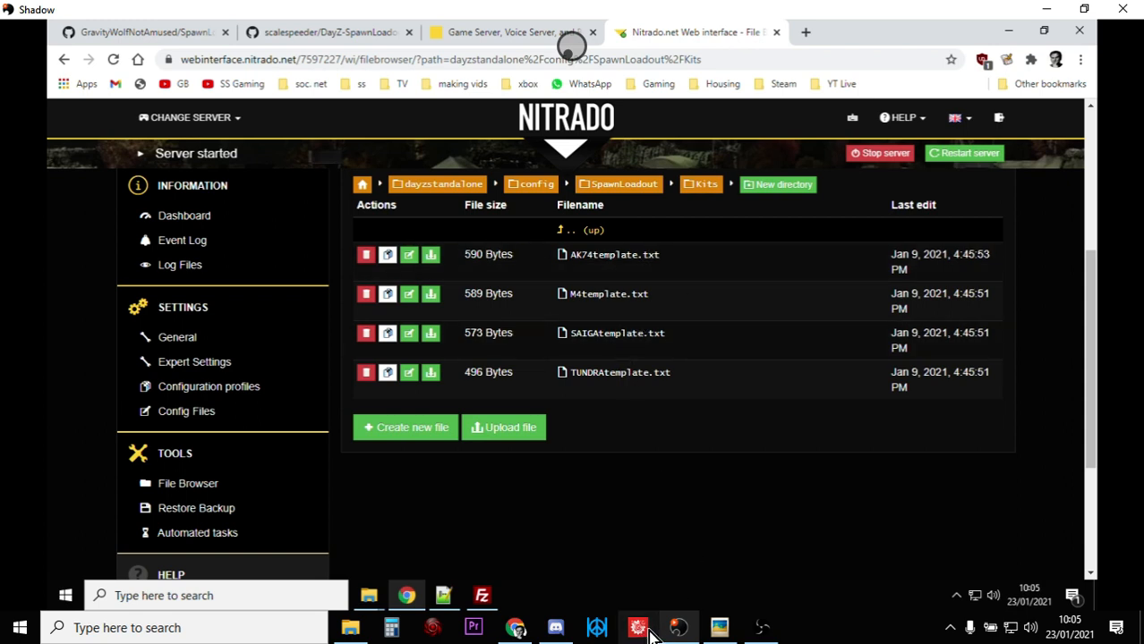
pyautogui.moveTo(679, 626)
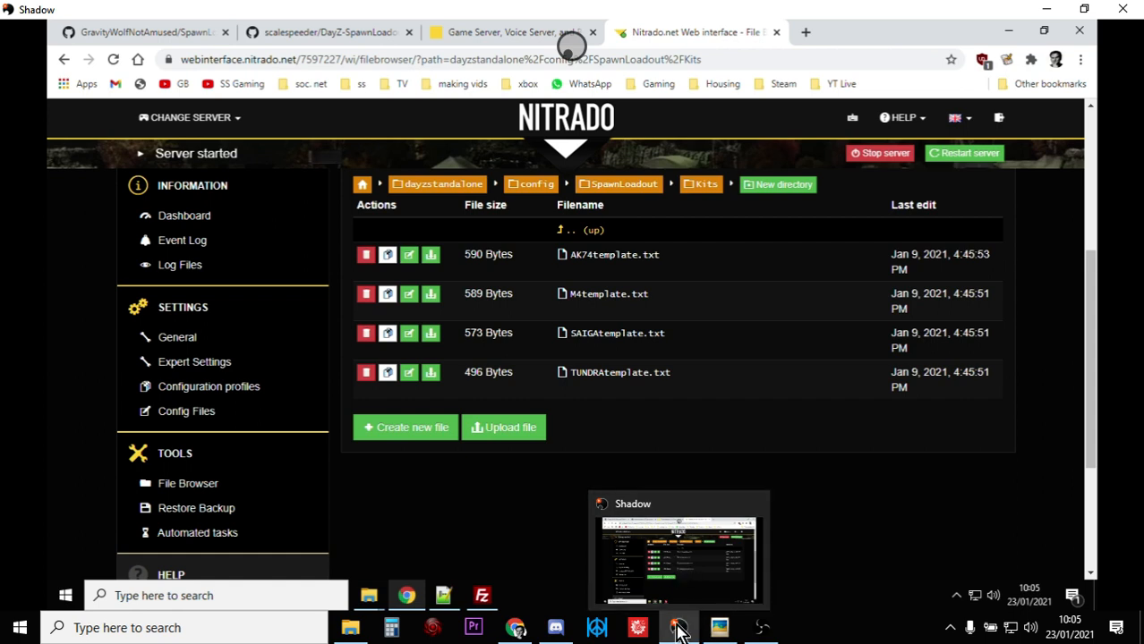
pyautogui.moveTo(552, 598)
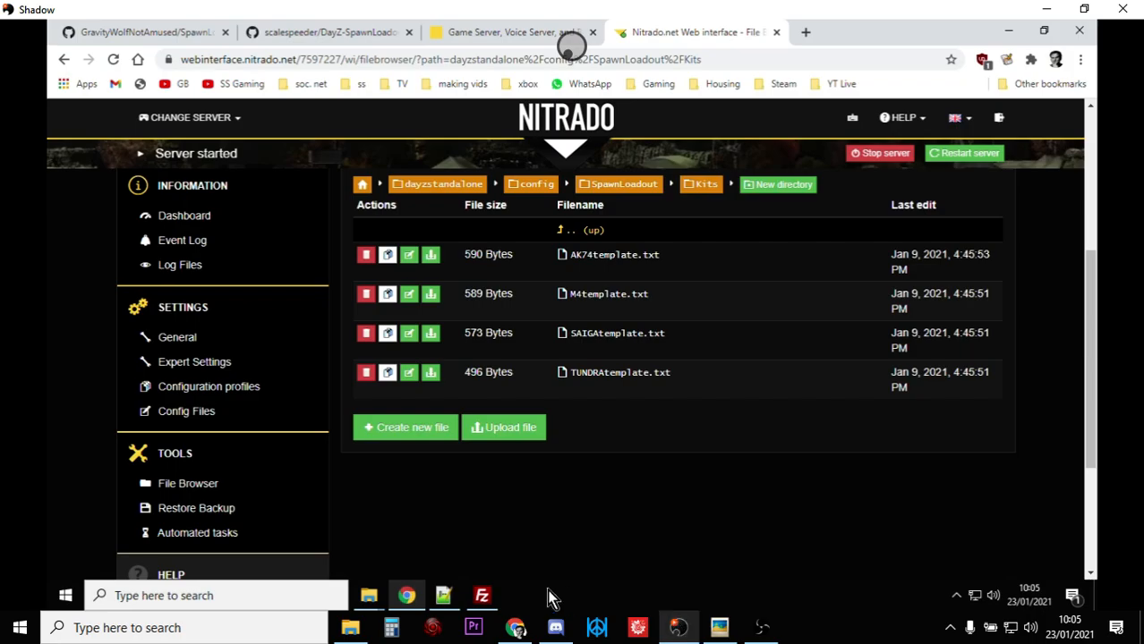
pyautogui.click(482, 595)
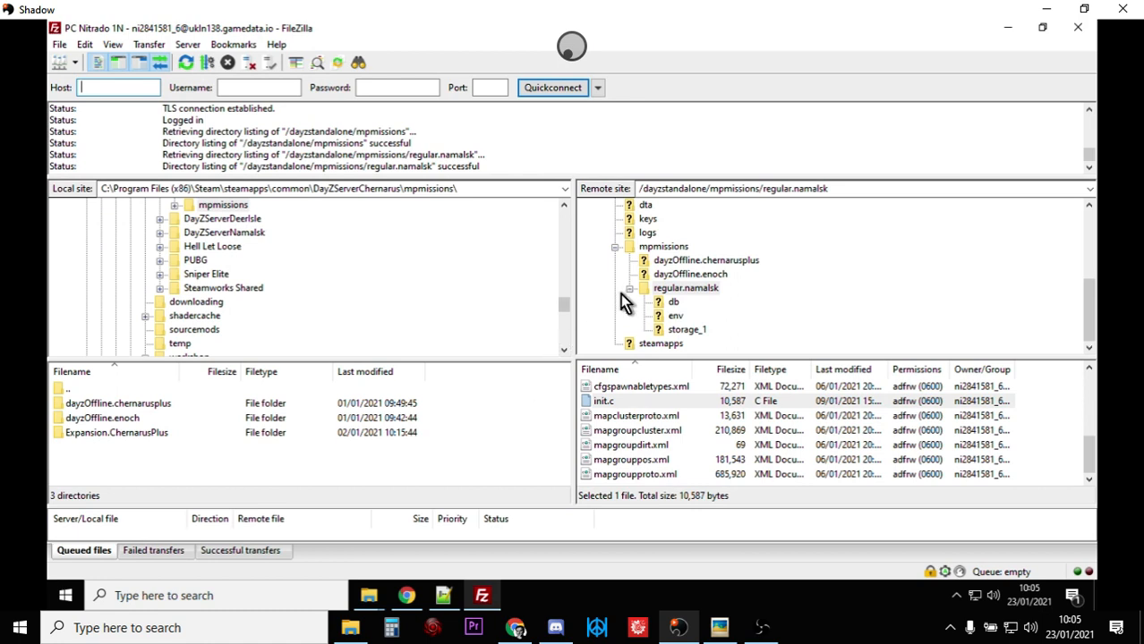
pyautogui.moveTo(406, 595)
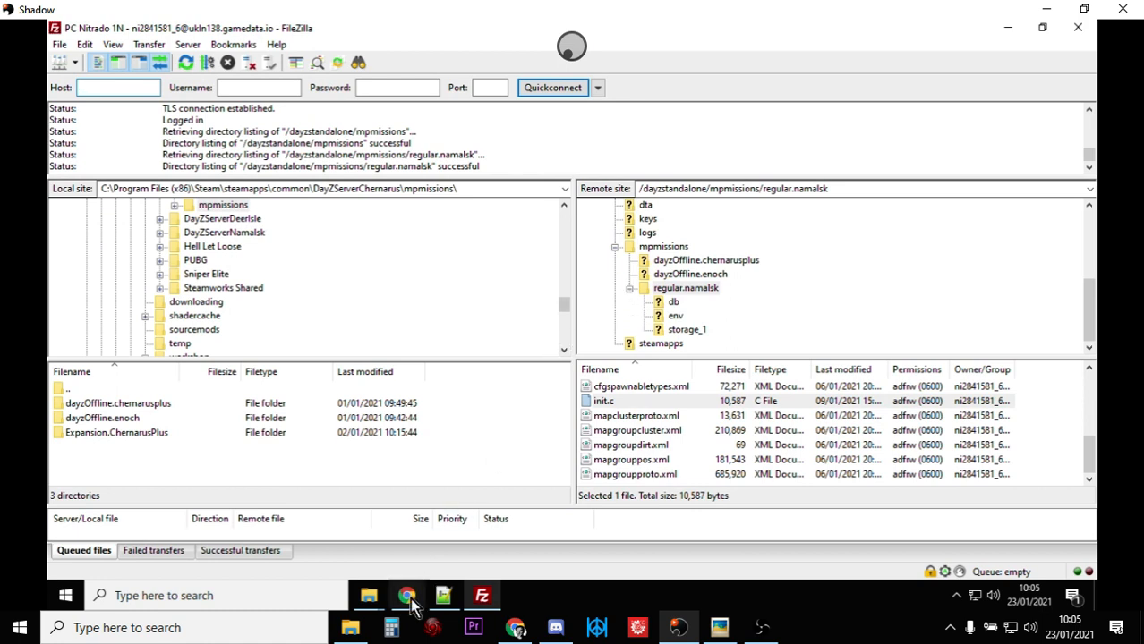
pyautogui.click(406, 594)
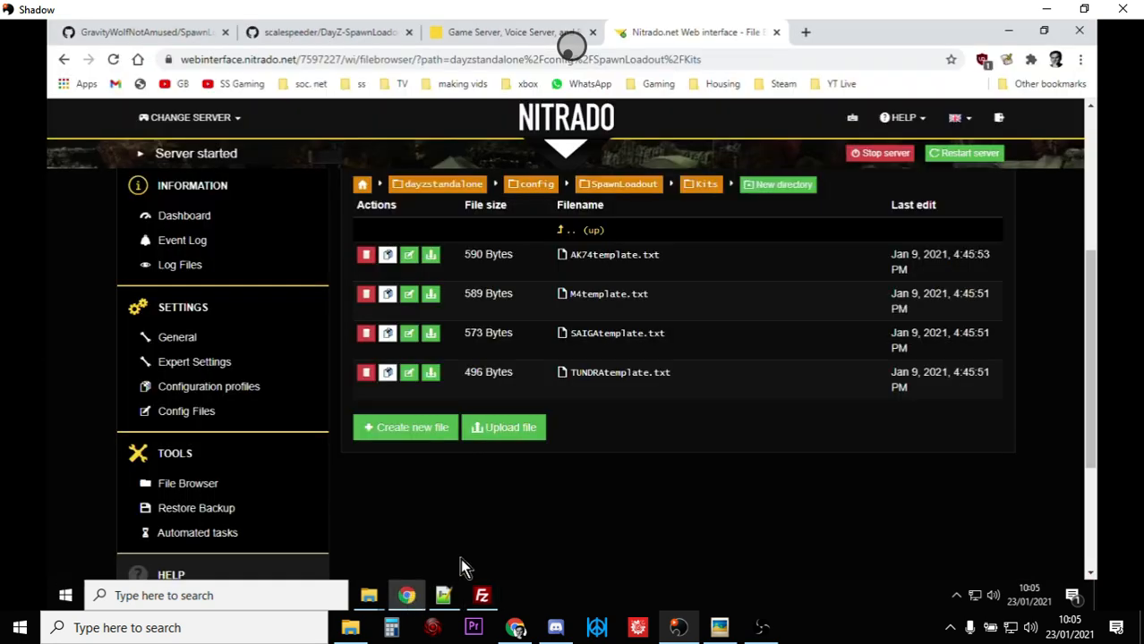
pyautogui.moveTo(581, 526)
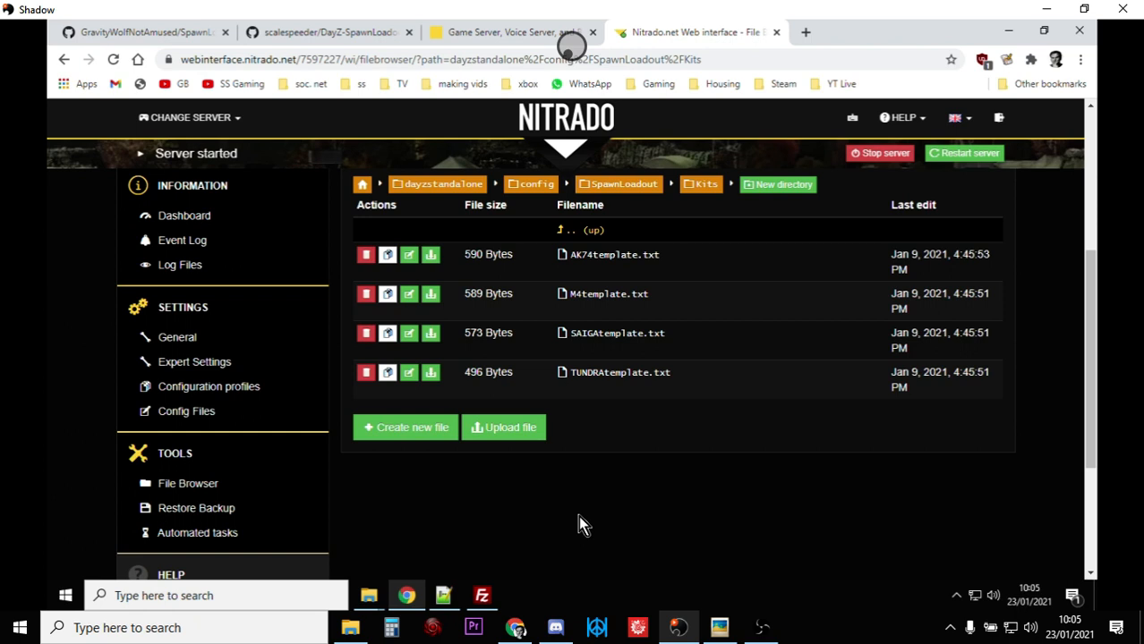
pyautogui.moveTo(614, 254)
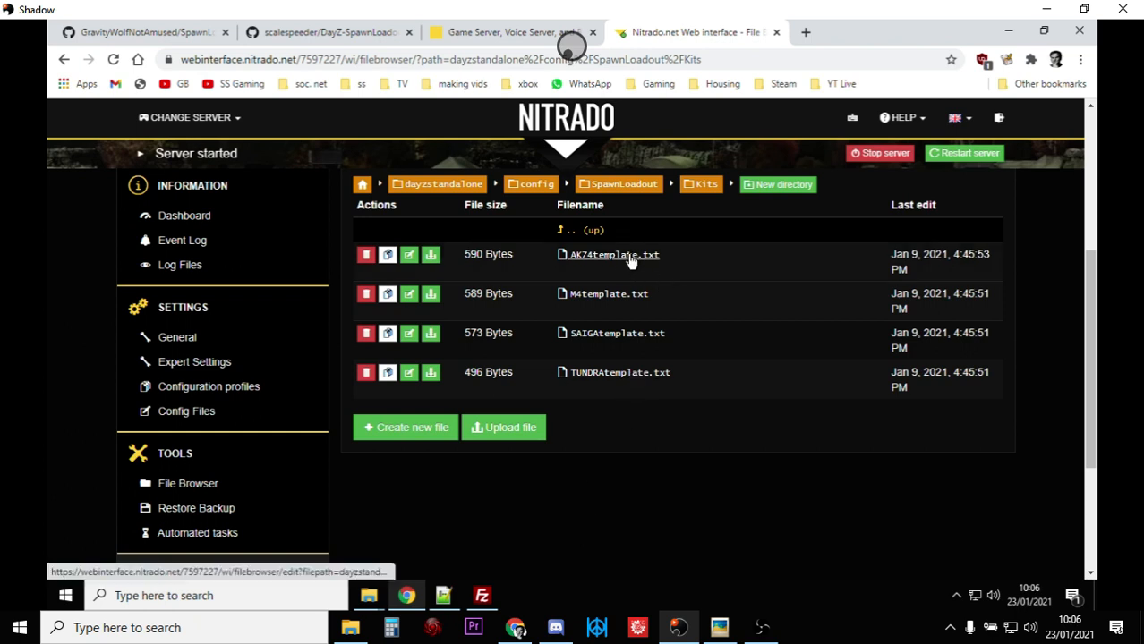
pyautogui.moveTo(626, 255)
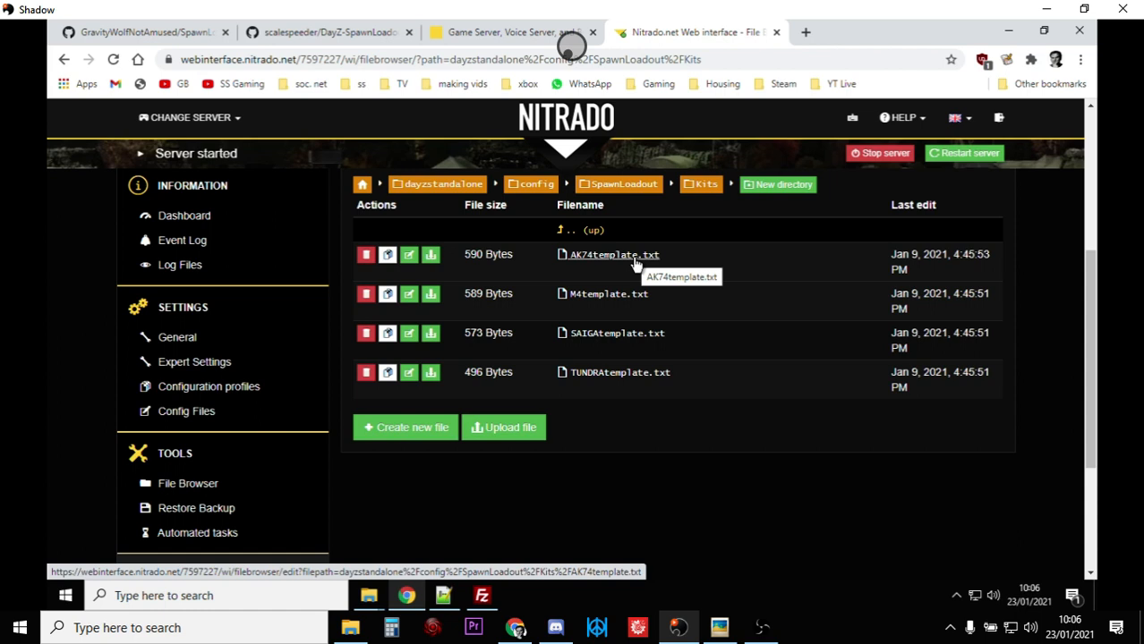
pyautogui.moveTo(600, 499)
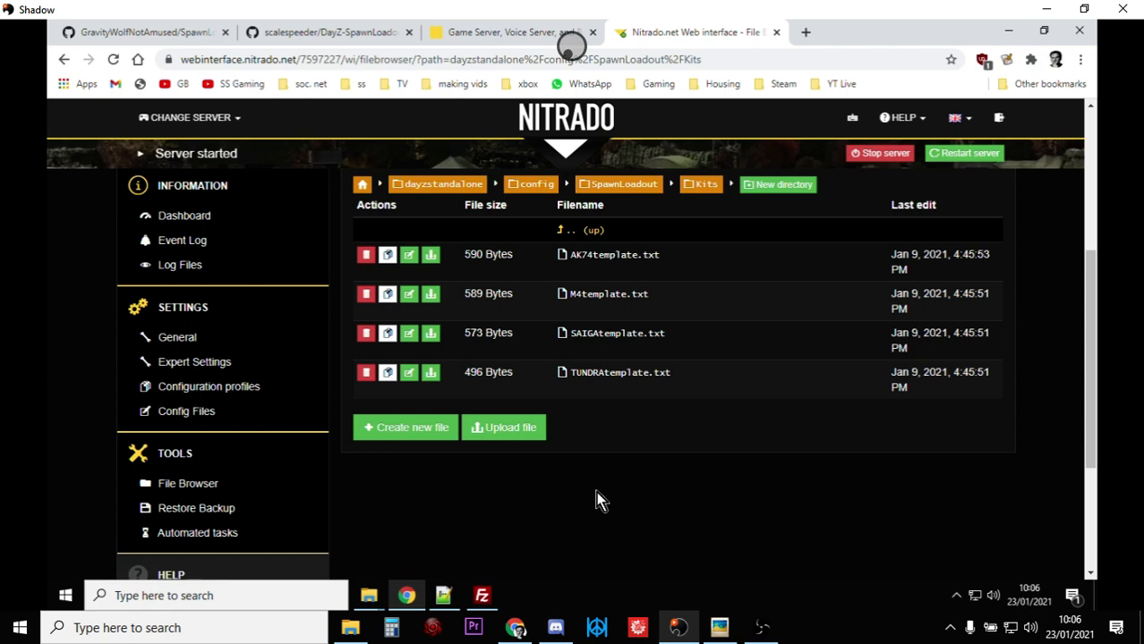
pyautogui.moveTo(195, 75)
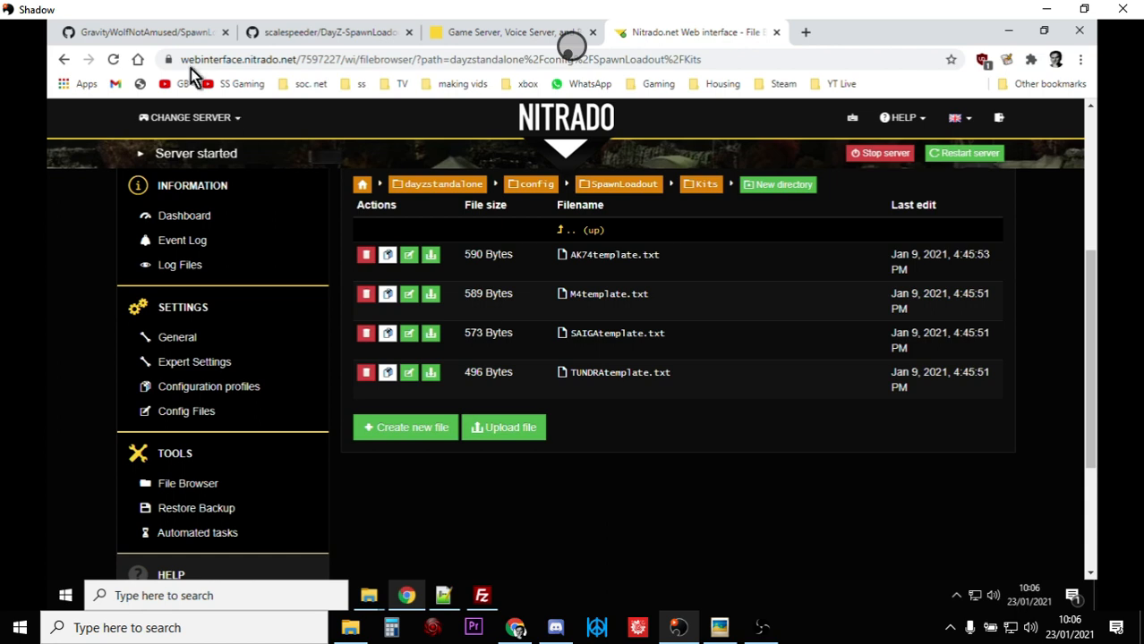
# Show the SpawnLoadoutThingy repo header with HTTPS clone, GitHub Desktop and Download ZIP options.
pyautogui.click(134, 32)
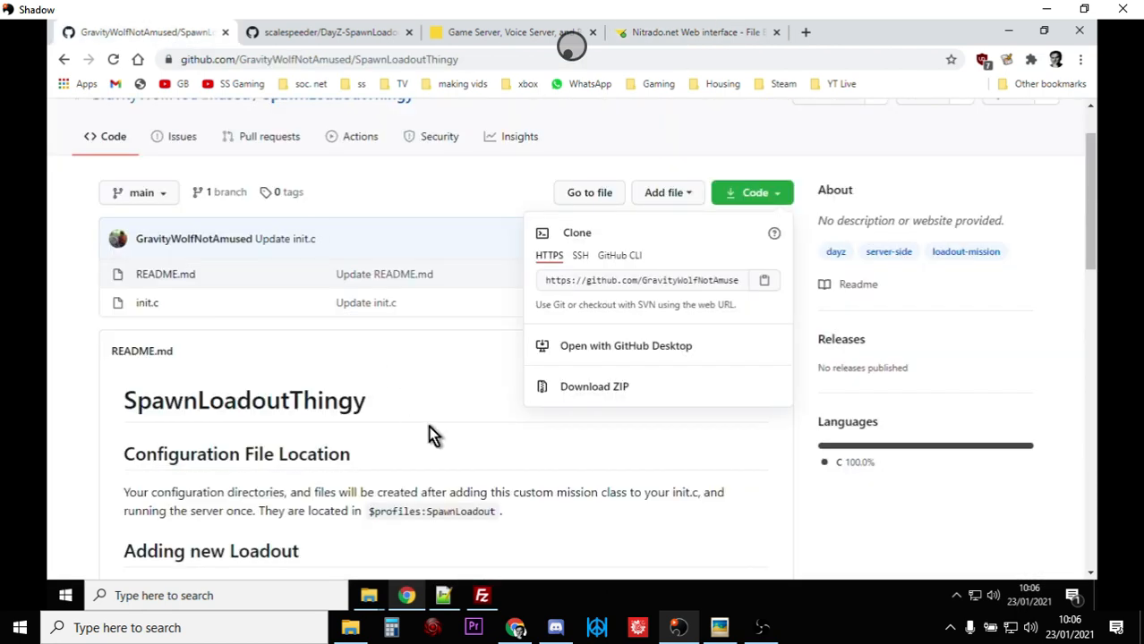
pyautogui.scroll(3)
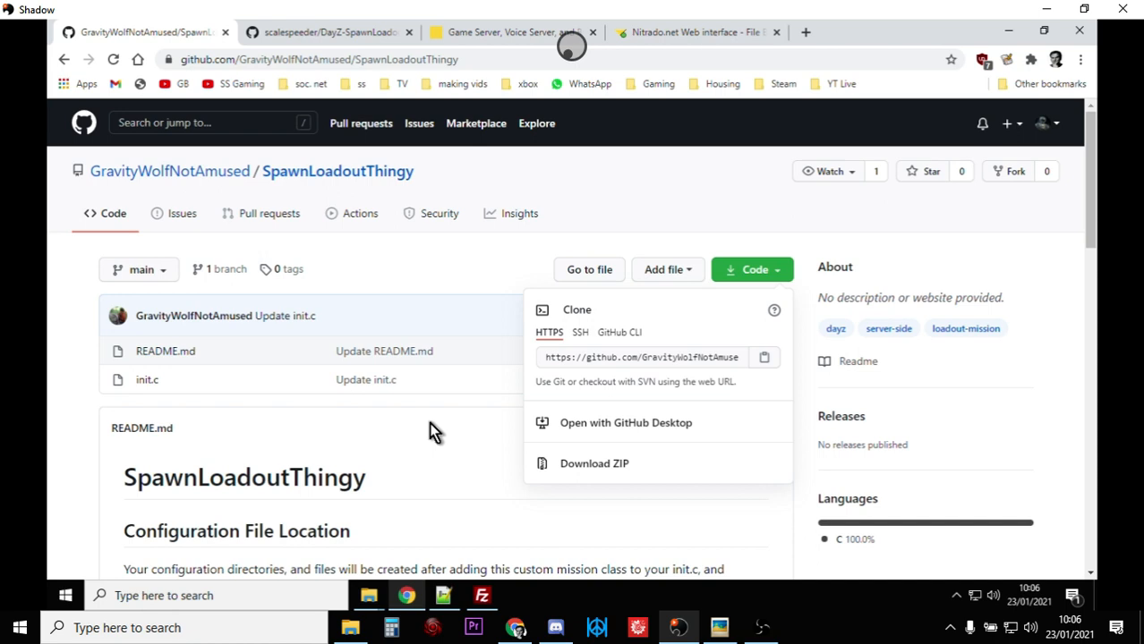
pyautogui.moveTo(677, 444)
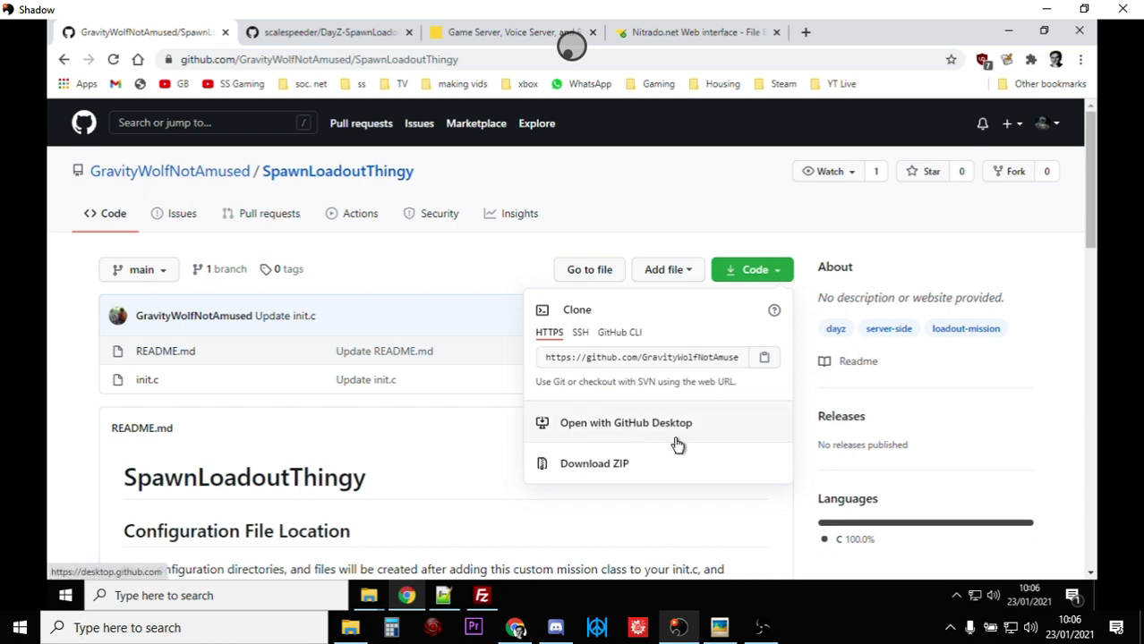